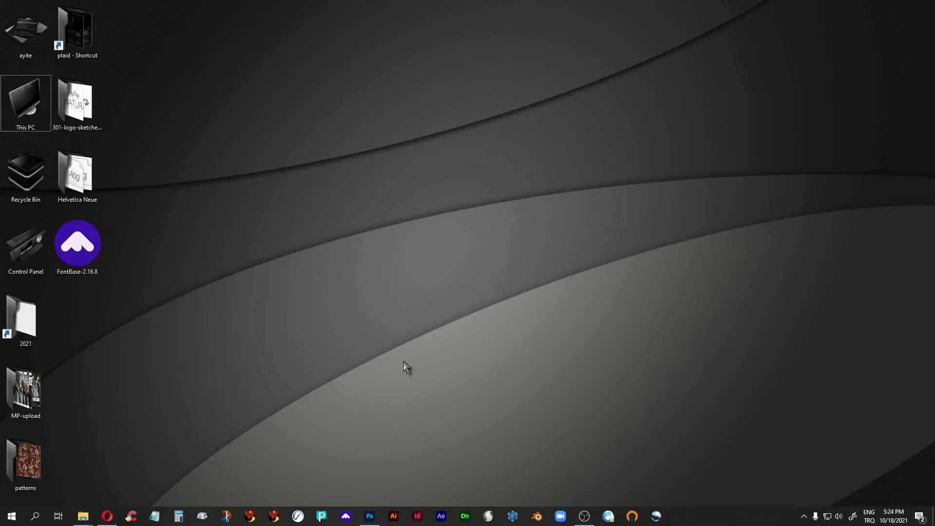
pyautogui.moveTo(329, 390)
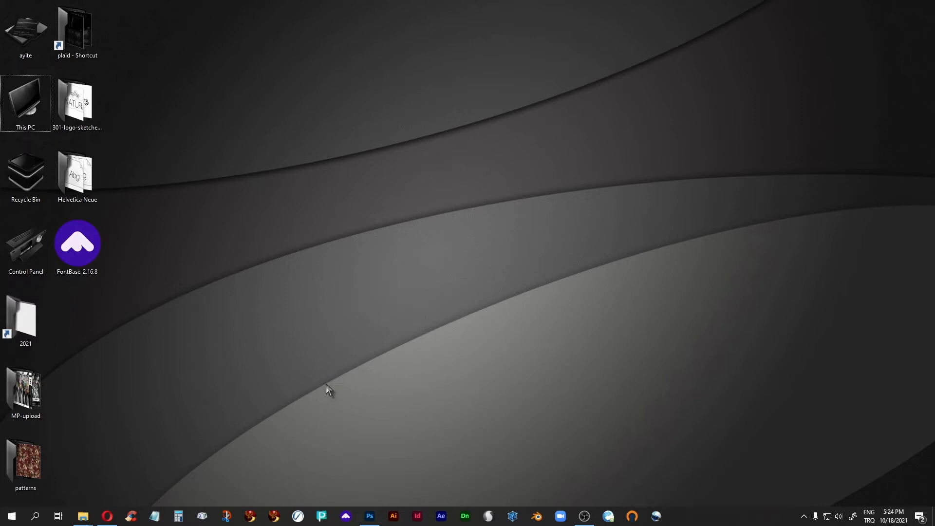
pyautogui.moveTo(142, 378)
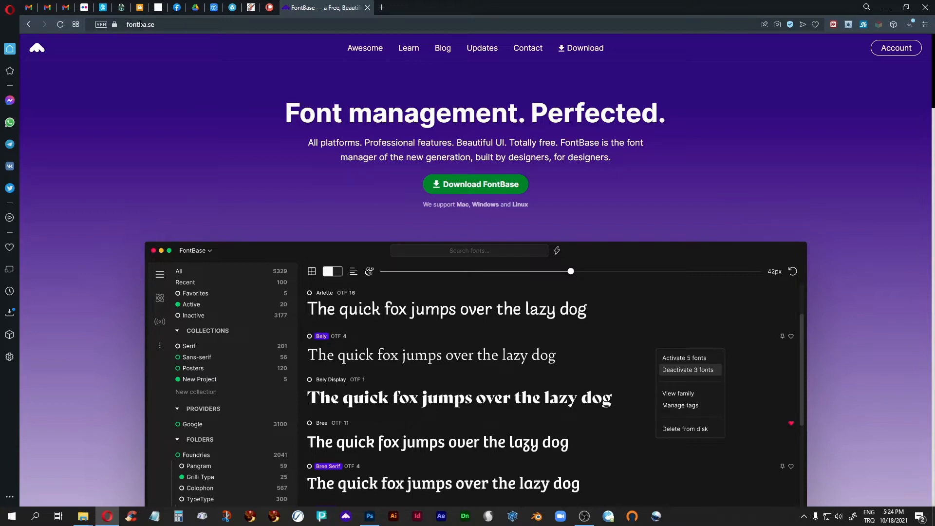
pyautogui.moveTo(464, 217)
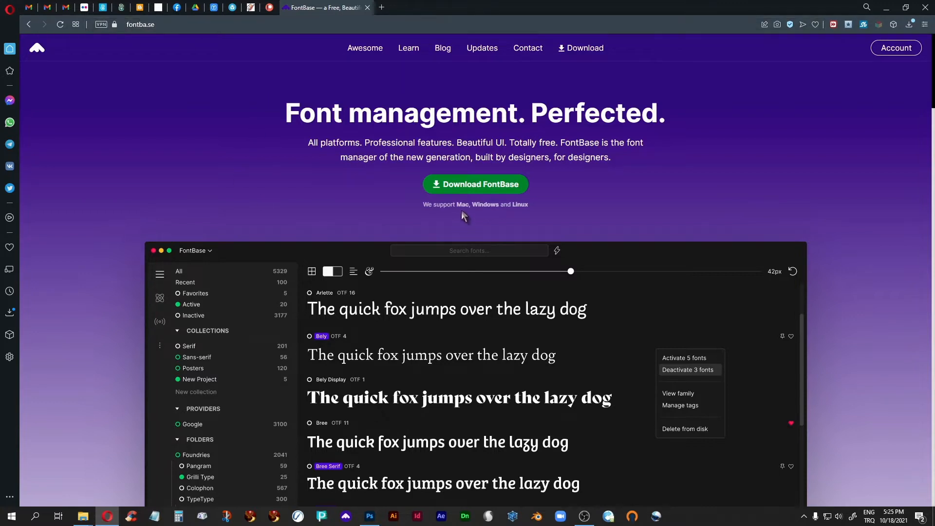
pyautogui.moveTo(348, 207)
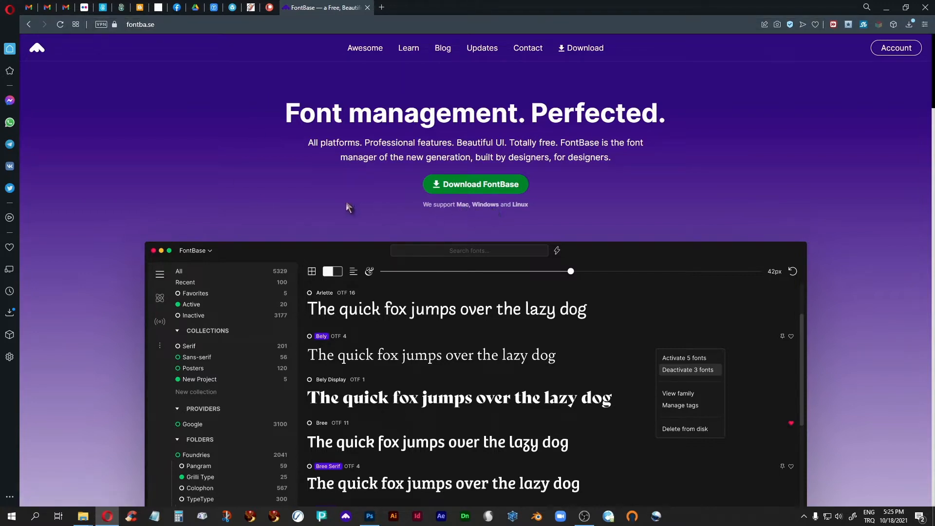
pyautogui.moveTo(861, 366)
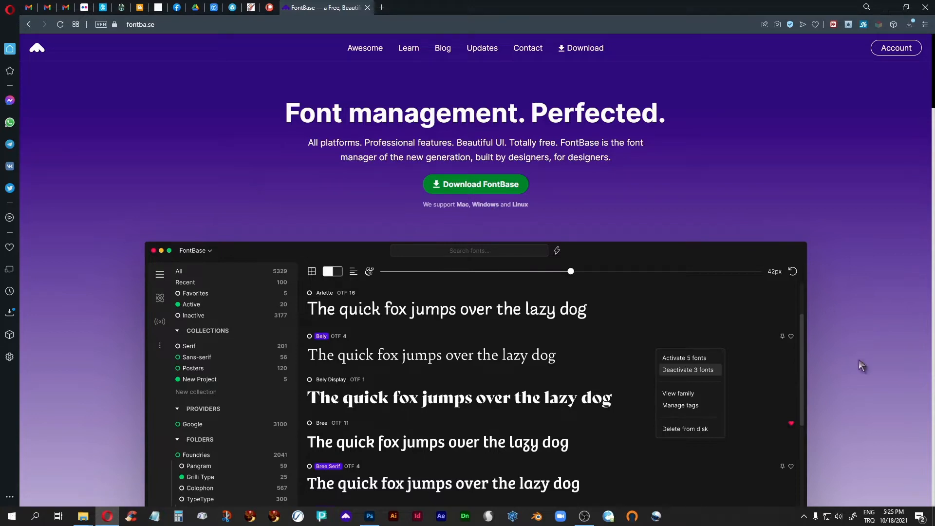
pyautogui.moveTo(464, 212)
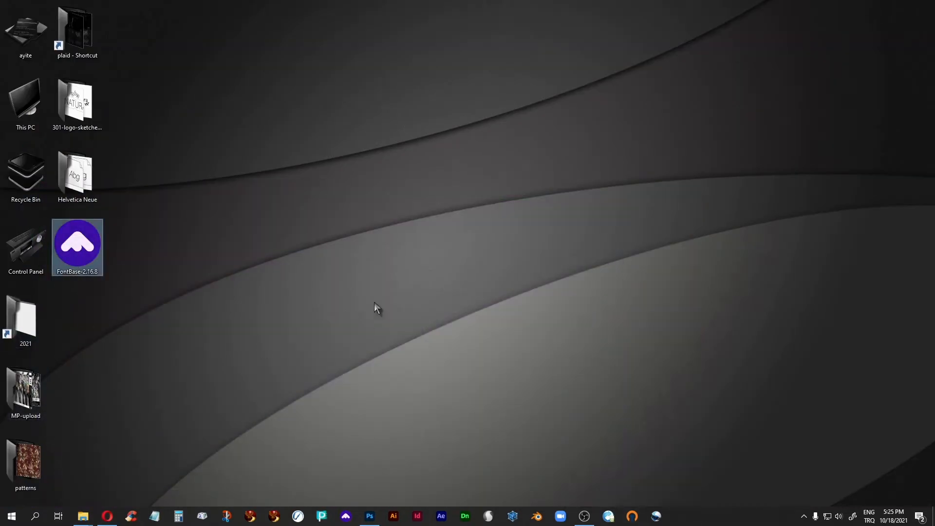
# Install FontBase from the FontBase-2.16.8 installer for the current user only and run it.
pyautogui.doubleClick(77, 246)
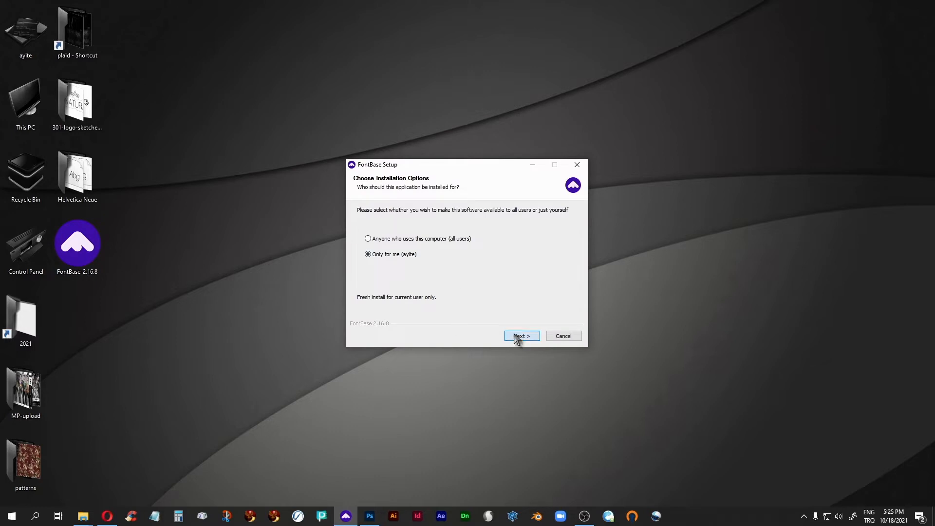
pyautogui.click(520, 336)
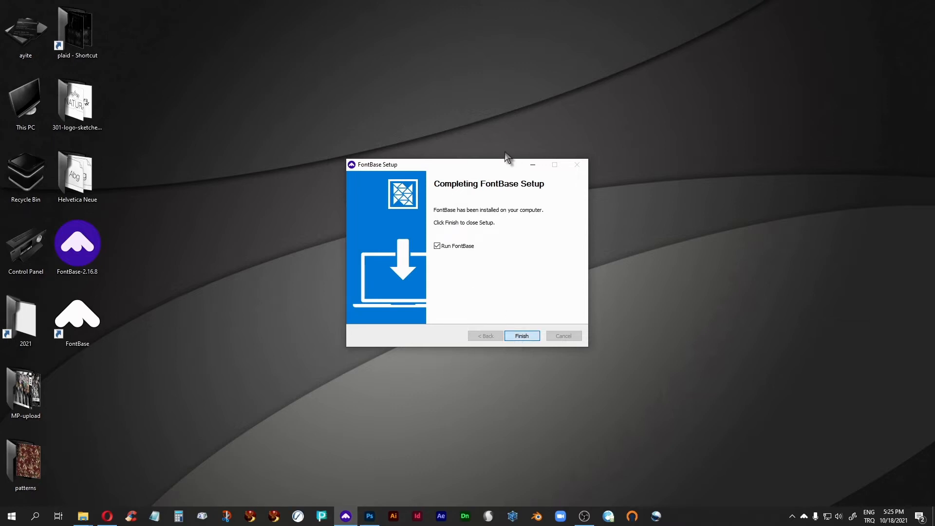
pyautogui.click(520, 336)
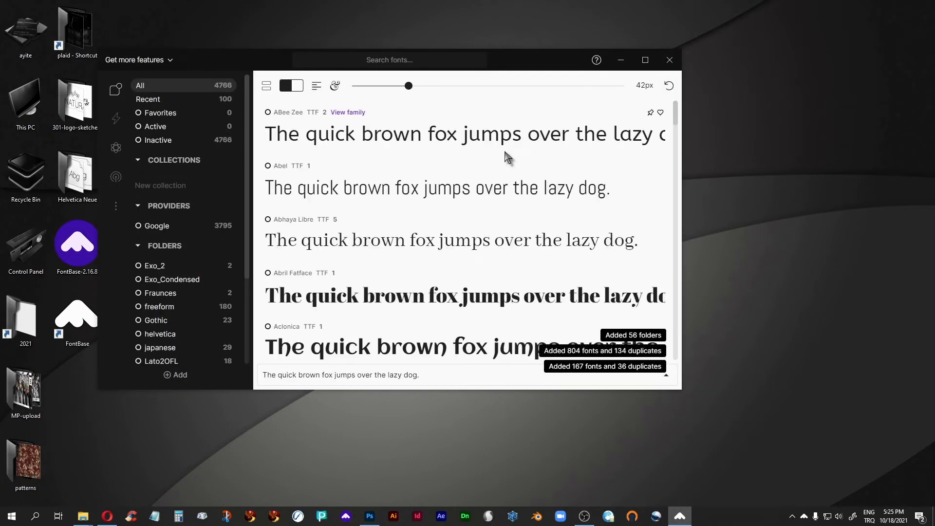
pyautogui.moveTo(716, 316)
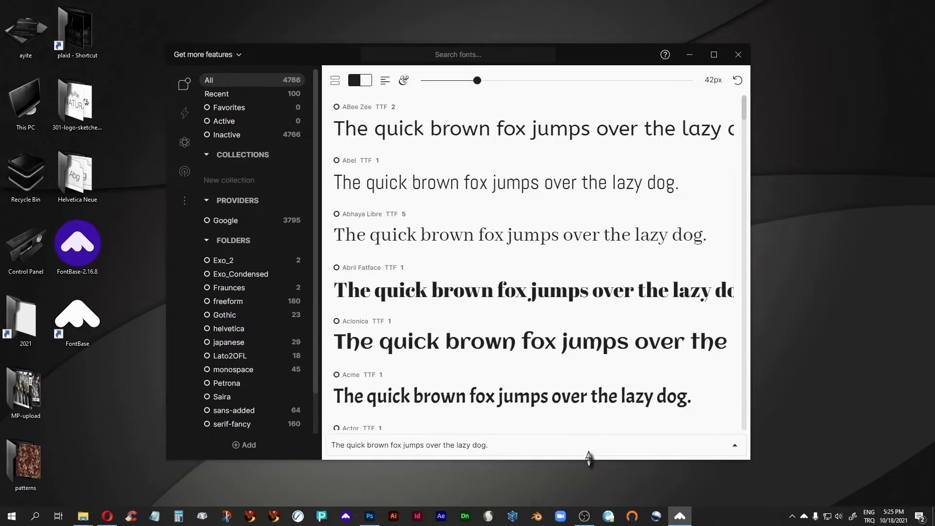
pyautogui.moveTo(500, 467)
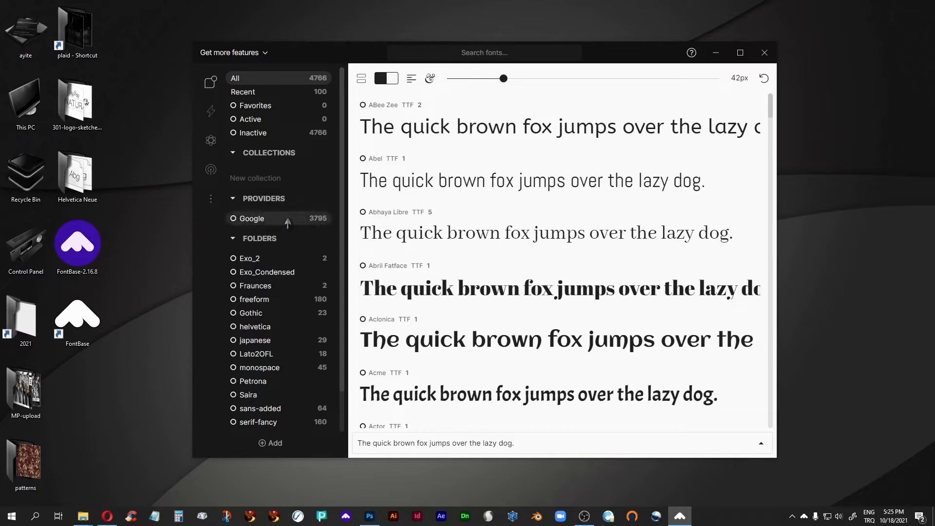
pyautogui.moveTo(308, 213)
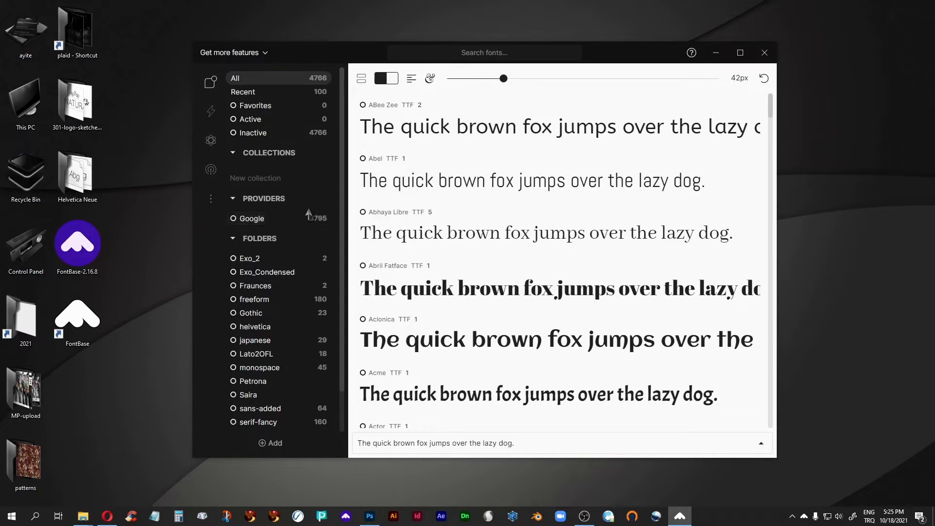
pyautogui.moveTo(586, 133)
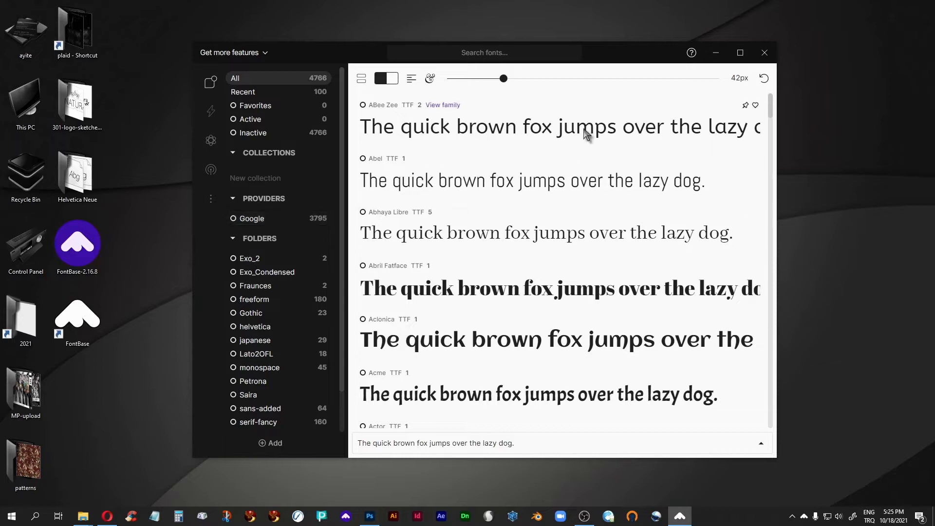
pyautogui.moveTo(576, 247)
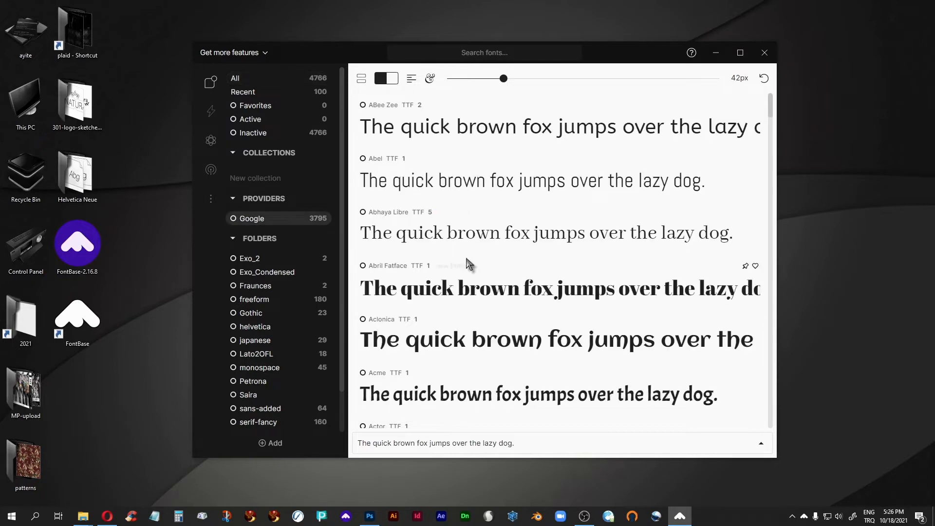
pyautogui.scroll(-3)
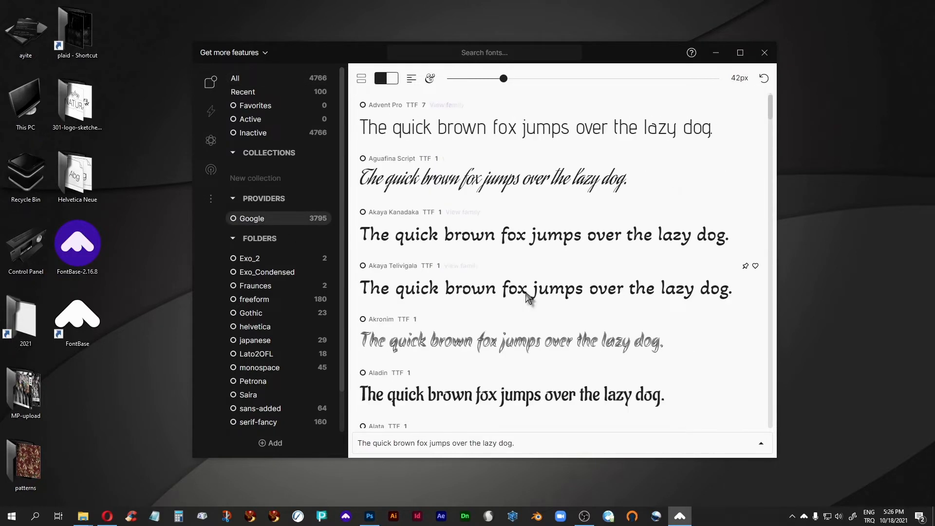
pyautogui.scroll(-3)
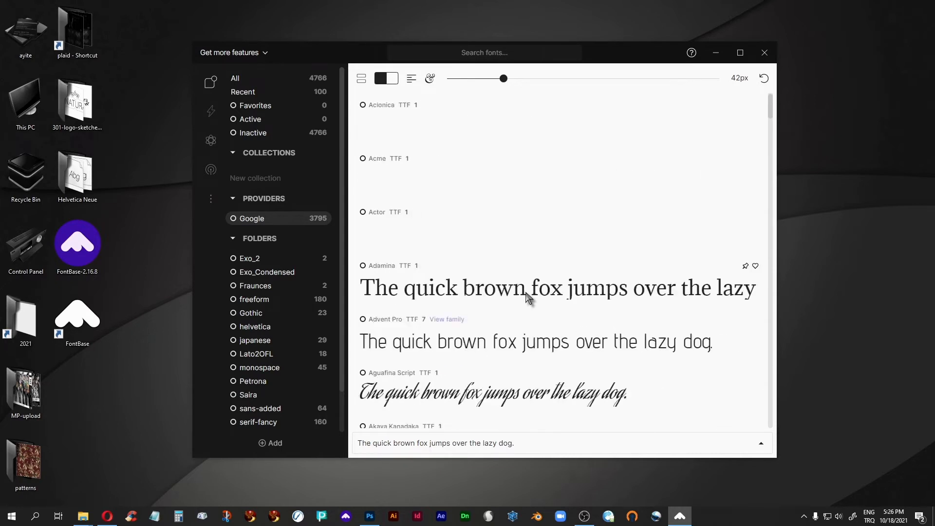
pyautogui.scroll(3)
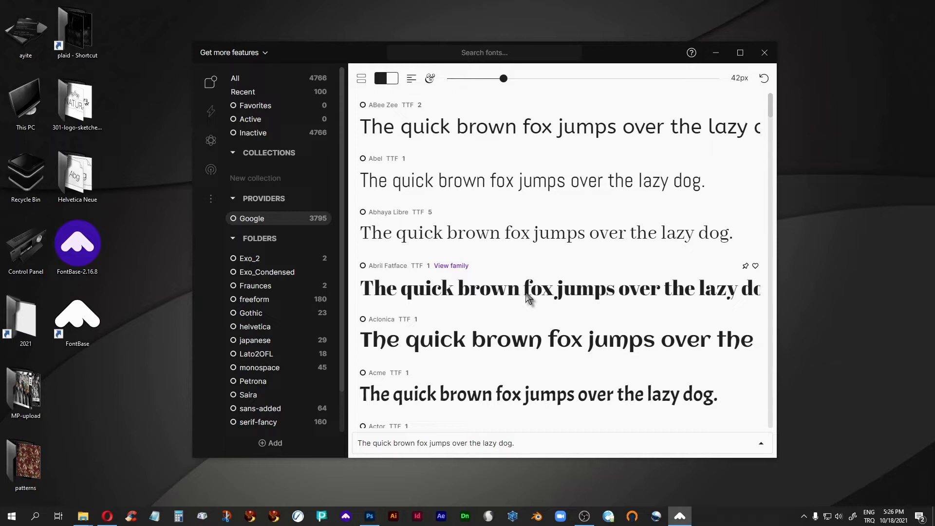
pyautogui.moveTo(268, 264)
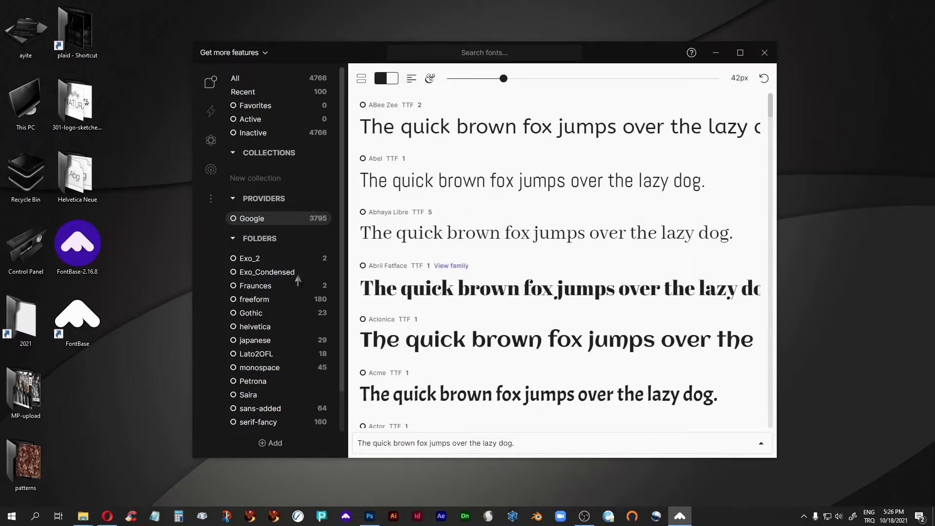
pyautogui.moveTo(281, 226)
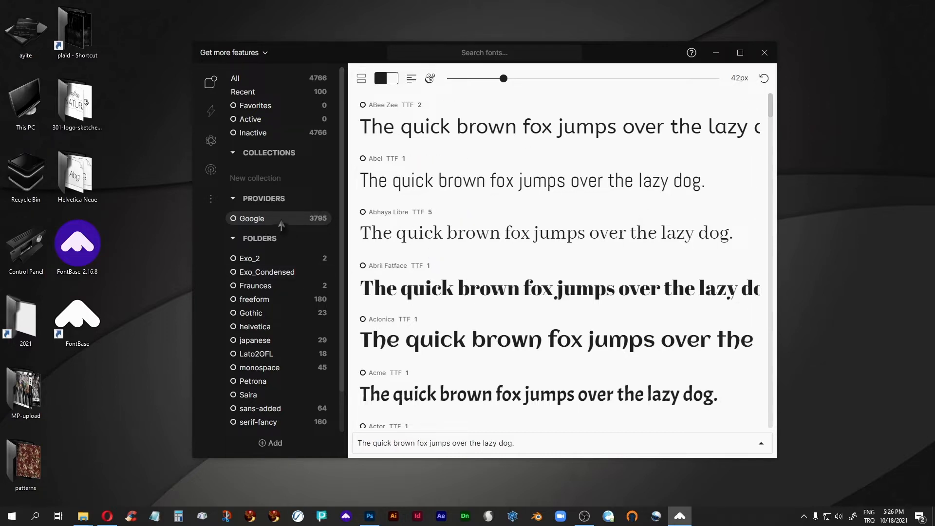
pyautogui.moveTo(284, 223)
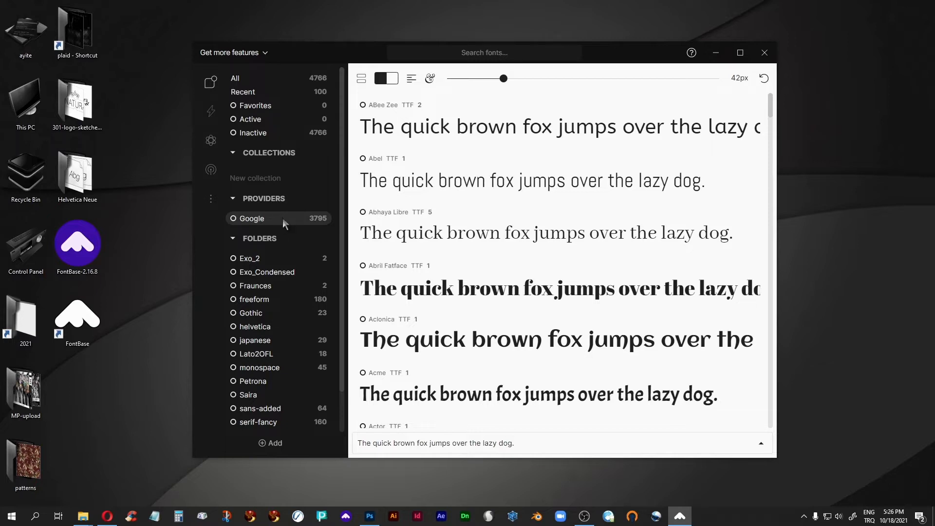
# Disable the Google font provider so only the 2850 local folder fonts remain.
pyautogui.click(234, 218)
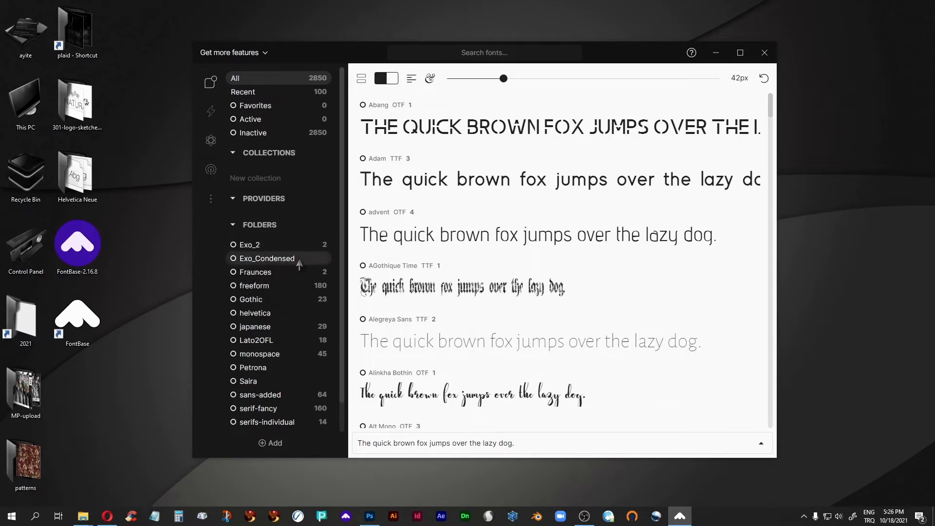
pyautogui.scroll(-3)
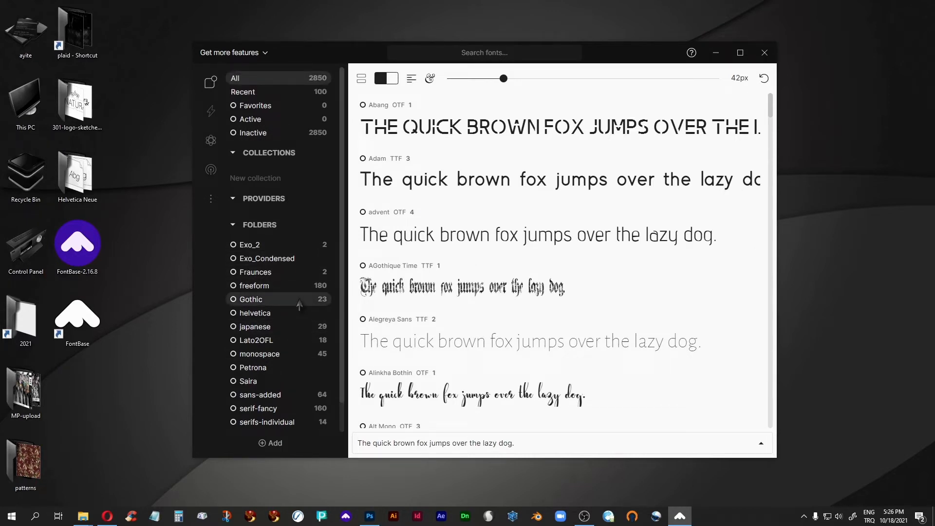
pyautogui.scroll(-3)
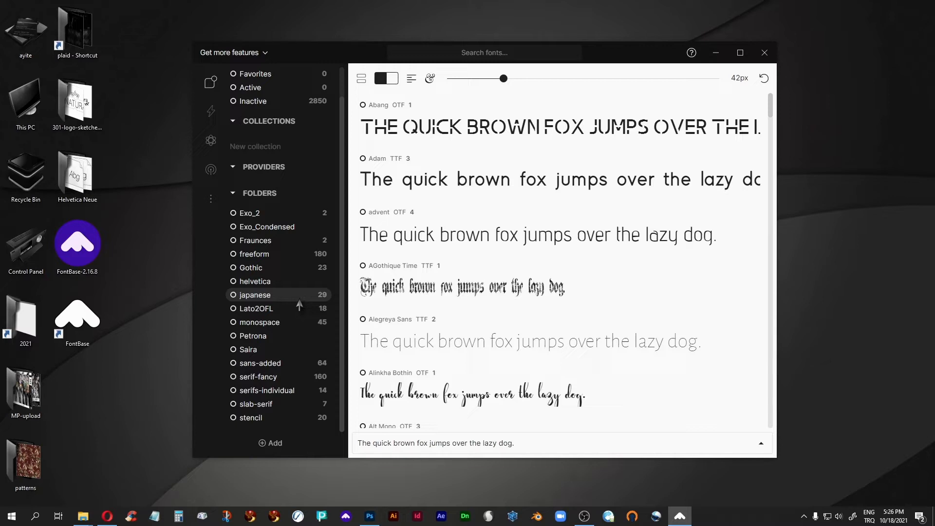
pyautogui.moveTo(276, 240)
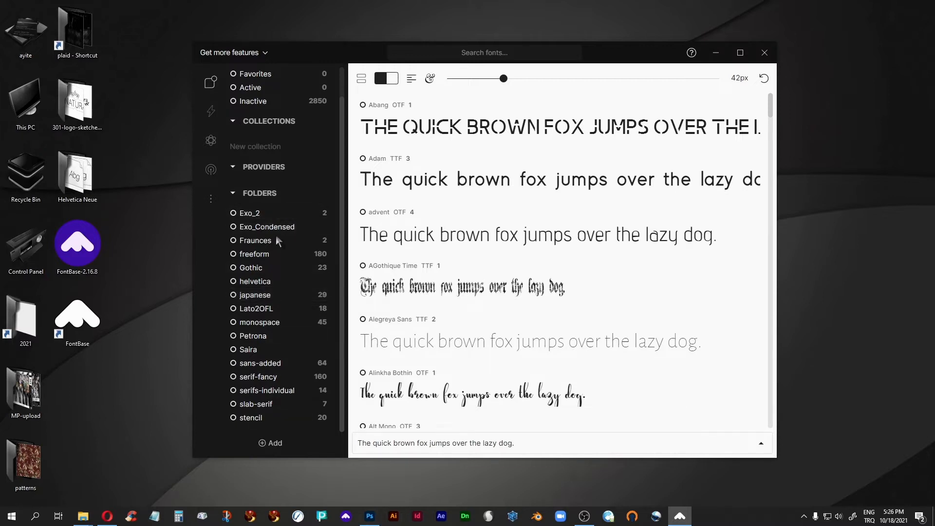
pyautogui.moveTo(249, 213)
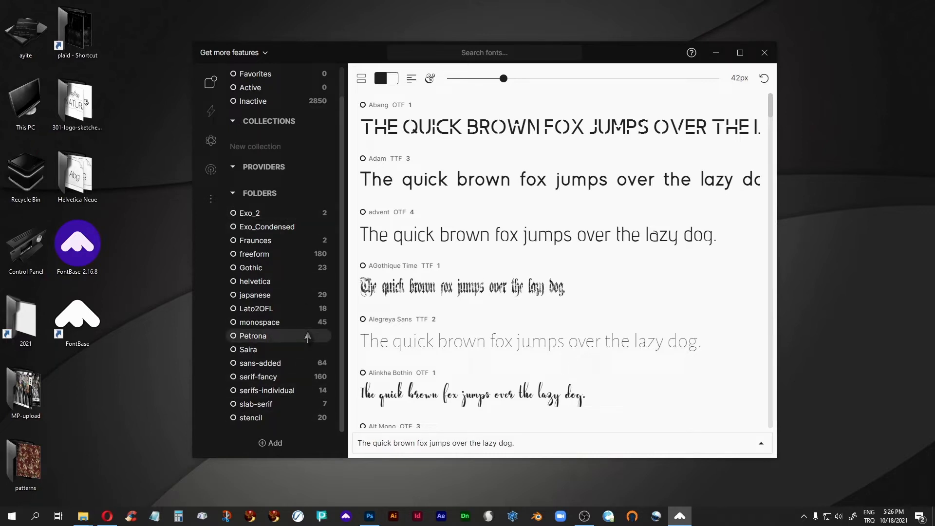
pyautogui.moveTo(266, 390)
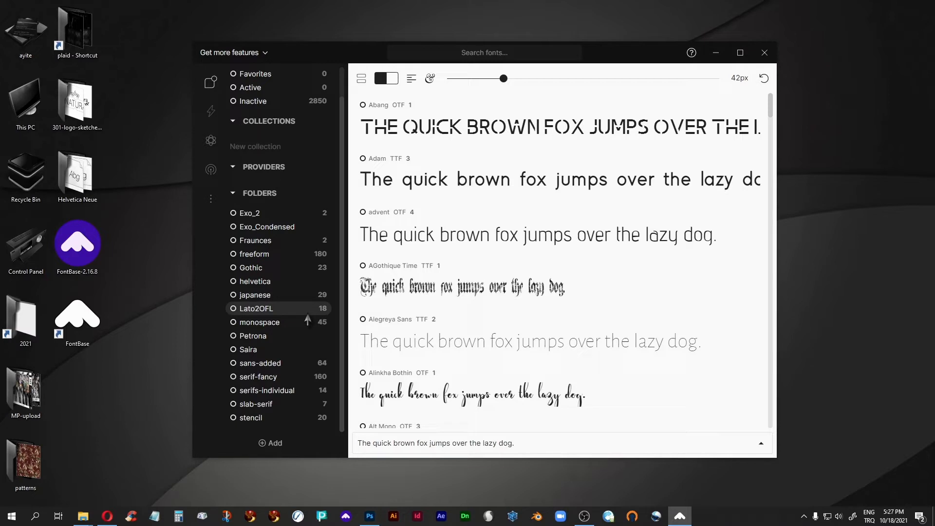
# Activate all fonts in the Exo_2 folder from its context menu.
pyautogui.rightClick(249, 213)
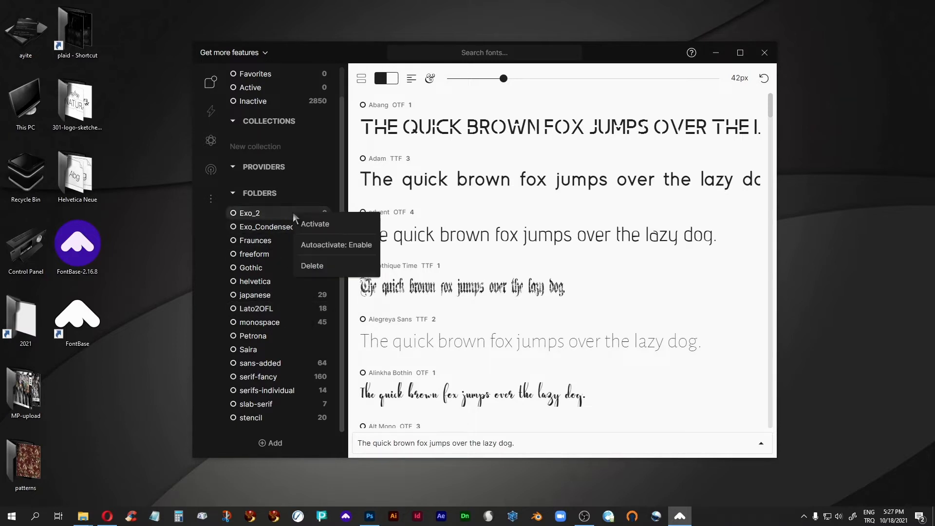
pyautogui.click(311, 266)
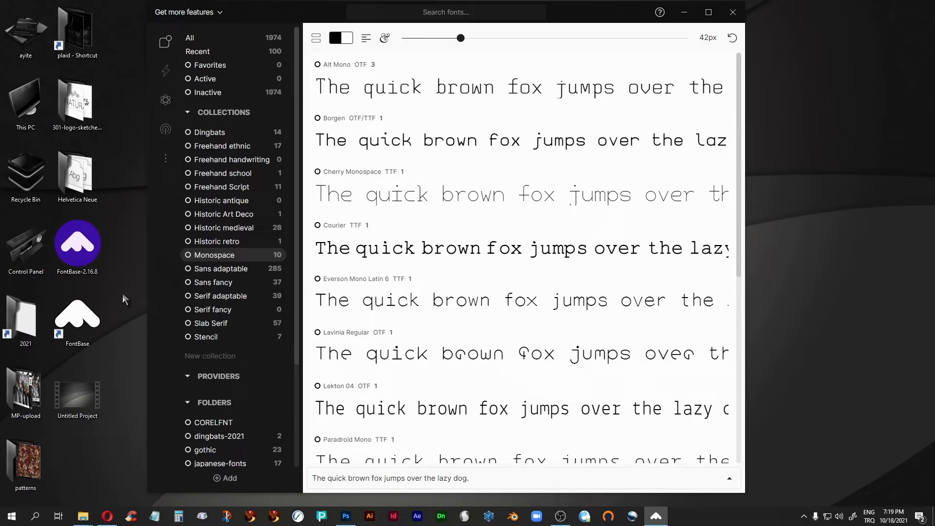
pyautogui.moveTo(254, 18)
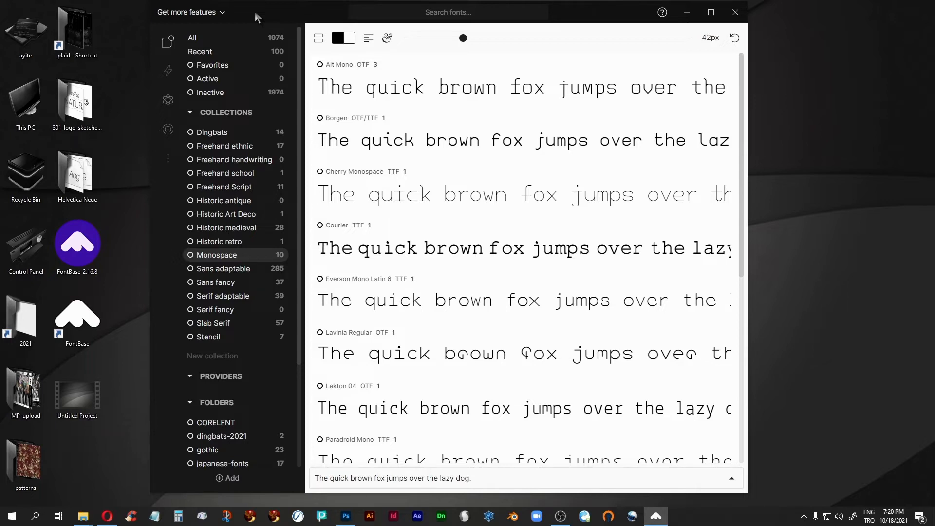
pyautogui.moveTo(355, 467)
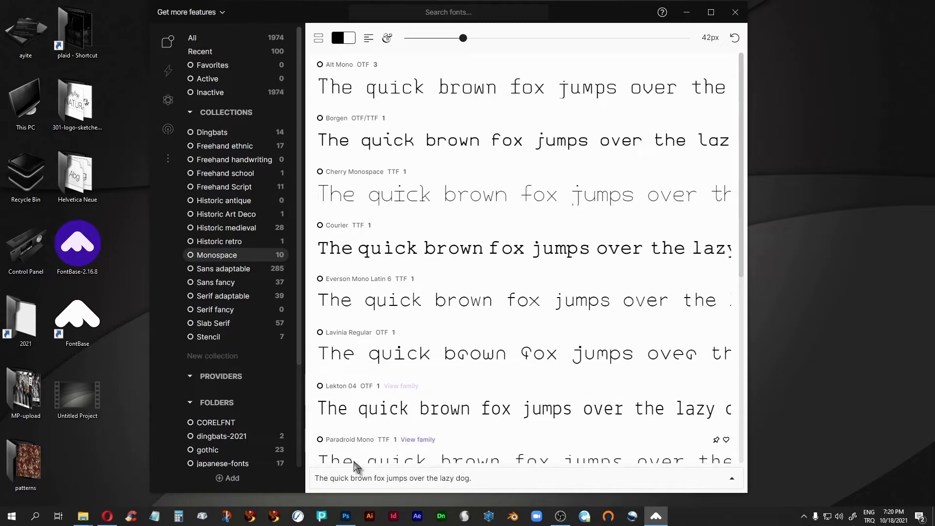
# In Photoshop, select the Tekir Efendi text and try a different font from the font family list.
pyautogui.click(345, 516)
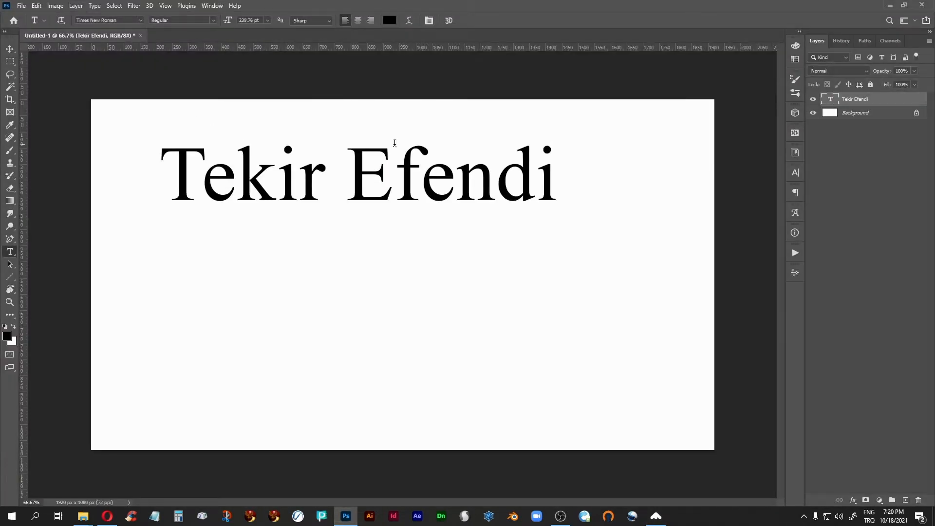
pyautogui.doubleClick(358, 173)
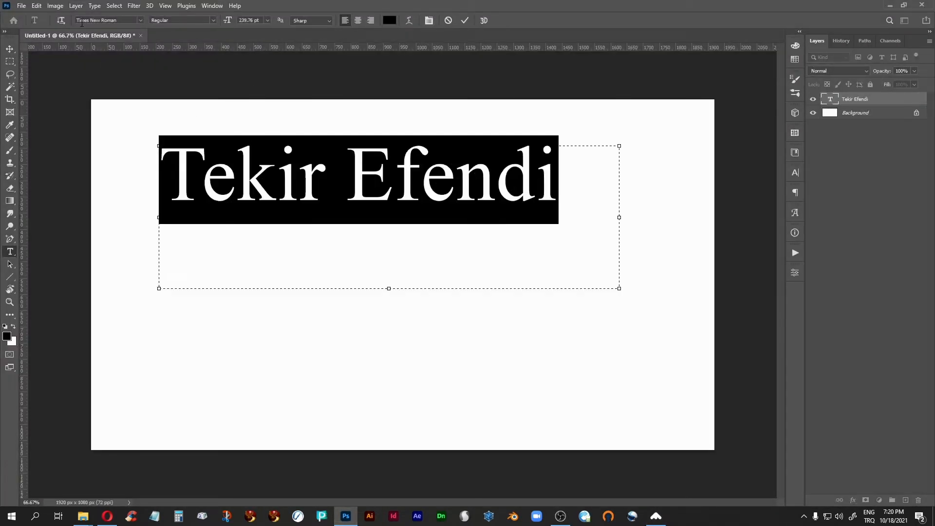
pyautogui.click(107, 19)
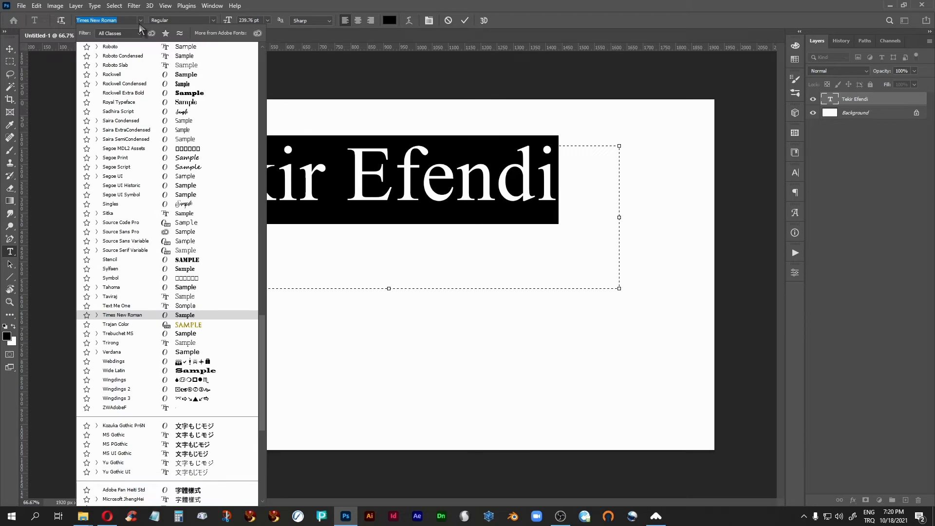
pyautogui.click(110, 204)
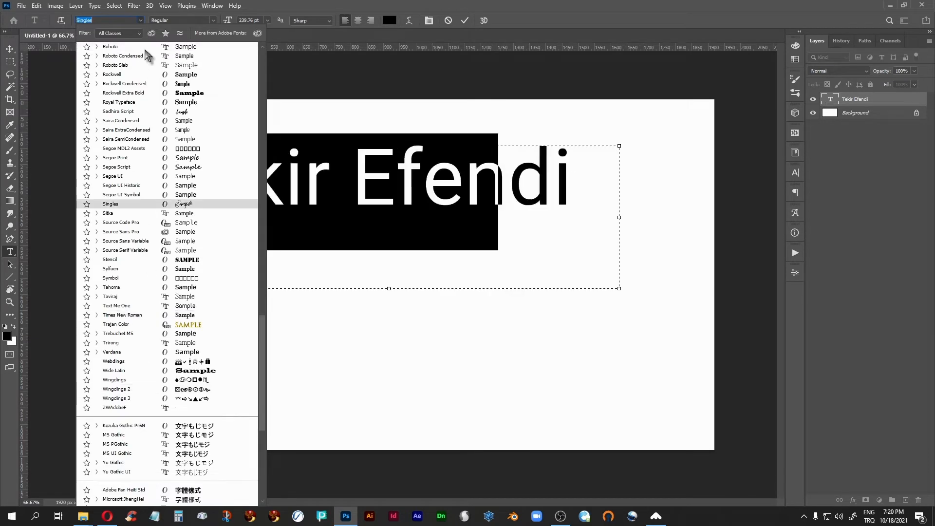
pyautogui.click(122, 315)
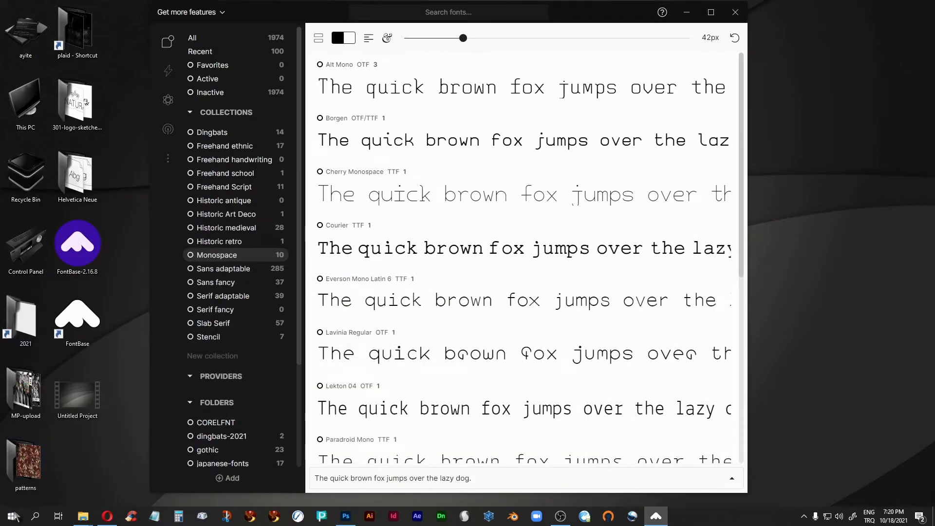
pyautogui.moveTo(10, 516)
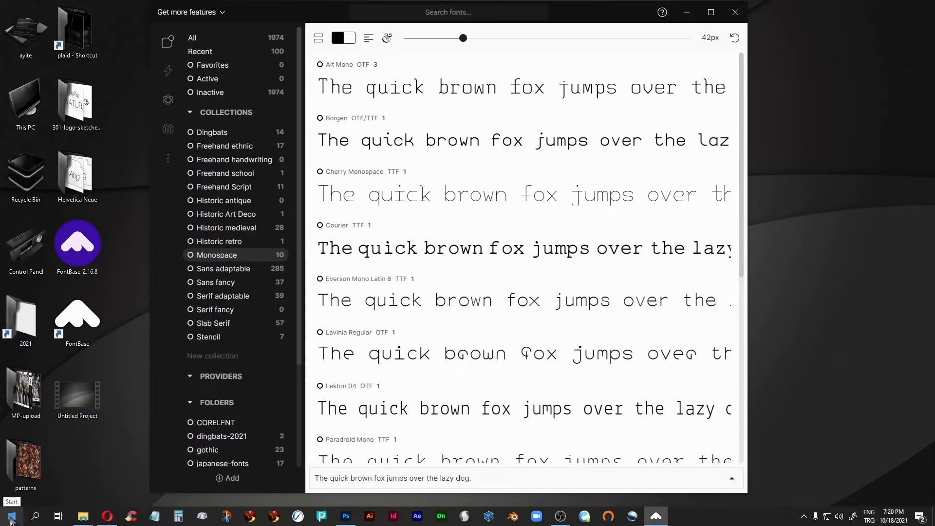
# Reach the Windows Settings Personalization > Fonts page from the Start menu.
pyautogui.click(11, 516)
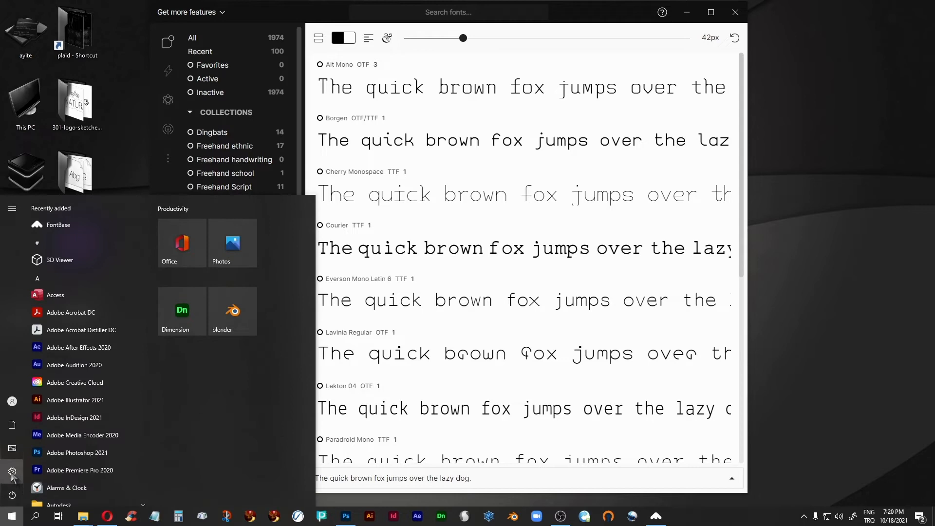
pyautogui.click(12, 473)
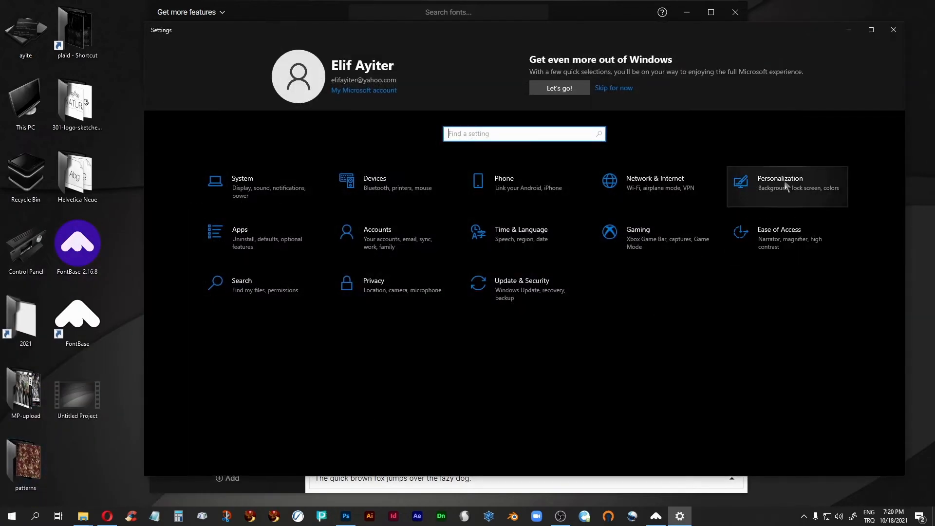
pyautogui.click(779, 183)
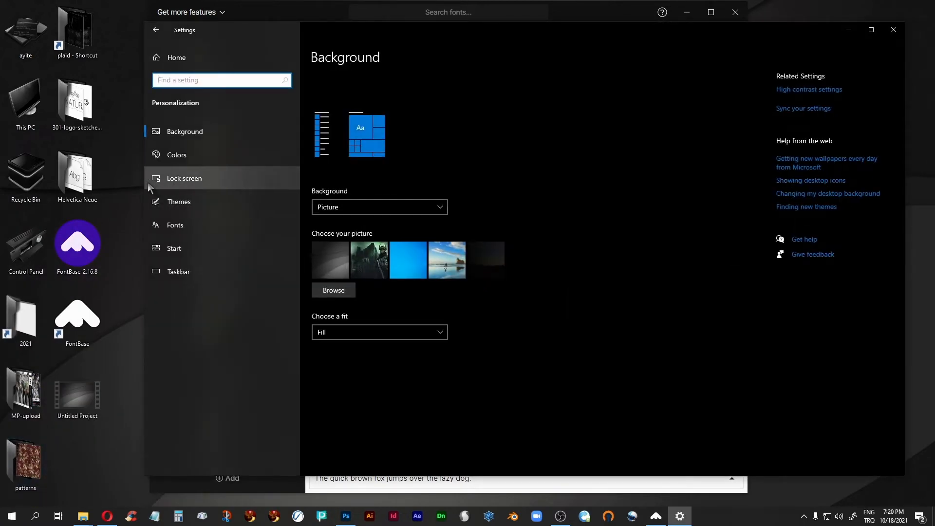
pyautogui.click(175, 225)
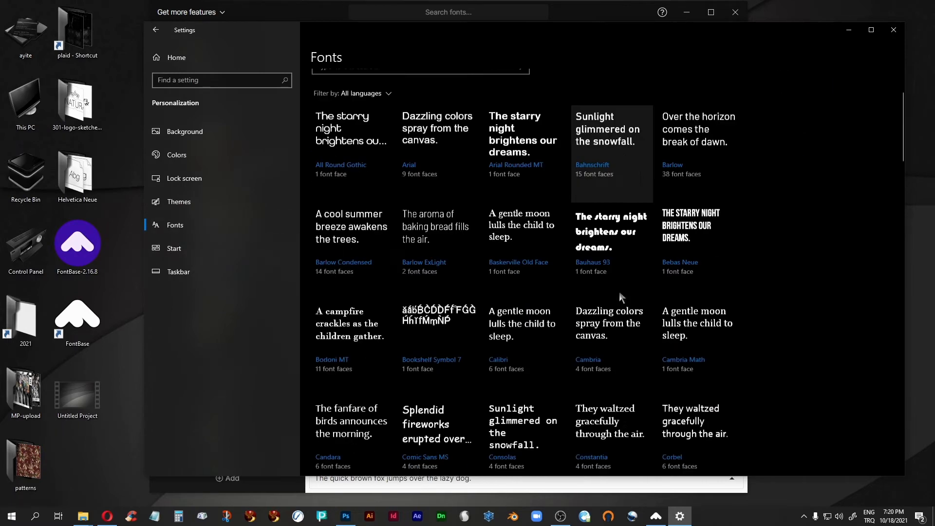
# Scroll through the Available fonts gallery of installed font previews.
pyautogui.scroll(-3)
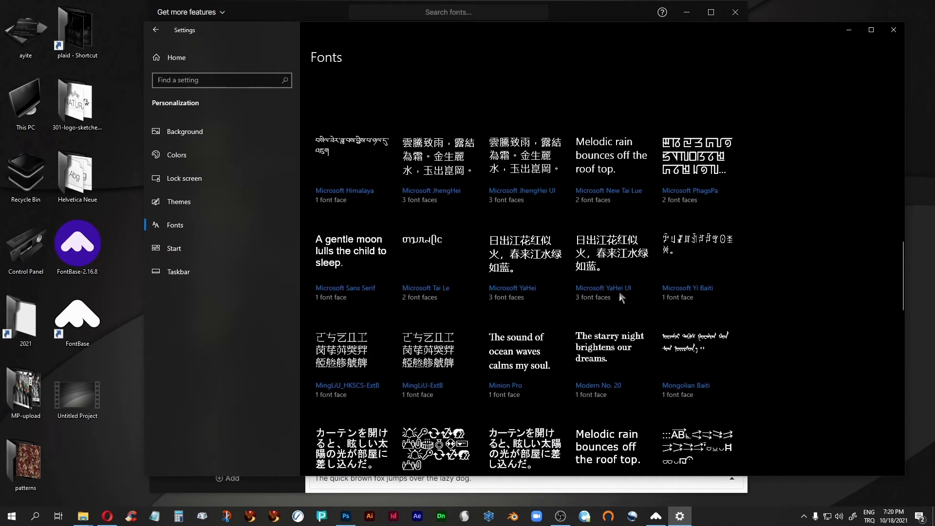
pyautogui.scroll(-3)
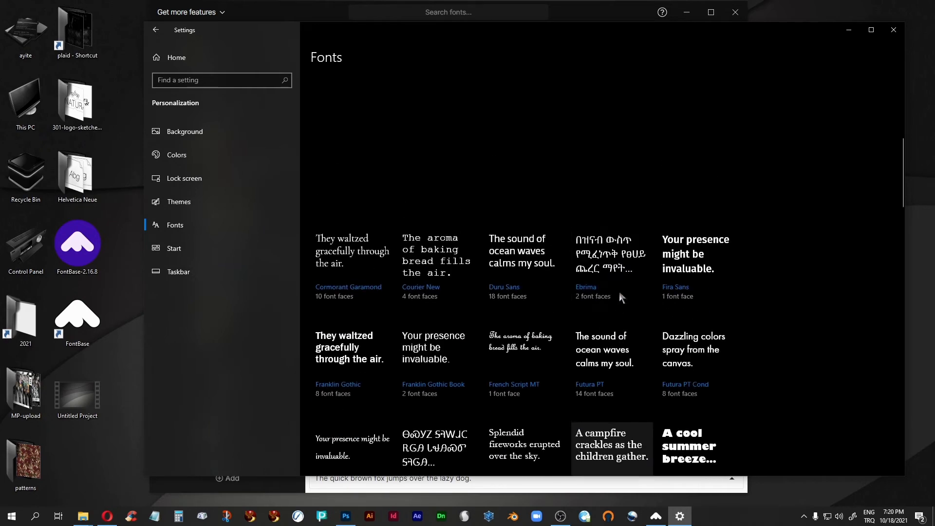
pyautogui.scroll(3)
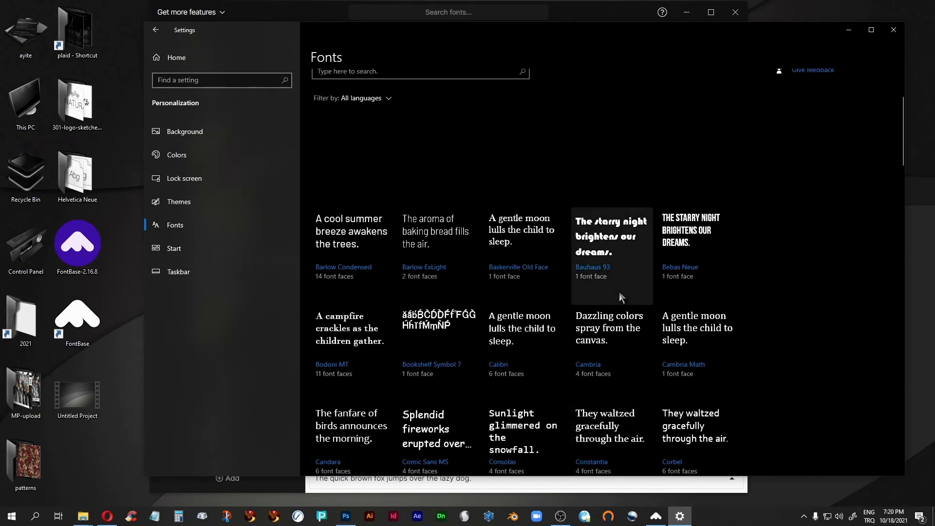
pyautogui.scroll(-3)
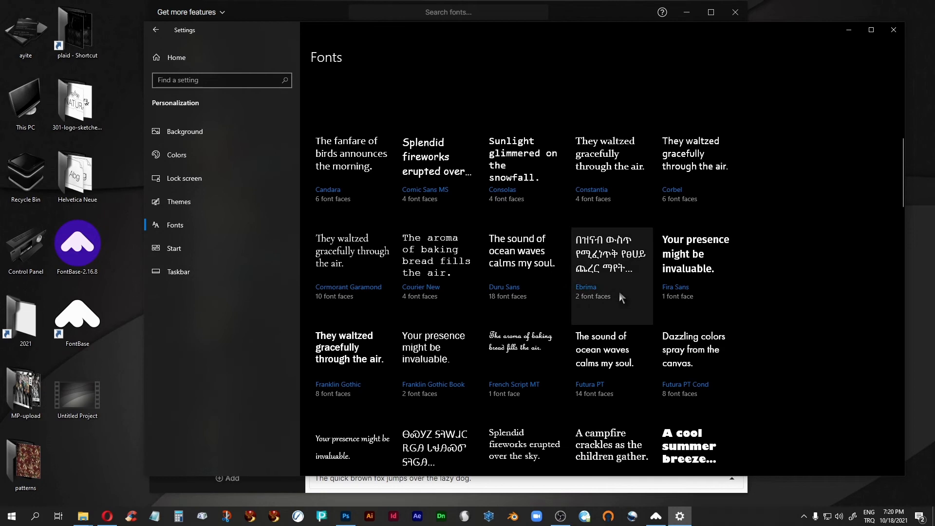
pyautogui.scroll(3)
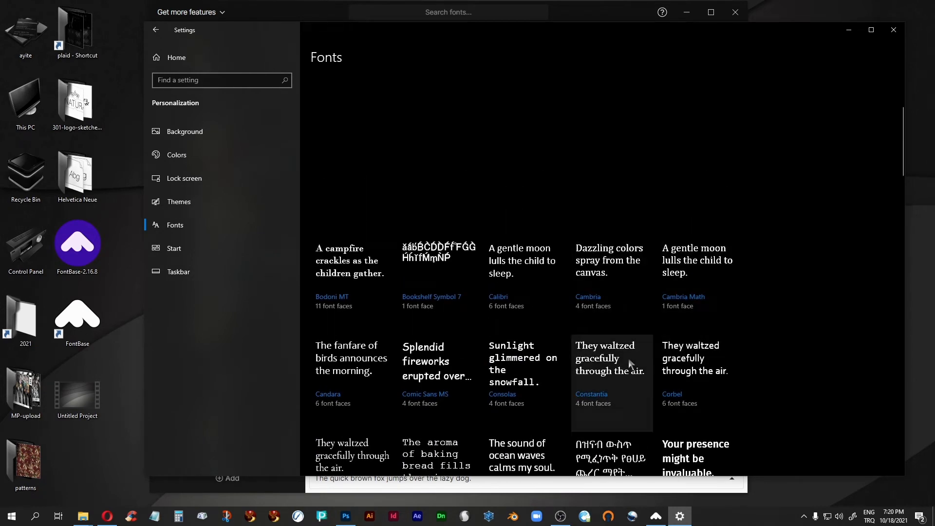
pyautogui.scroll(3)
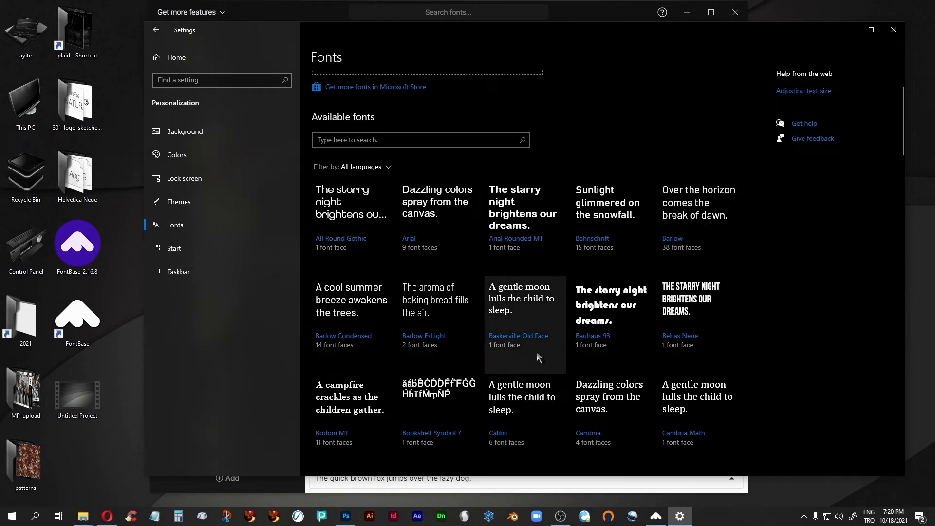
pyautogui.scroll(-3)
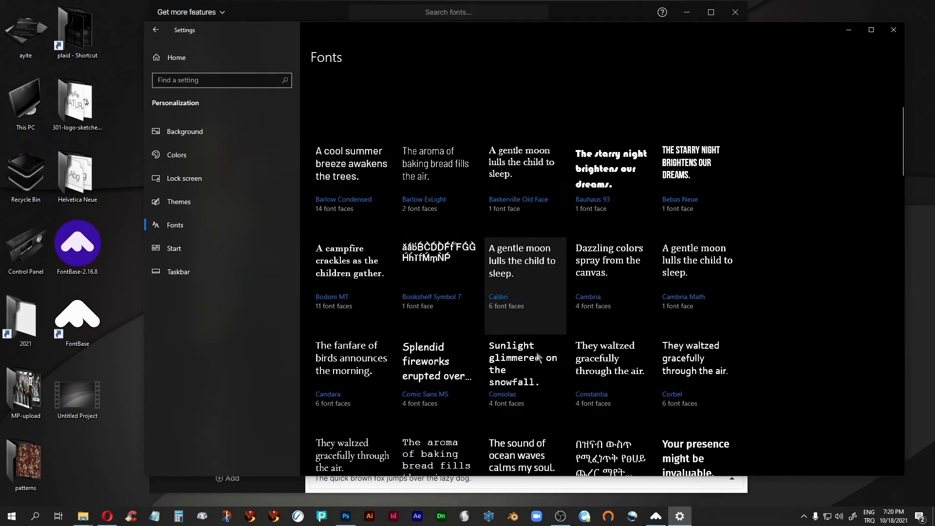
pyautogui.scroll(-3)
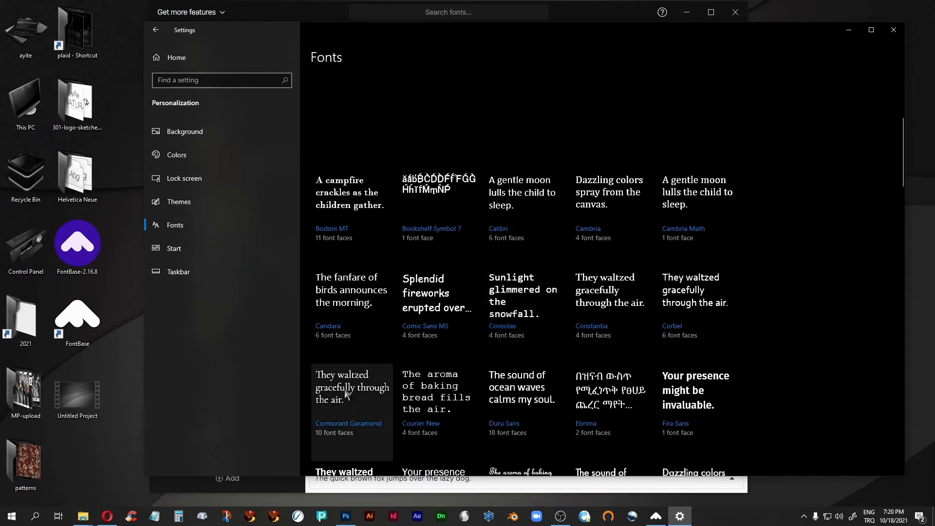
pyautogui.moveTo(738, 415)
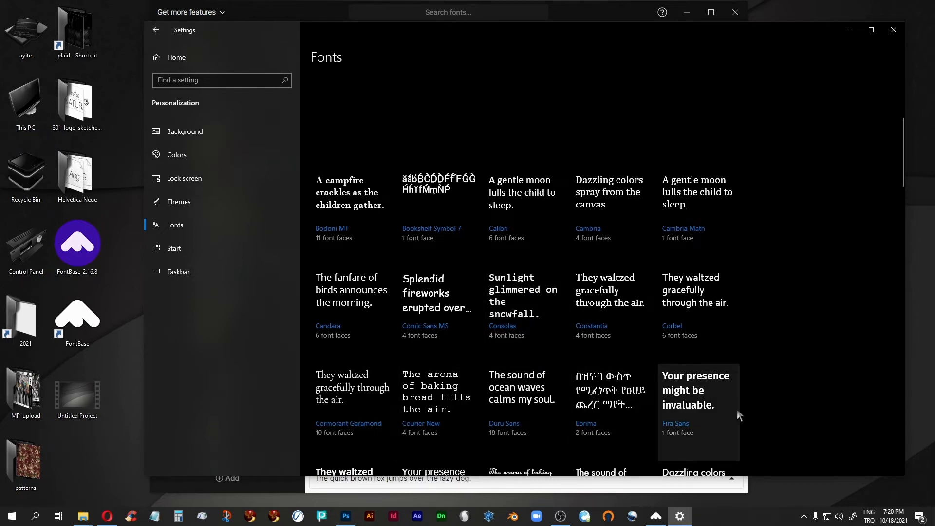
pyautogui.scroll(-3)
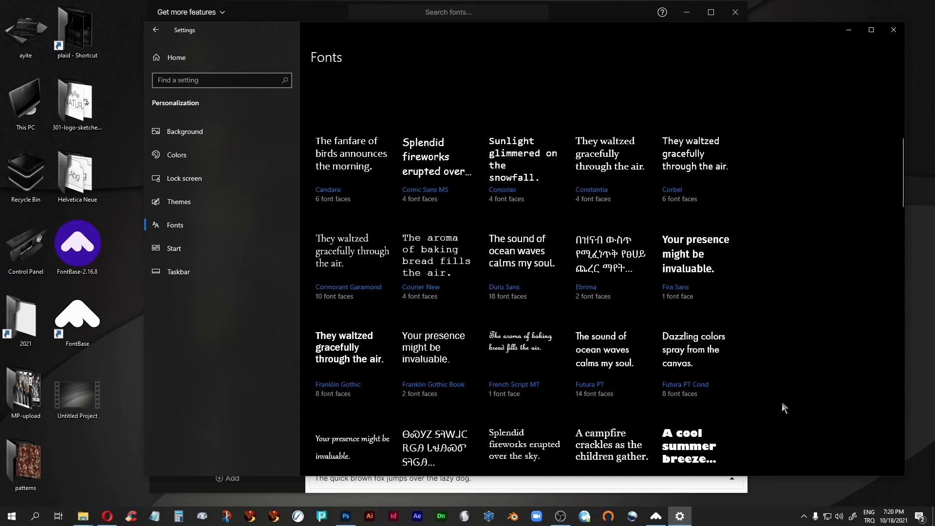
pyautogui.scroll(-3)
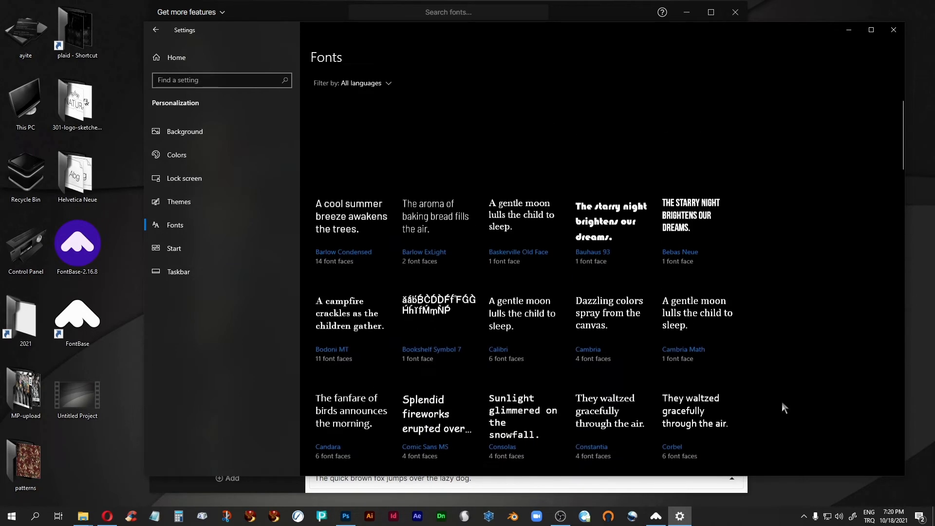
pyautogui.scroll(-3)
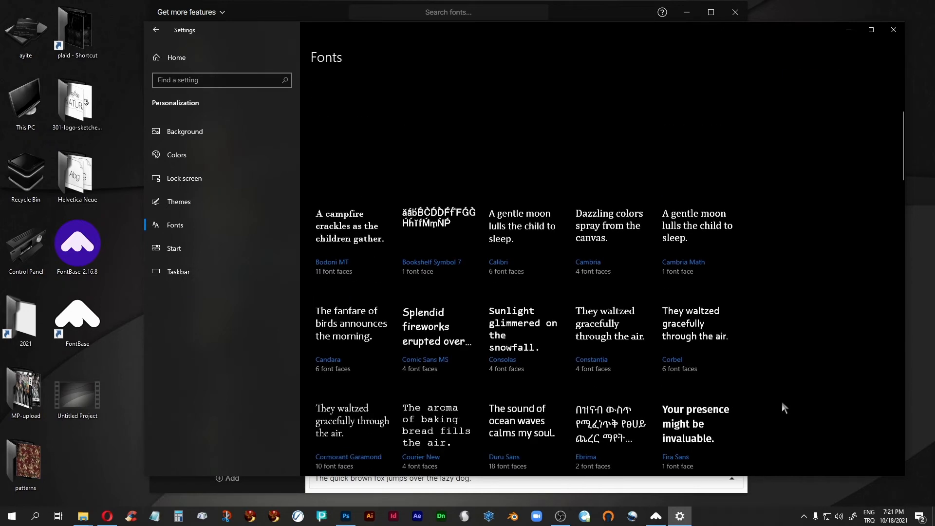
pyautogui.scroll(3)
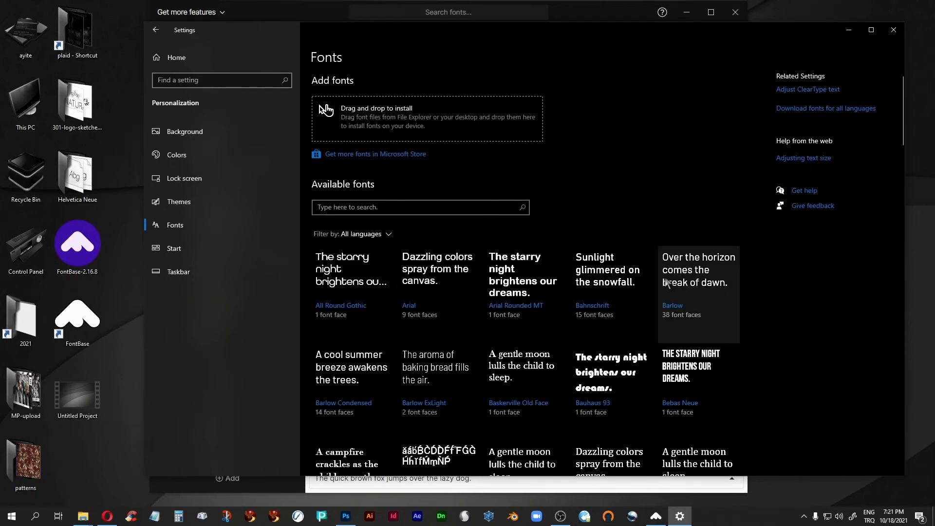
pyautogui.scroll(-3)
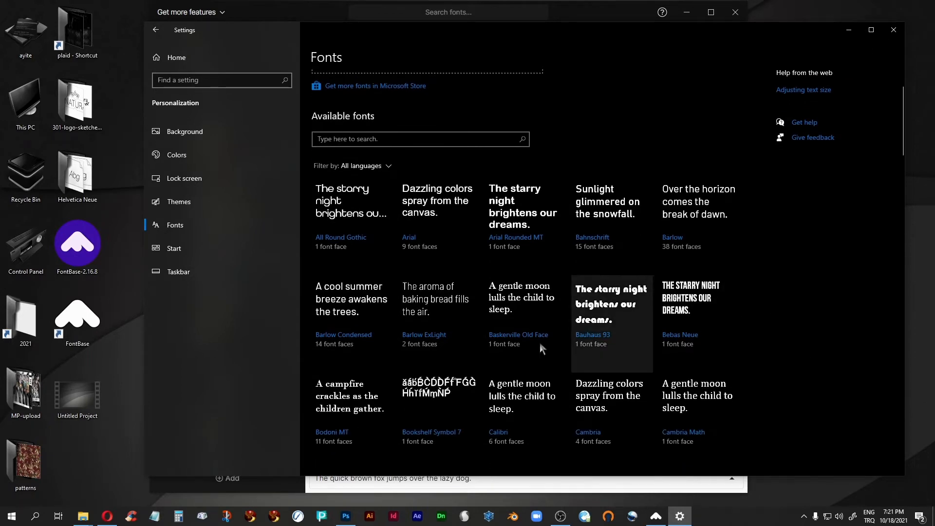
# View the Barlow ExLight details, return, and start uninstalling the Cambria Math family.
pyautogui.click(423, 298)
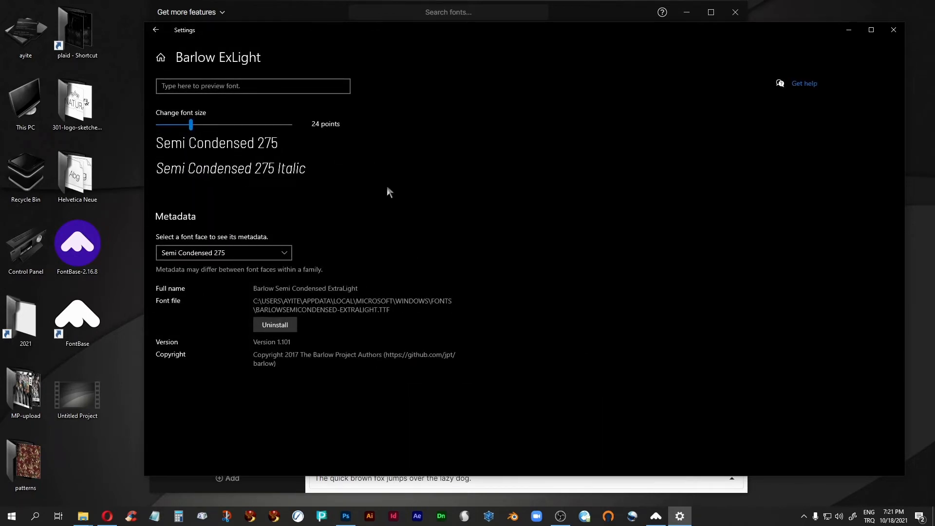
pyautogui.moveTo(212, 147)
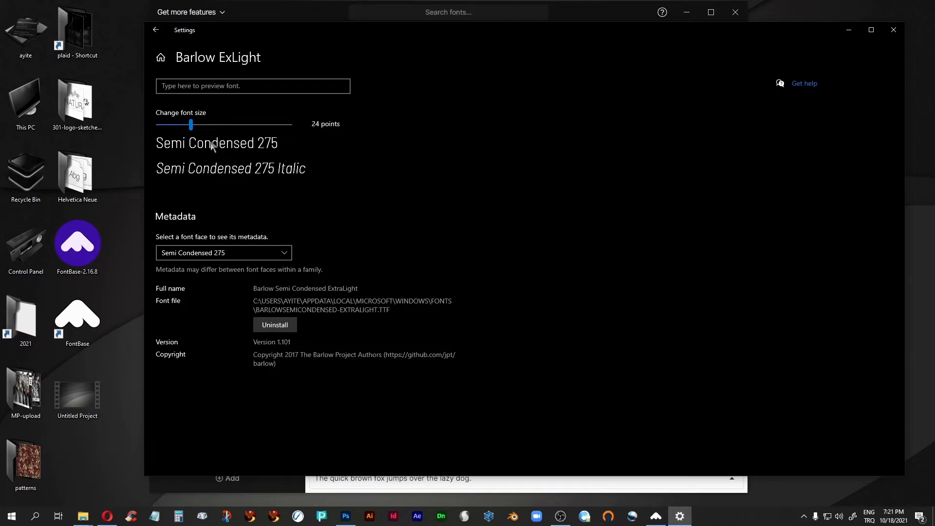
pyautogui.moveTo(192, 156)
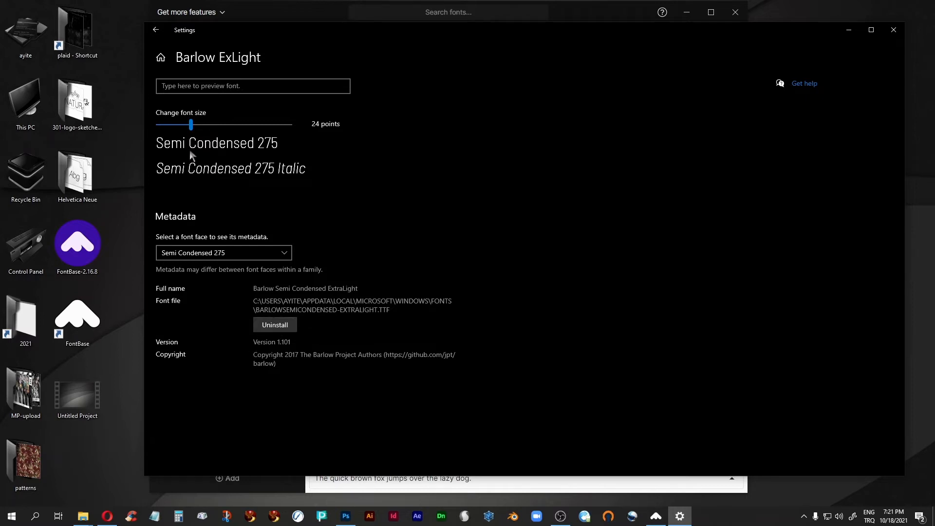
pyautogui.moveTo(164, 181)
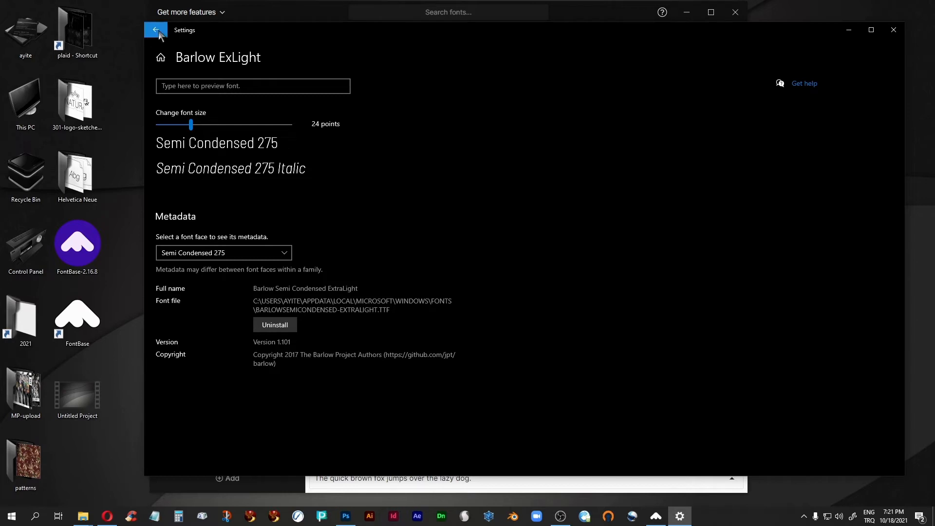
pyautogui.click(155, 29)
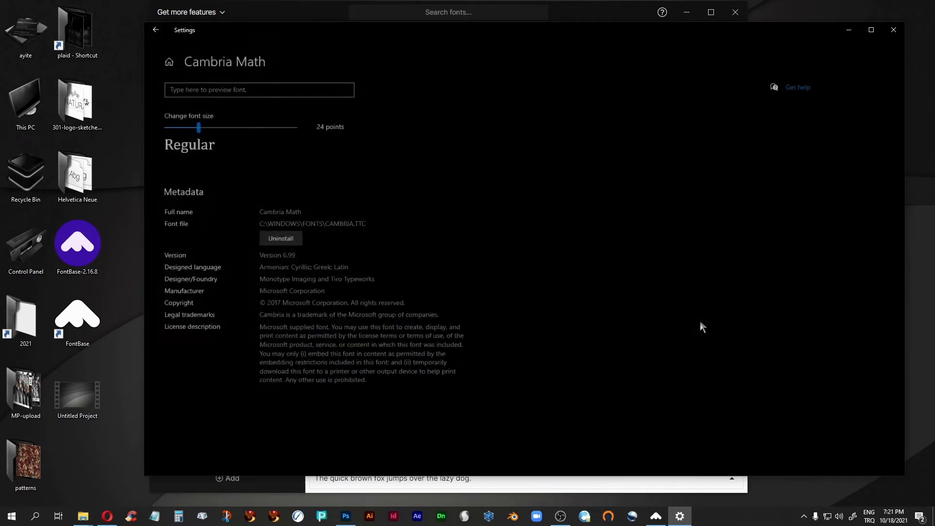
pyautogui.click(280, 238)
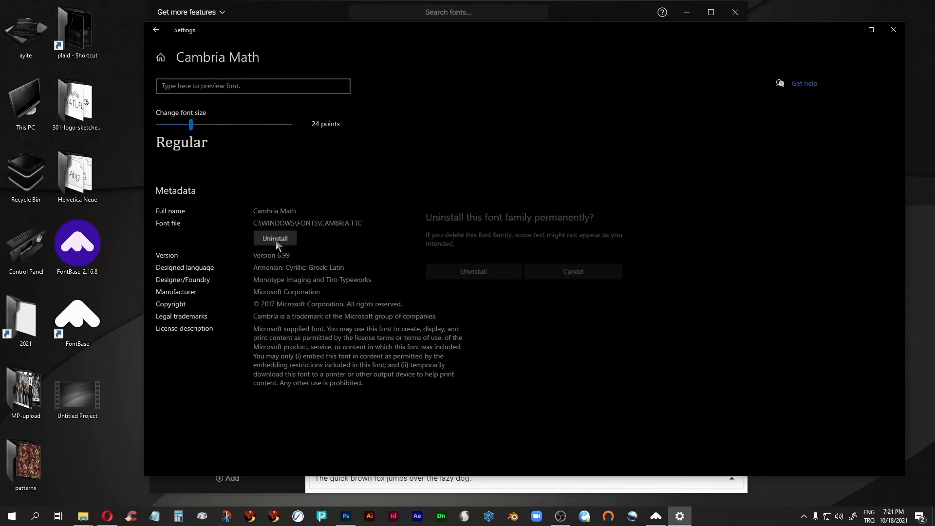
# Confirm the Cambria Math uninstall and dismiss the protected system font refusal.
pyautogui.click(473, 271)
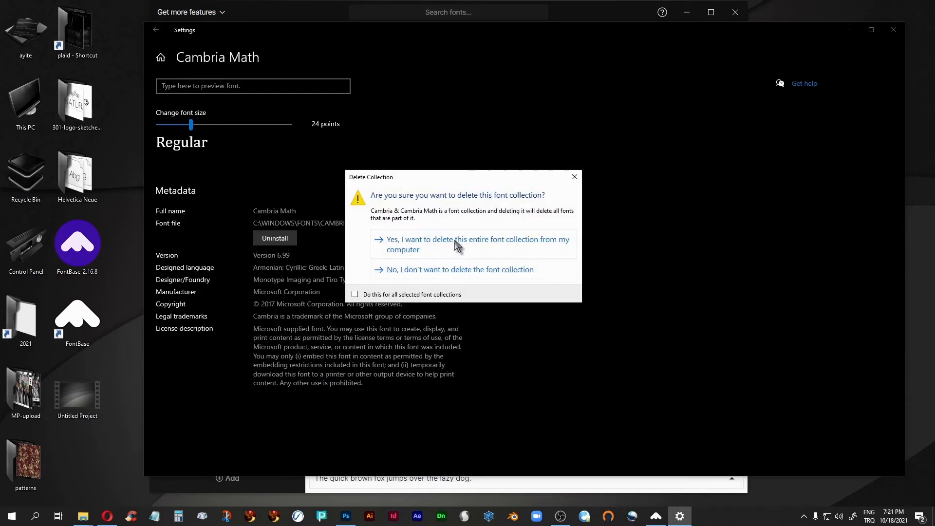
pyautogui.click(477, 244)
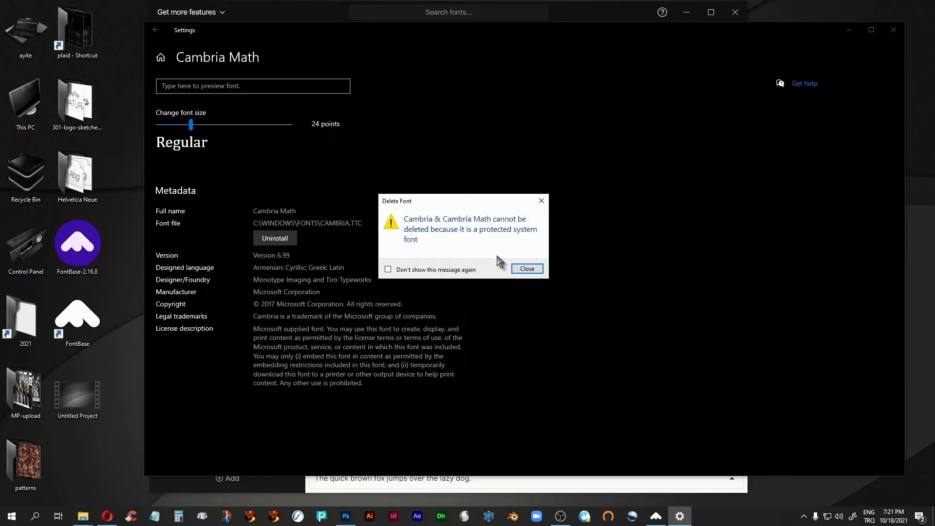
pyautogui.click(526, 268)
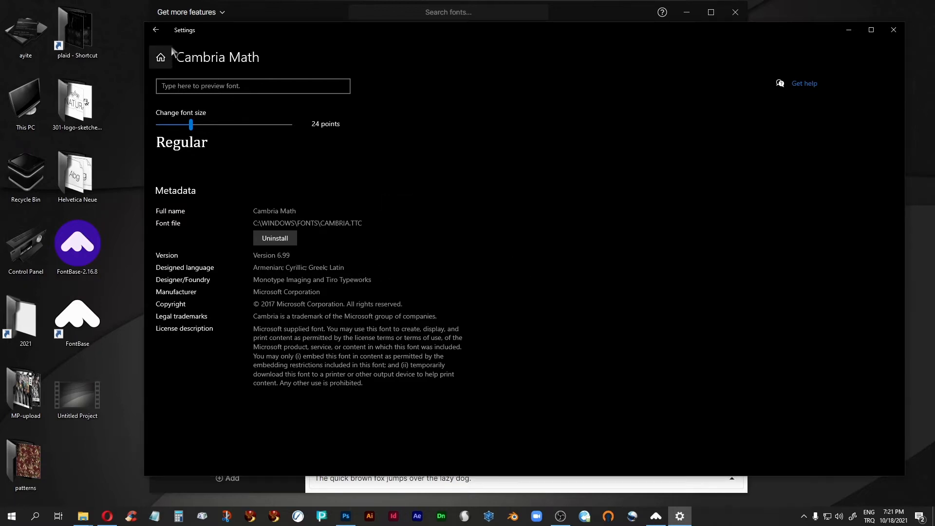
# Check Photoshop's font list for the text without changing Times New Roman, then return to FontBase.
pyautogui.click(156, 30)
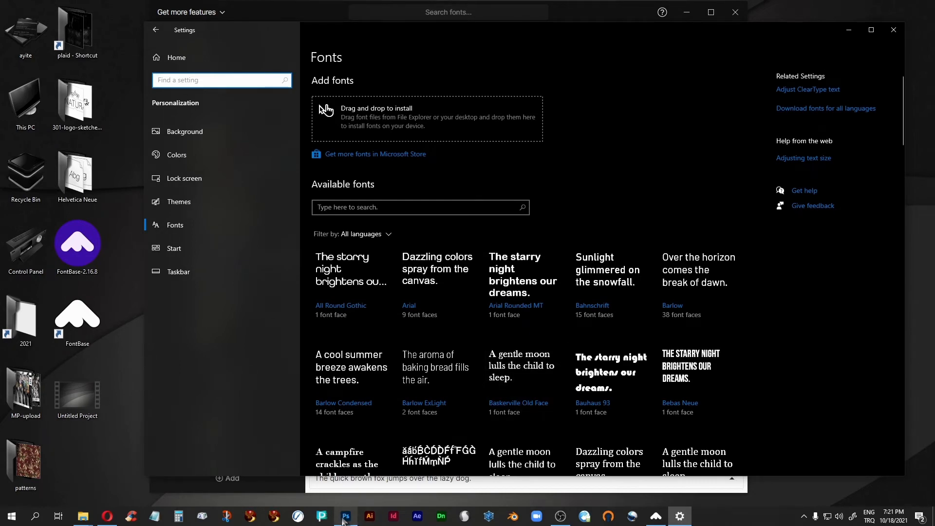
pyautogui.click(345, 516)
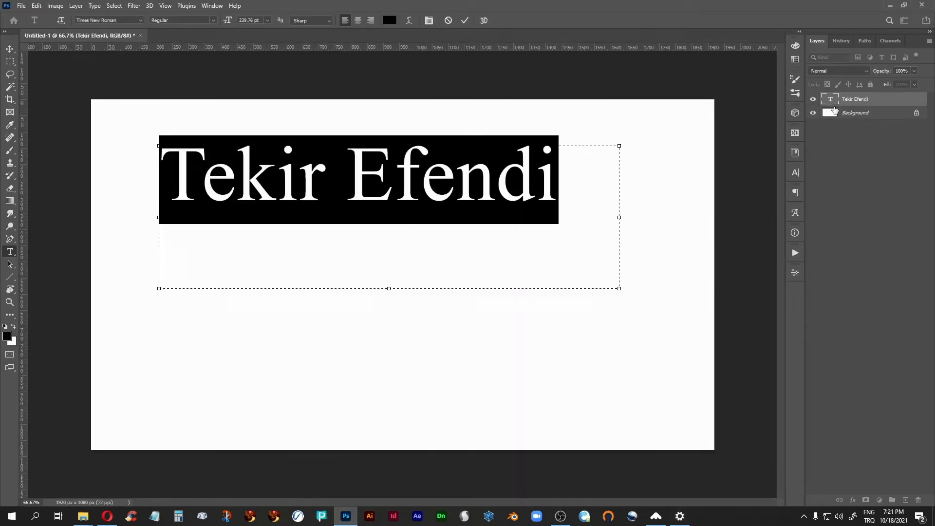
pyautogui.click(107, 19)
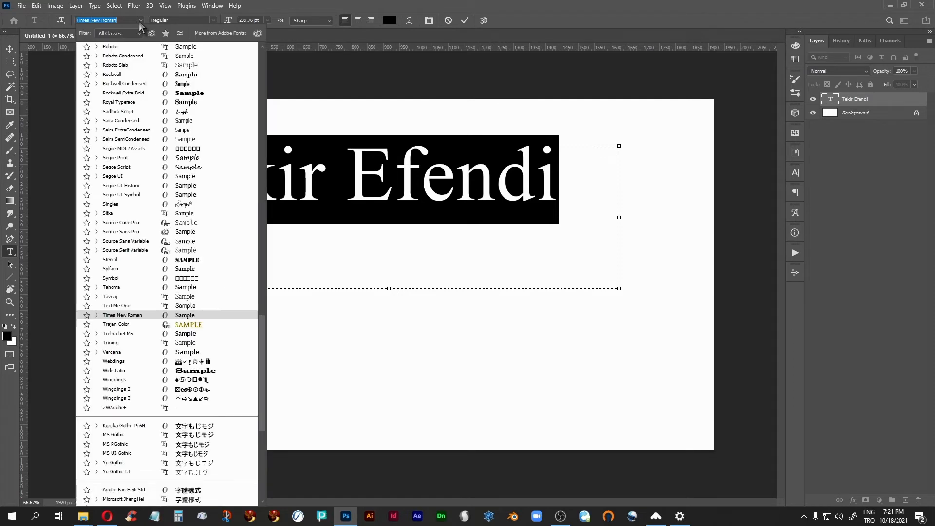
pyautogui.click(122, 315)
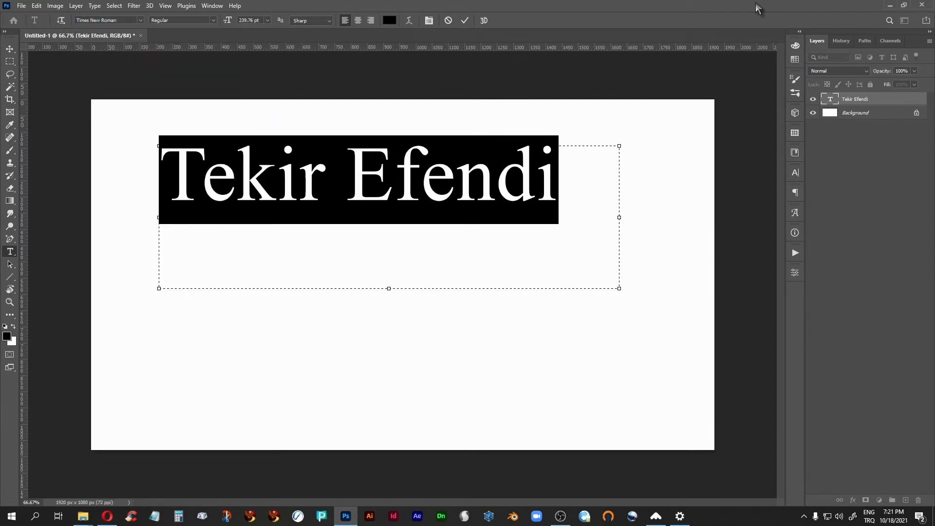
pyautogui.click(678, 517)
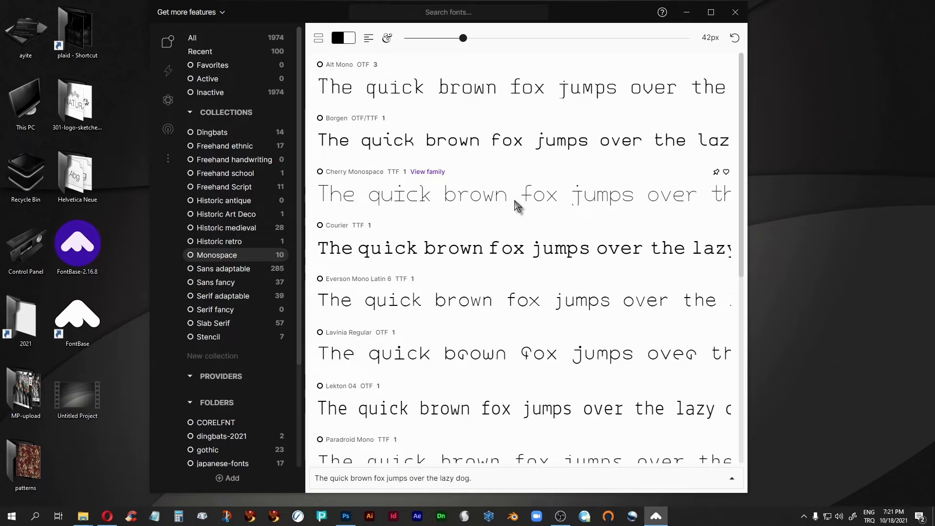
pyautogui.moveTo(223, 455)
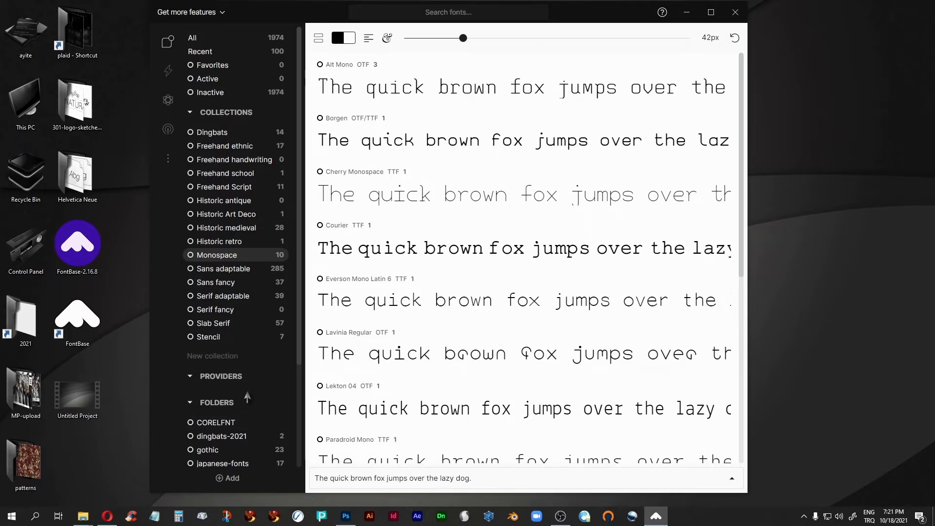
# Show the sans-adaptable folder's fonts and browse its Barlow, Duru Sans and Encode Sans families.
pyautogui.scroll(-3)
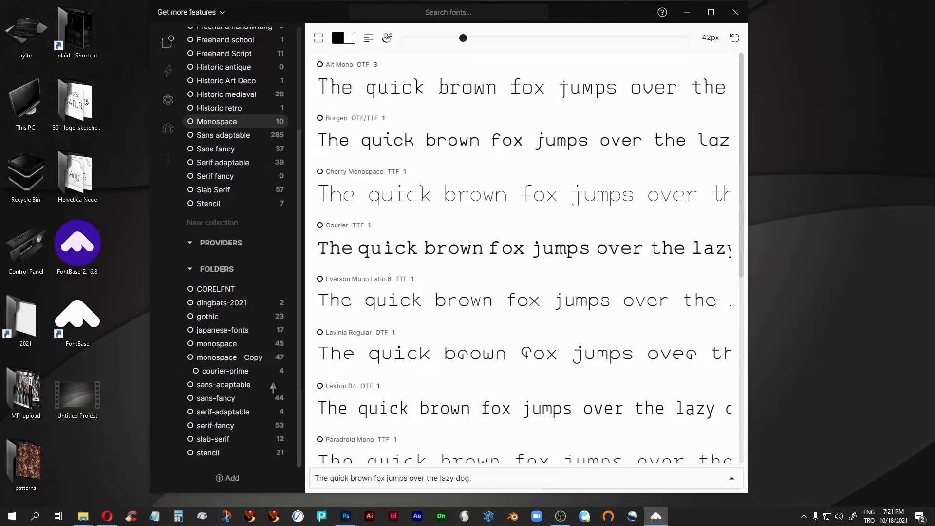
pyautogui.scroll(3)
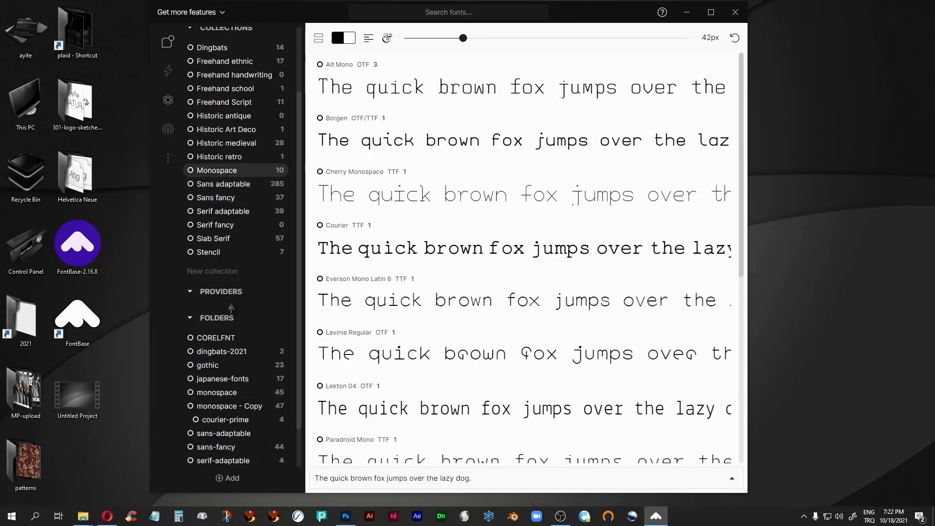
pyautogui.click(225, 433)
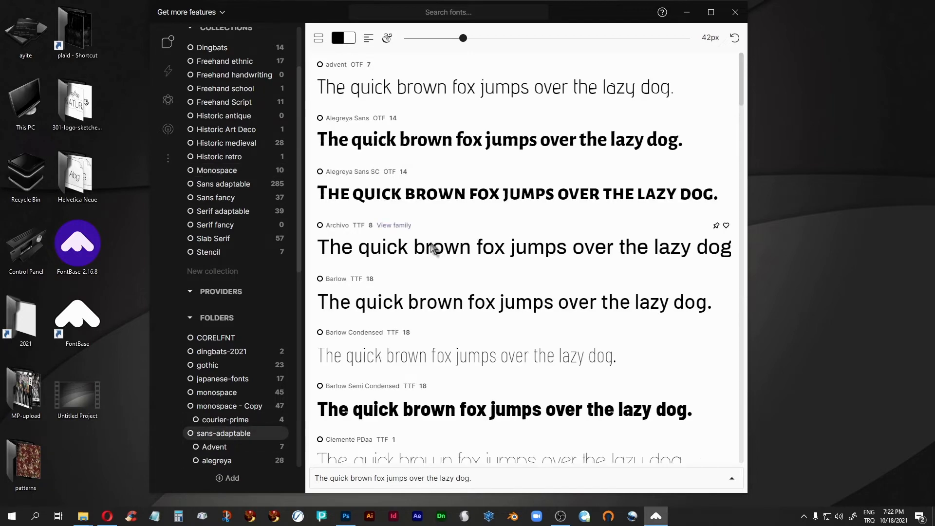
pyautogui.scroll(-3)
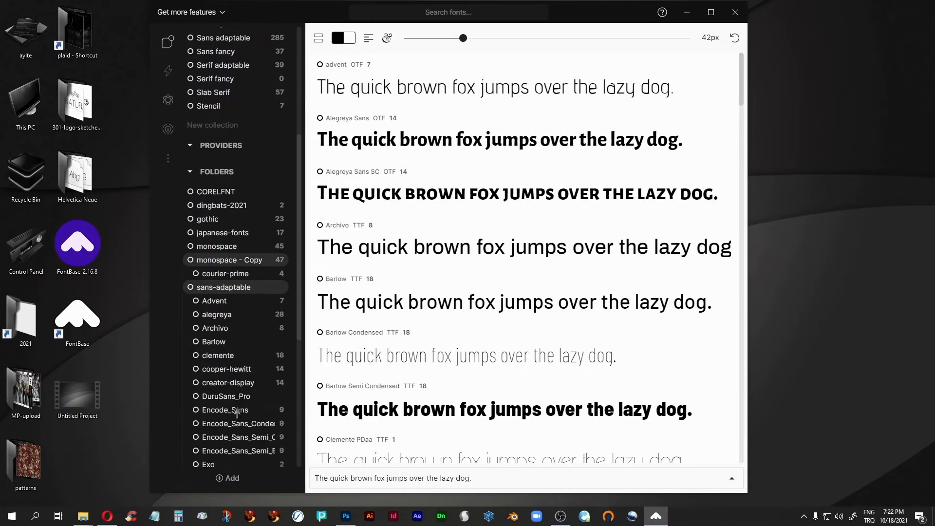
pyautogui.scroll(-3)
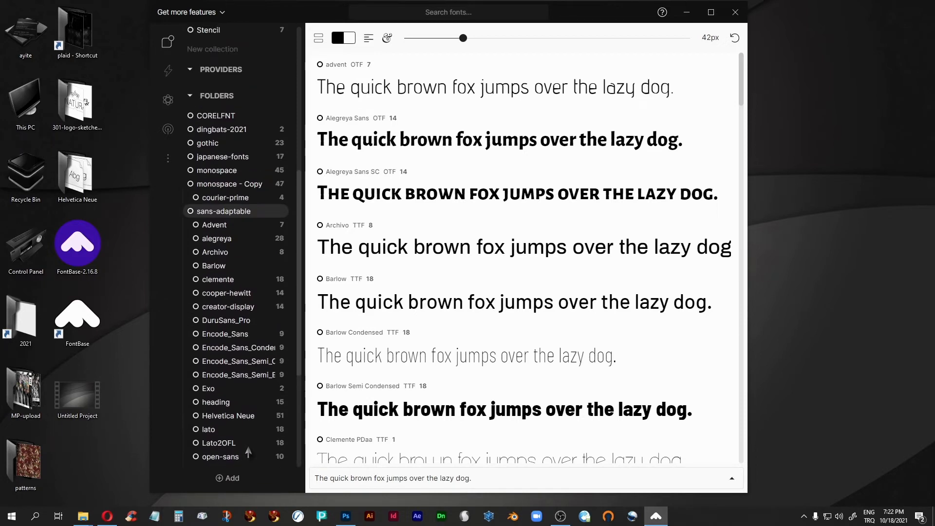
pyautogui.scroll(3)
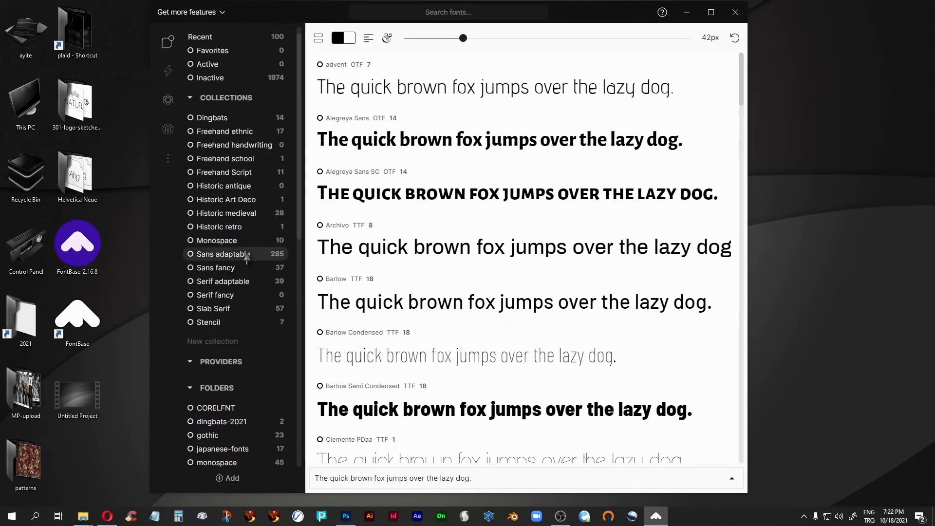
pyautogui.scroll(-3)
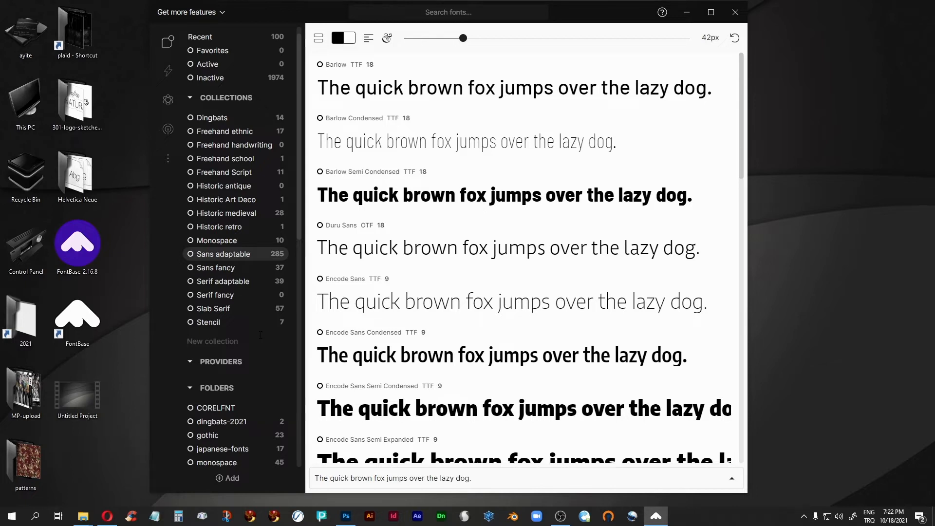
# Create a new collection named 'Tekir Efendi' in the sidebar.
pyautogui.write('Tekir')
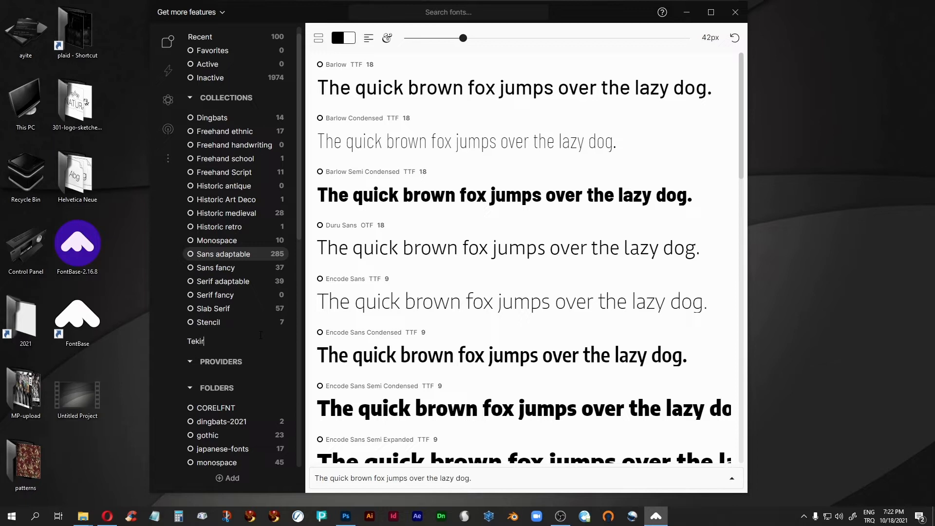
pyautogui.write('Efendi')
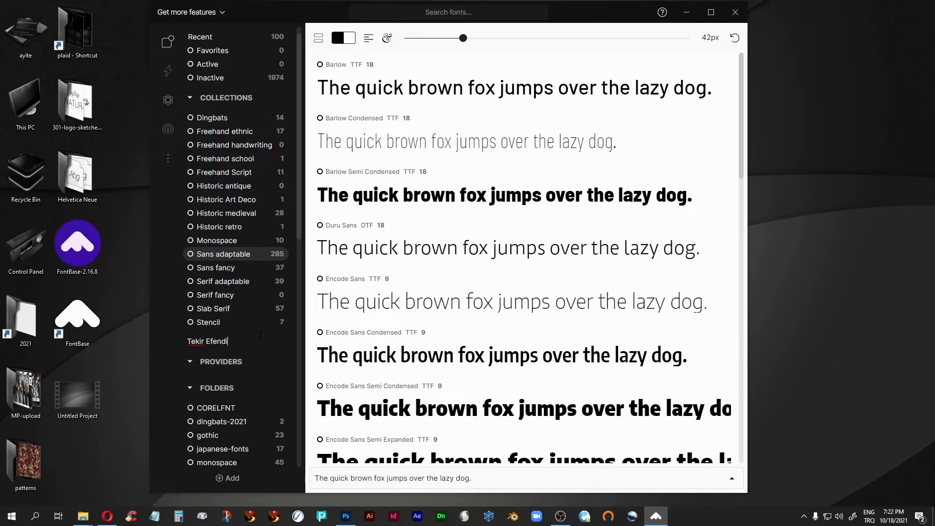
pyautogui.press('Return')
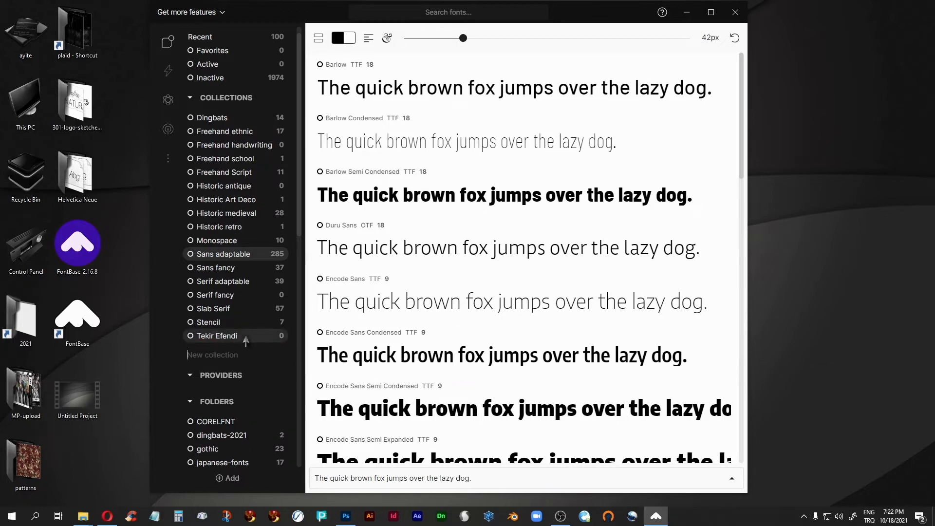
pyautogui.moveTo(417, 349)
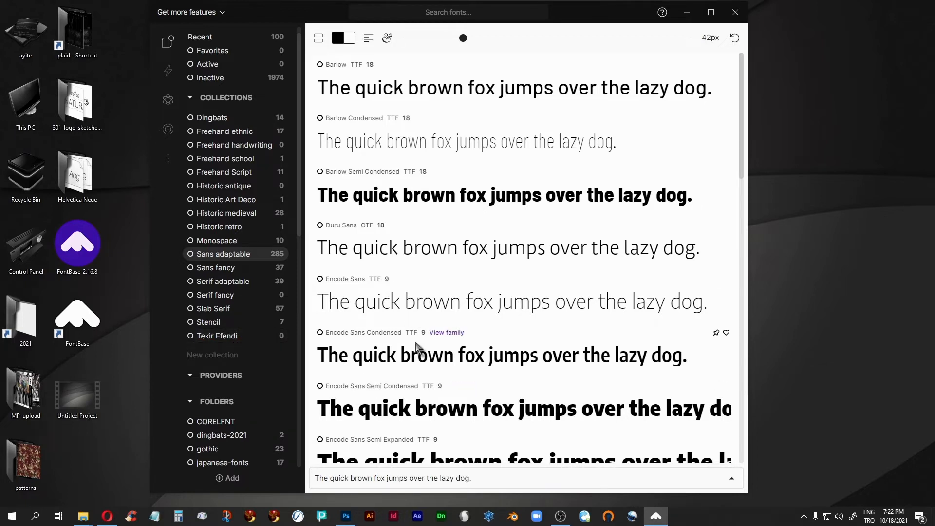
pyautogui.scroll(-3)
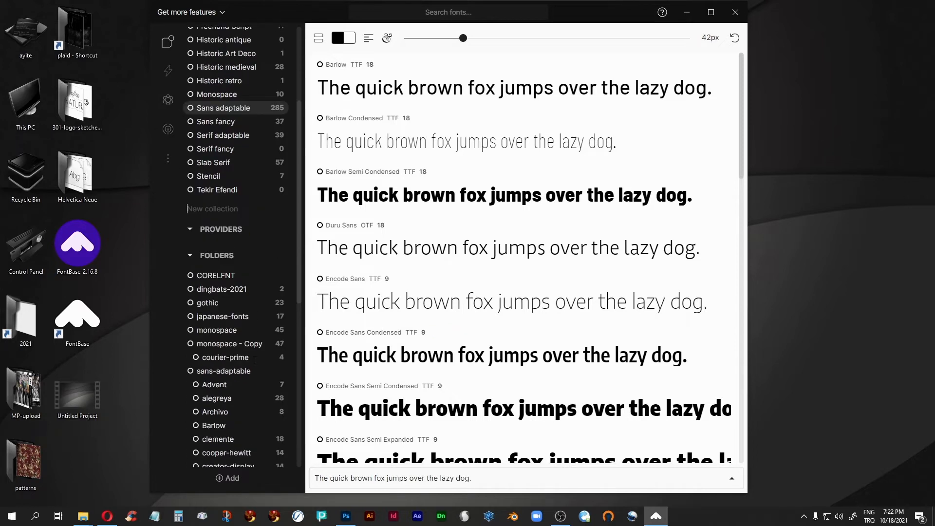
# Add a monospace font to the Tekir Efendi collection, bringing it to 2 fonts.
pyautogui.scroll(-3)
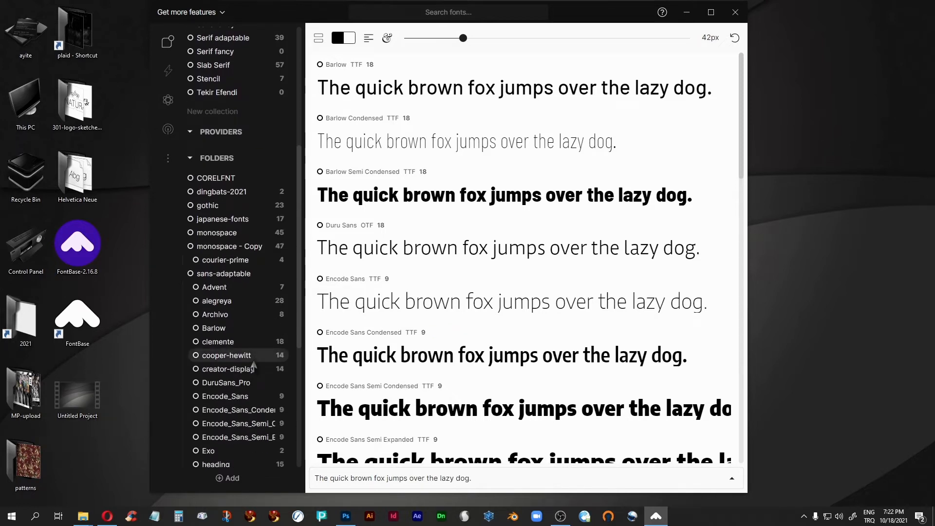
pyautogui.moveTo(215, 233)
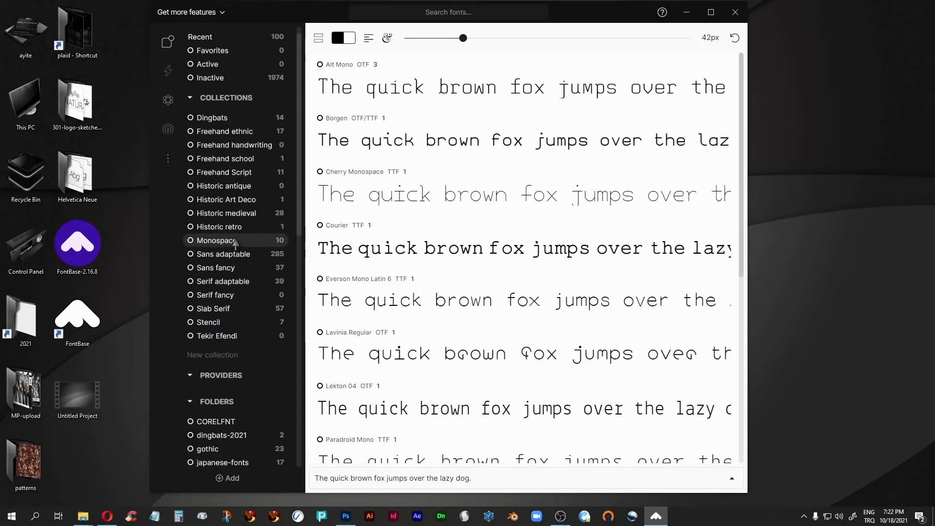
pyautogui.moveTo(447, 223)
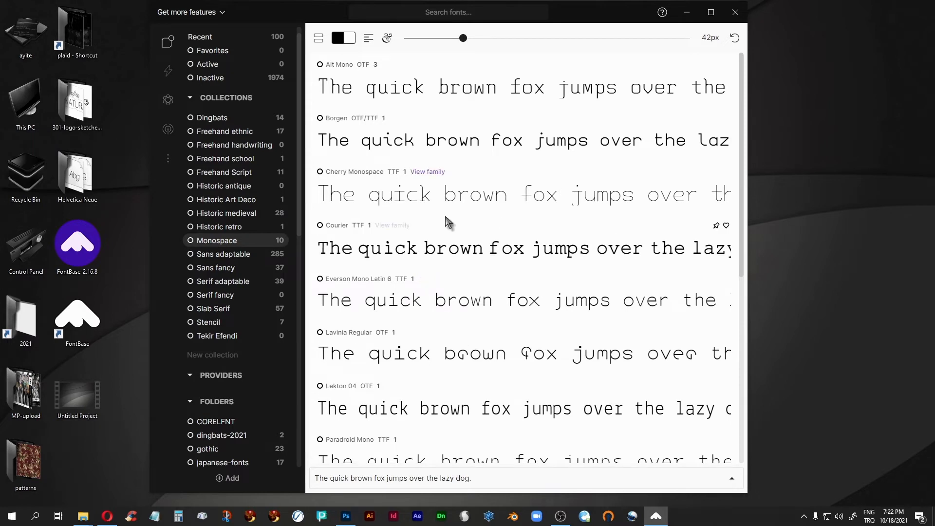
pyautogui.moveTo(504, 199)
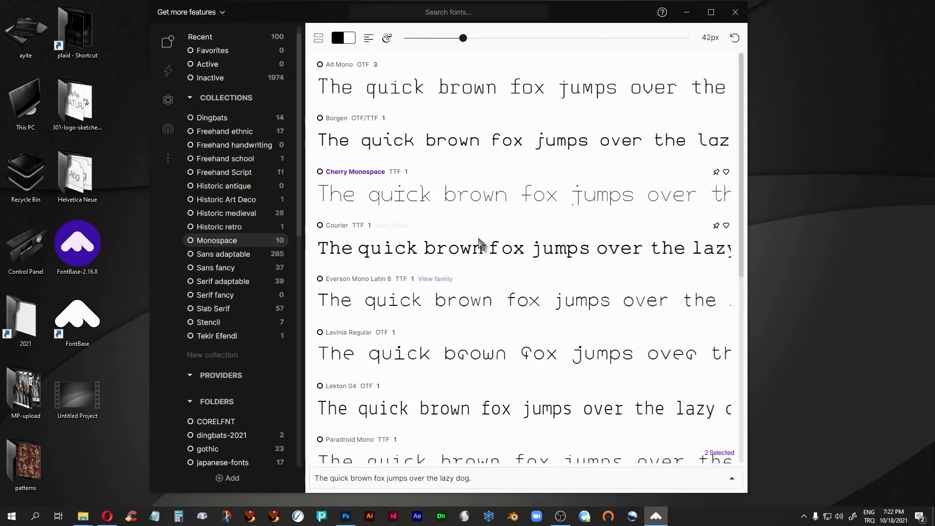
pyautogui.scroll(-3)
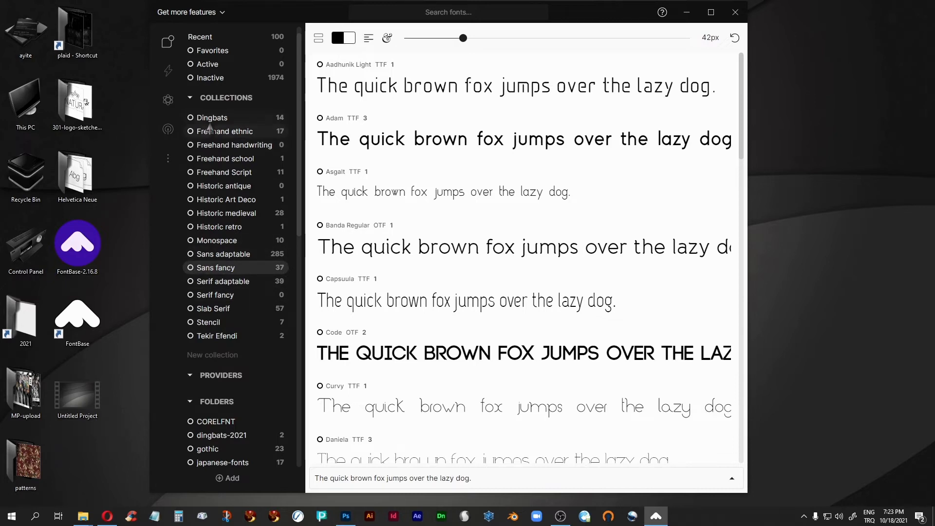
pyautogui.moveTo(485, 450)
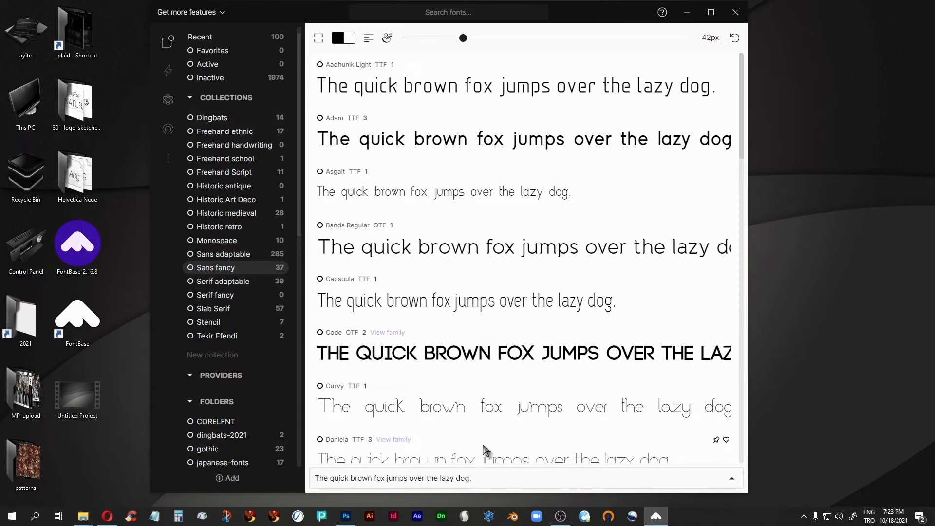
pyautogui.moveTo(495, 314)
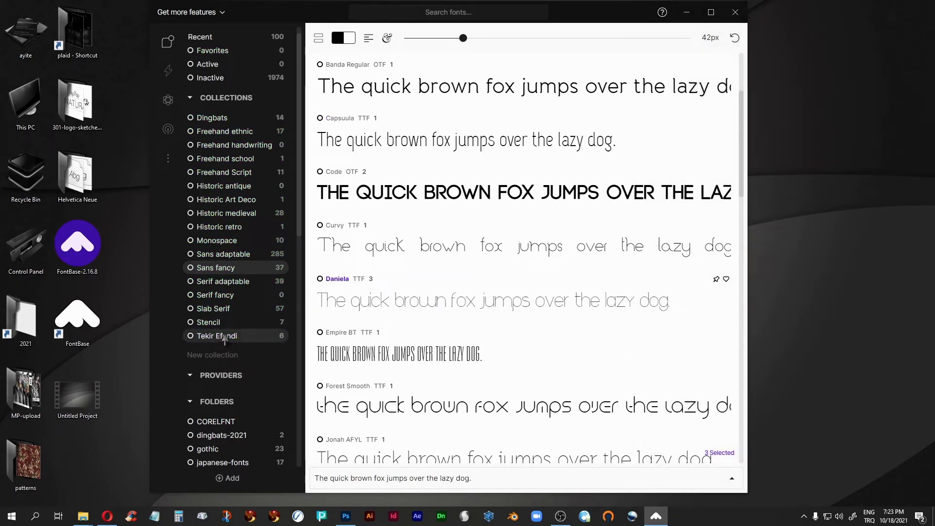
pyautogui.moveTo(540, 383)
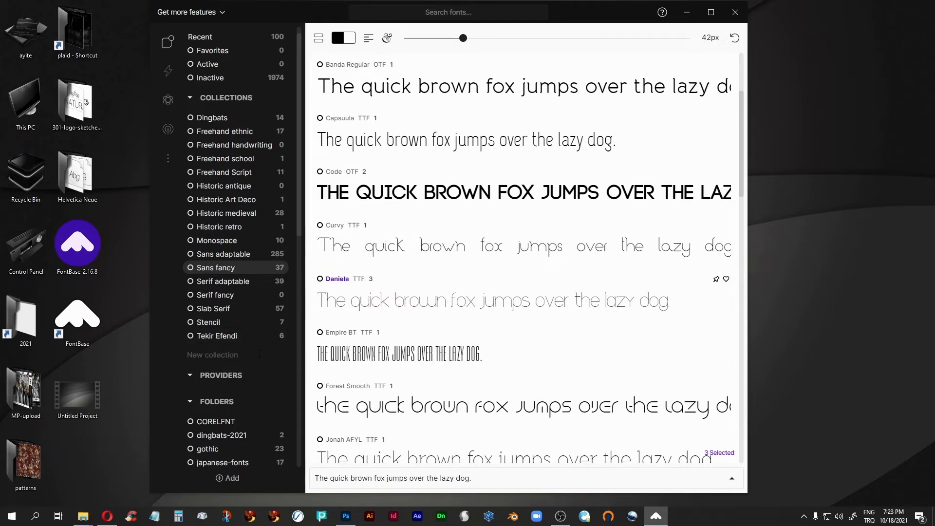
# Create a new empty collection named 'Teaching' alongside Tekir Efendi.
pyautogui.write('Teac')
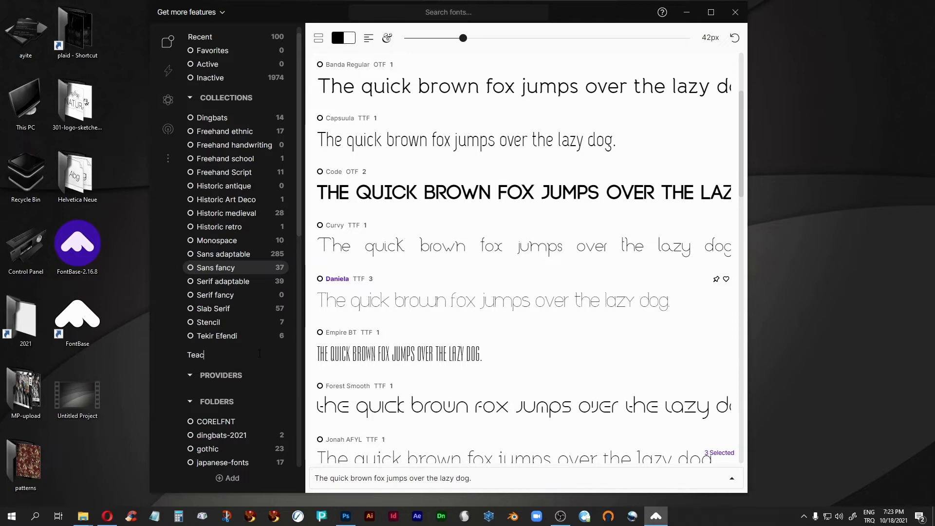
pyautogui.write('hing')
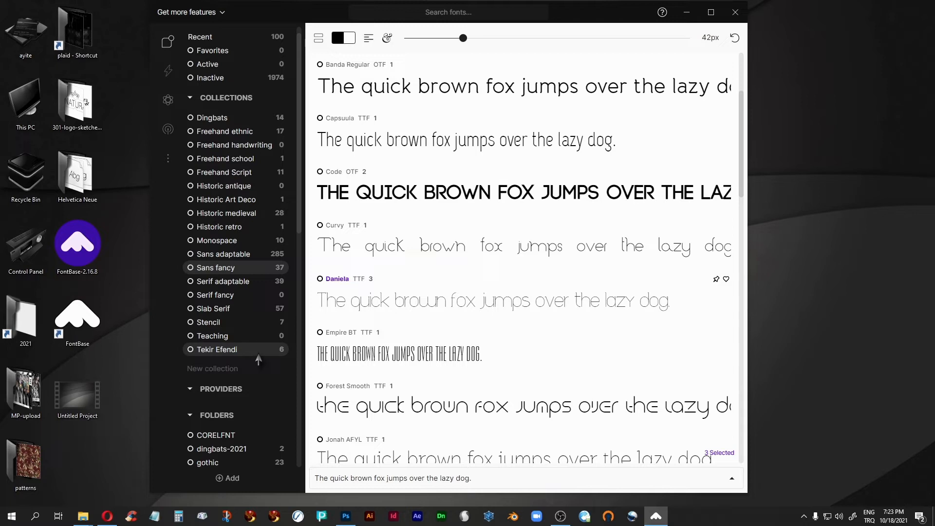
pyautogui.moveTo(247, 301)
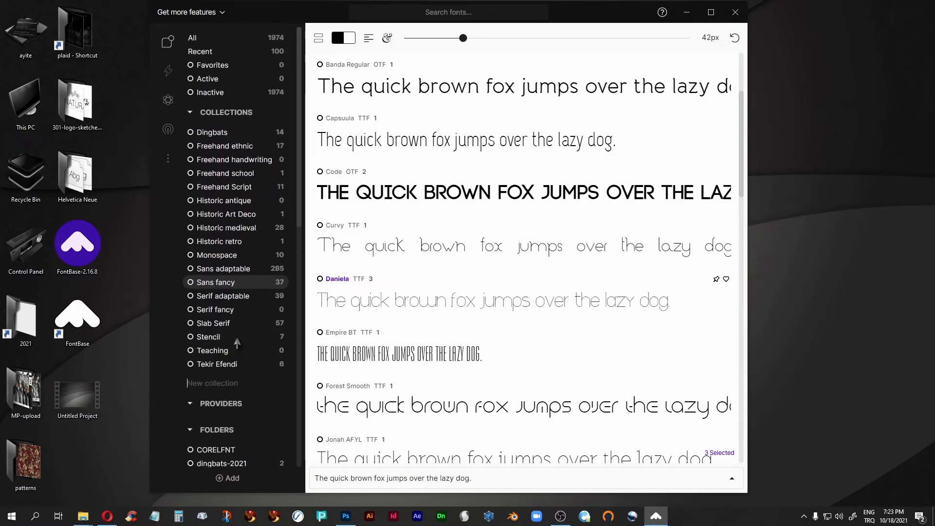
pyautogui.moveTo(301, 205)
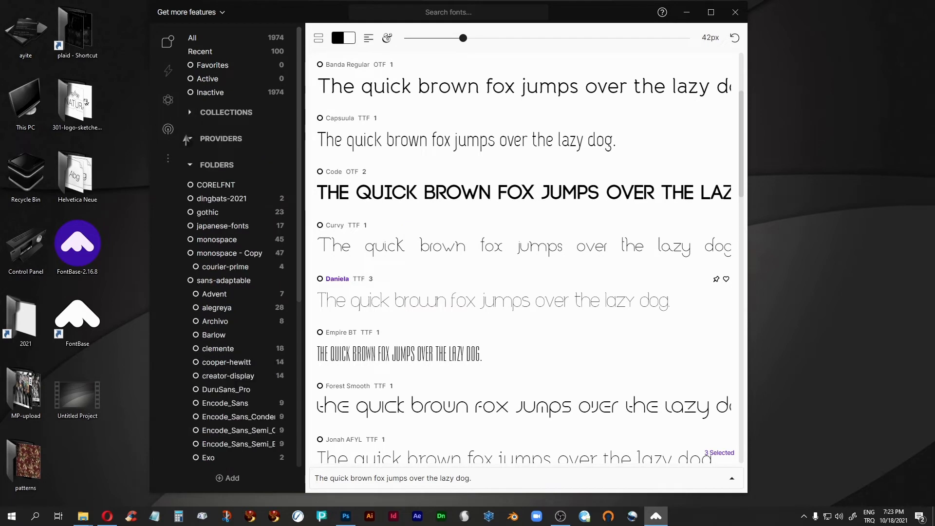
pyautogui.moveTo(292, 281)
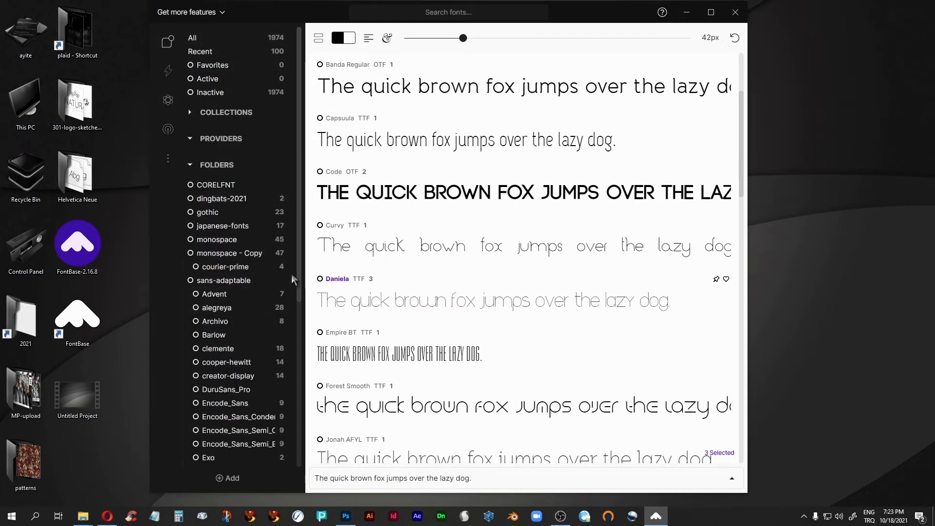
pyautogui.moveTo(300, 264)
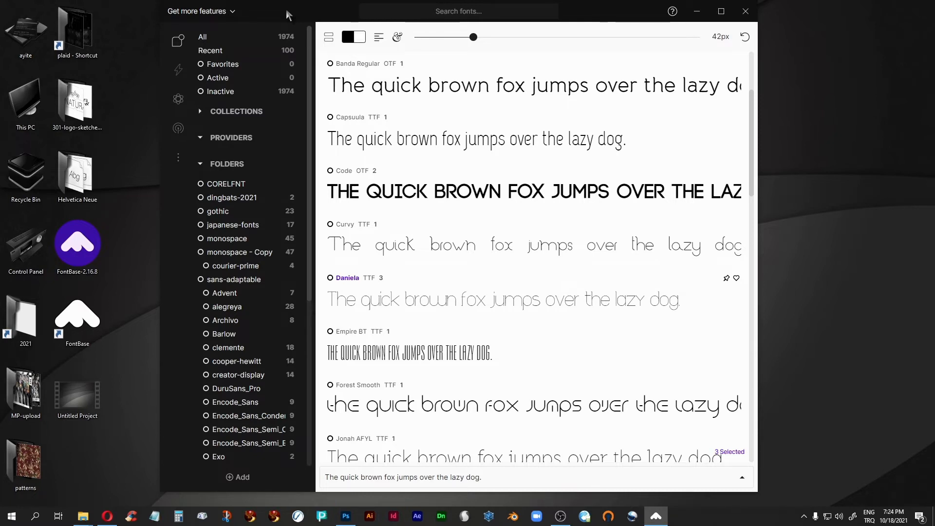
pyautogui.moveTo(191, 28)
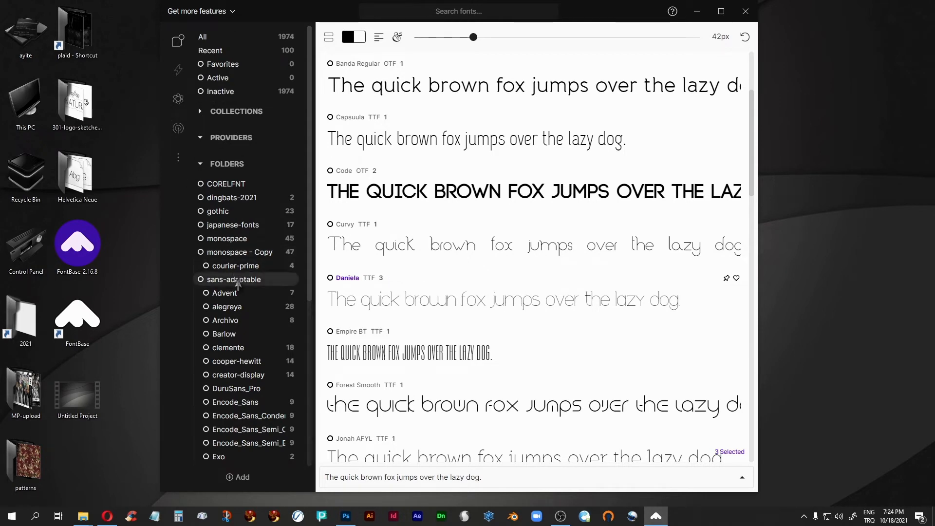
# Show all 1974 fonts and peek inside the CORELFNT folder.
pyautogui.click(202, 36)
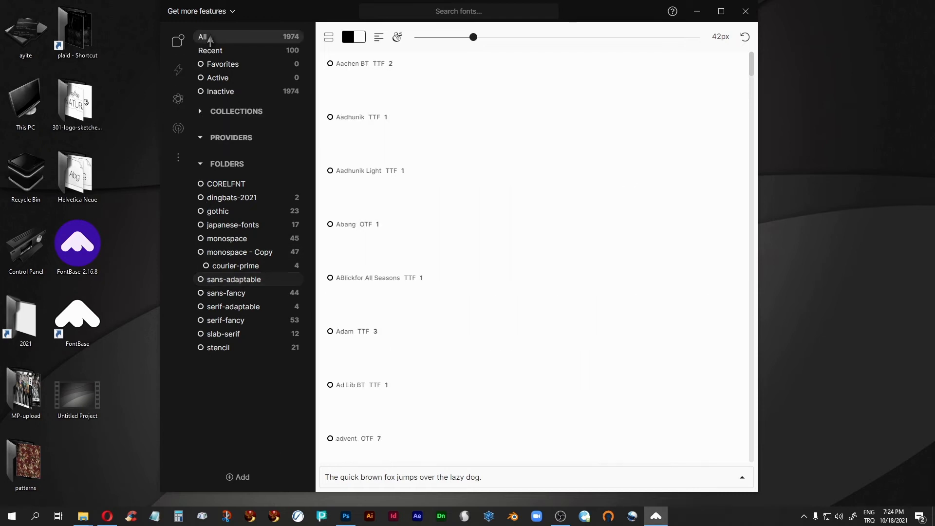
pyautogui.click(353, 37)
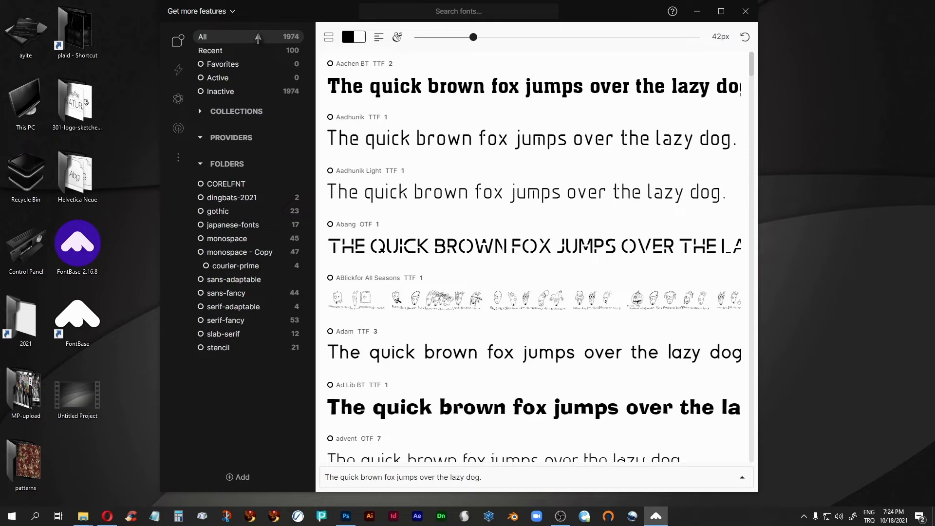
pyautogui.click(237, 477)
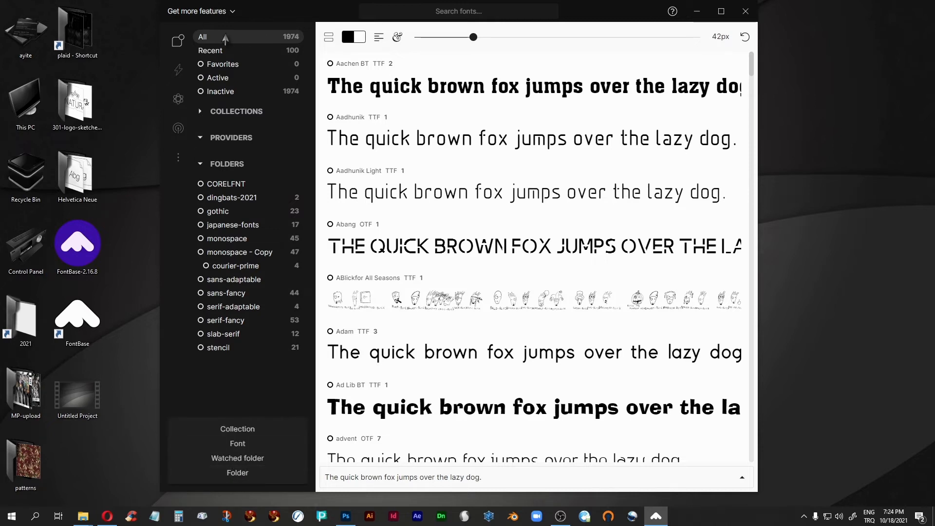
pyautogui.moveTo(399, 189)
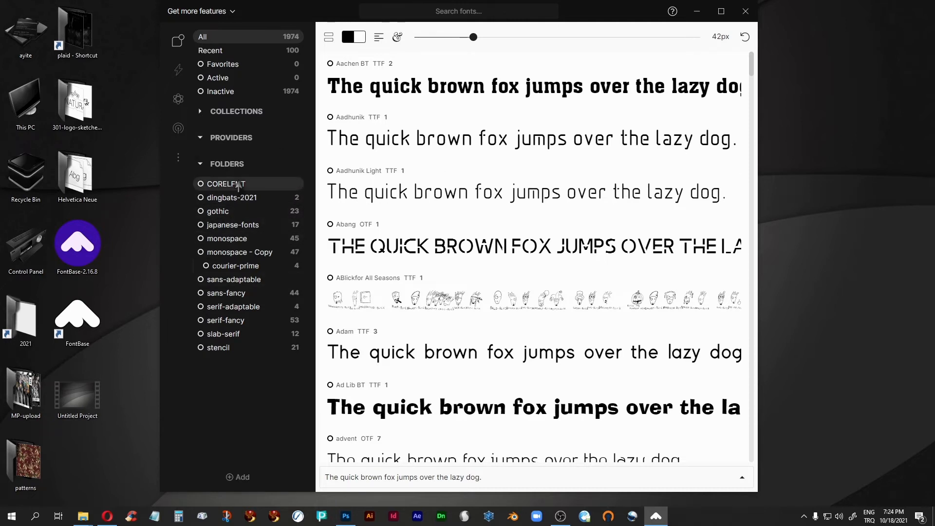
pyautogui.click(225, 184)
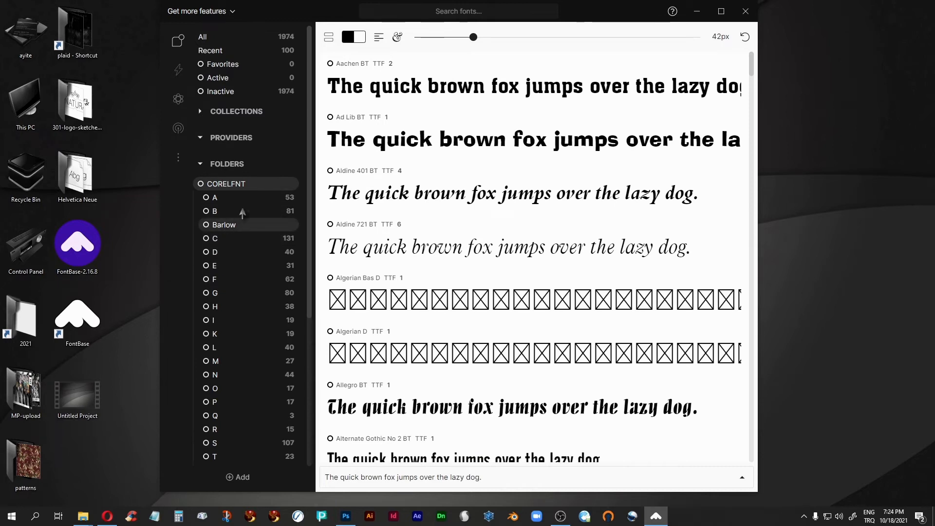
pyautogui.moveTo(228, 231)
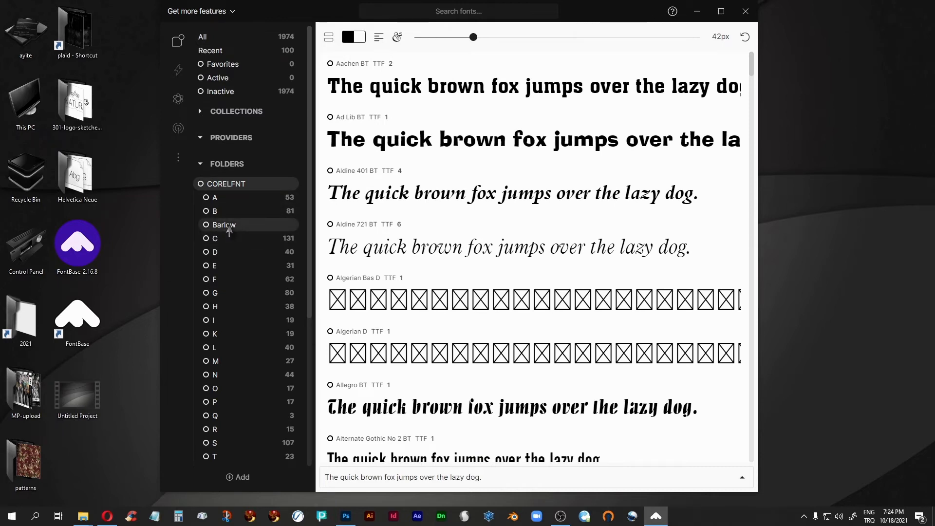
pyautogui.click(226, 183)
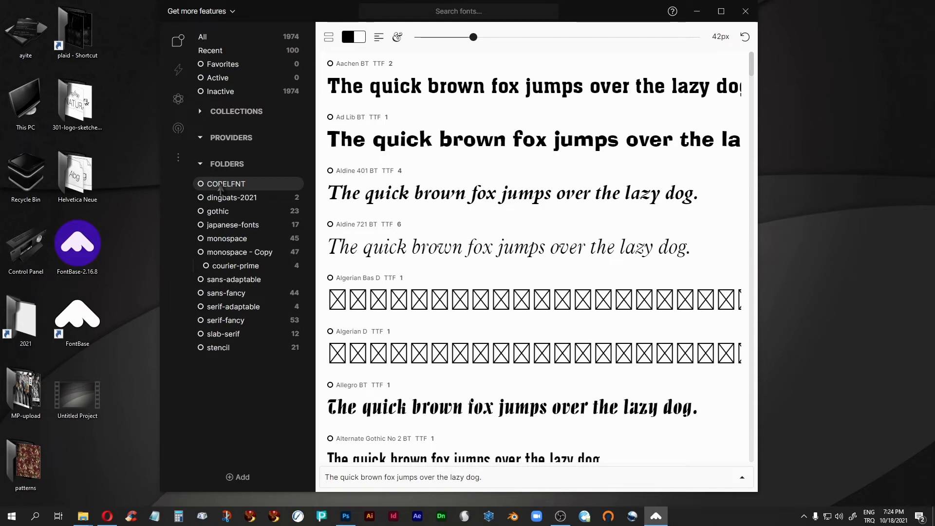
# From the All fonts list, choose +Add > Folder to add a whole font folder.
pyautogui.click(203, 36)
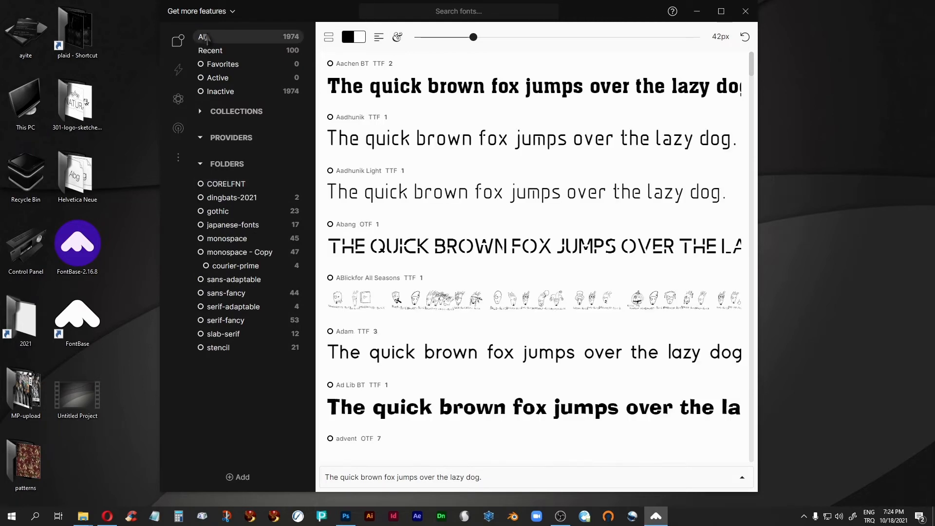
pyautogui.click(238, 478)
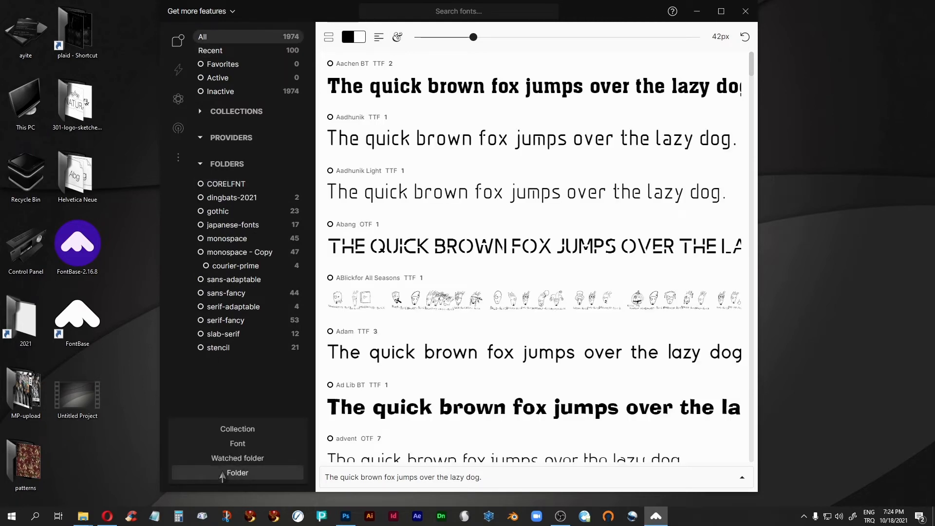
pyautogui.click(238, 473)
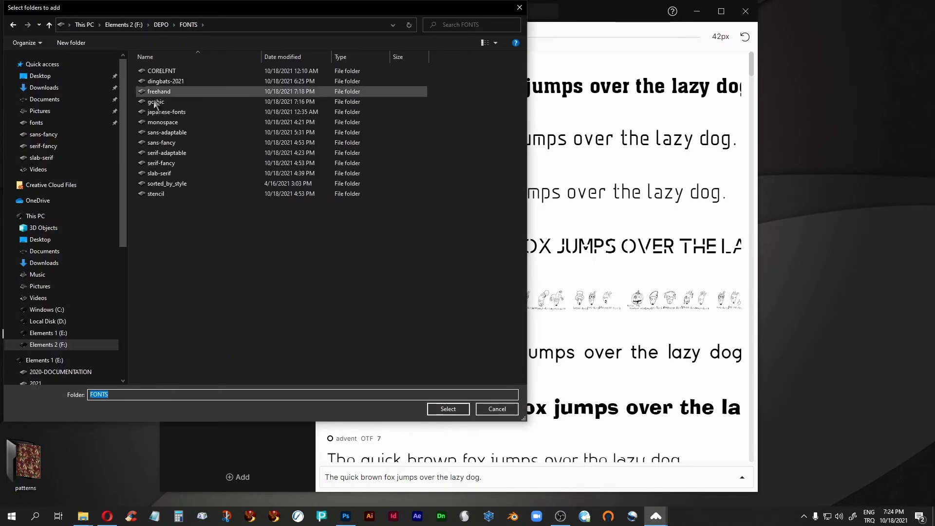
# Add the freehand folder, bringing 126 new fonts and a total of 2,100.
pyautogui.click(158, 91)
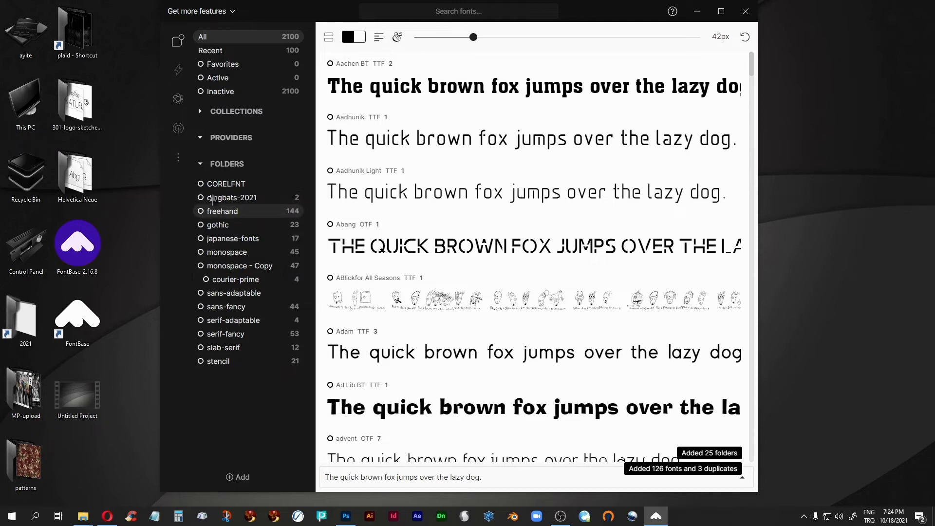
# Expand the collections list in the sidebar after the import reaches 2,148 fonts.
pyautogui.click(236, 111)
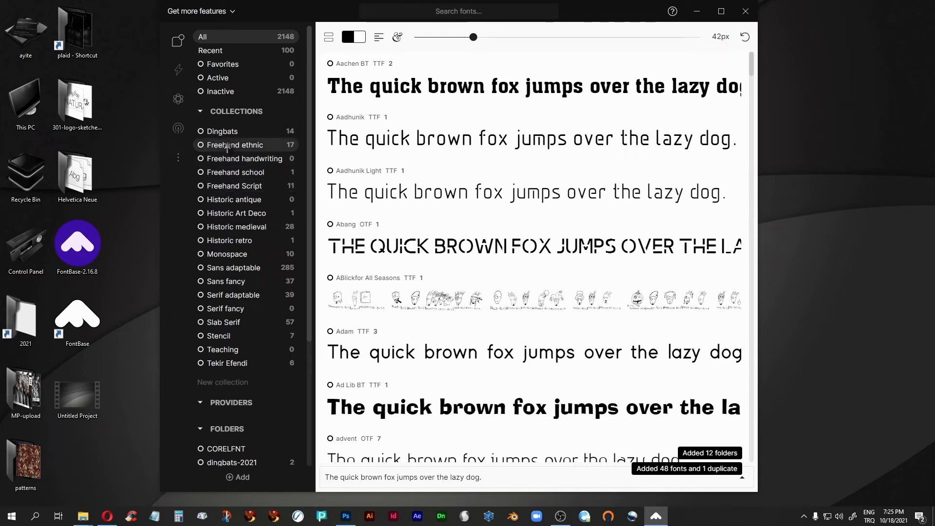
pyautogui.moveTo(233, 322)
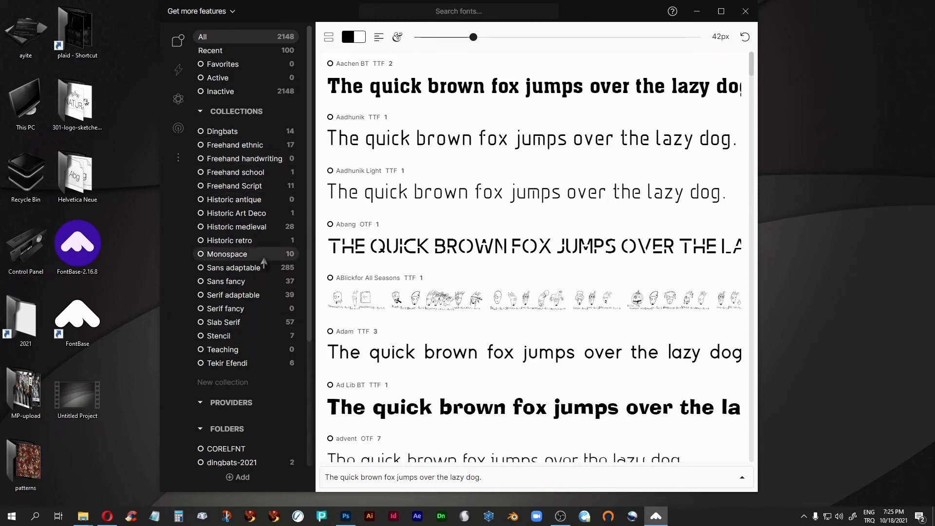
pyautogui.scroll(-3)
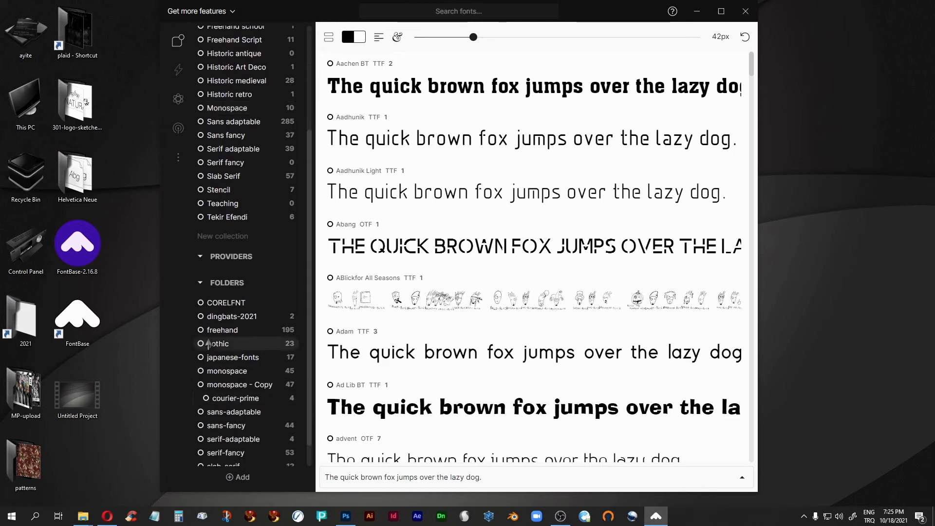
# Add freehand fonts such as Battshion to Tekir Efendi, bringing the collection to 10 fonts.
pyautogui.click(221, 330)
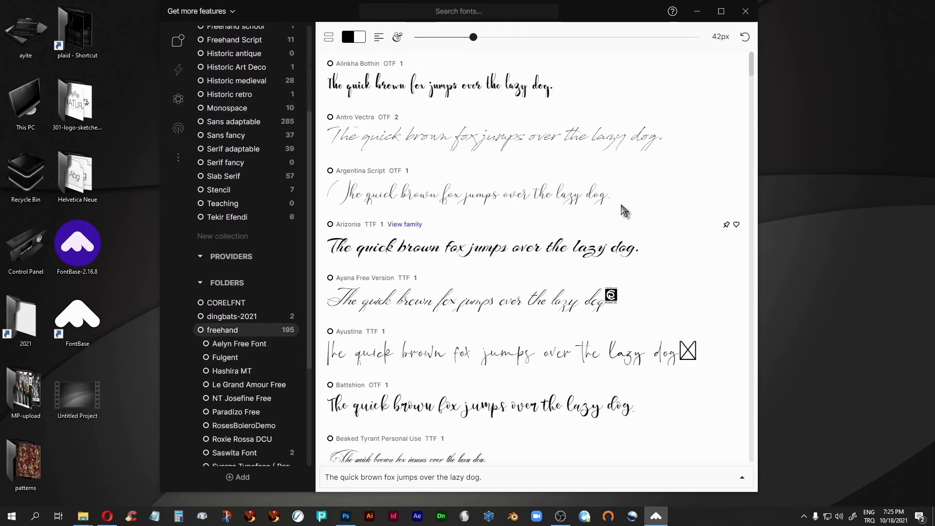
pyautogui.moveTo(519, 290)
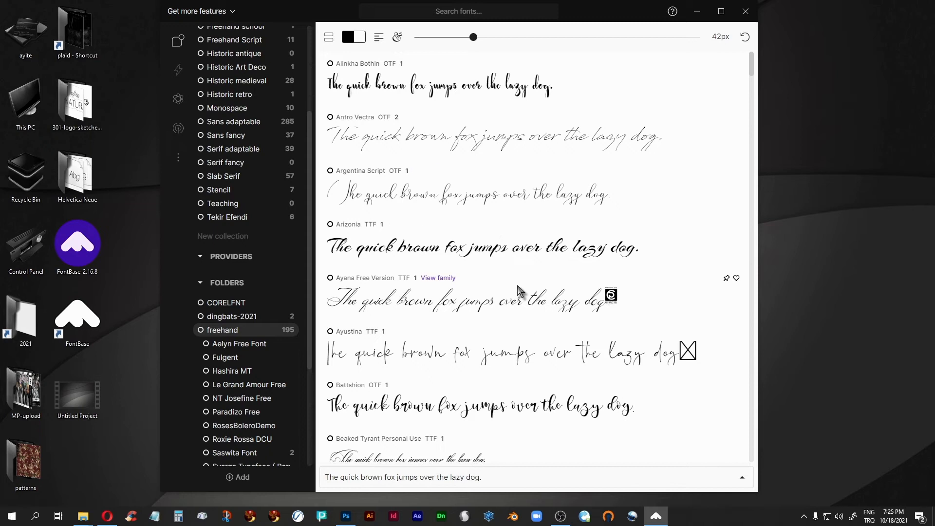
pyautogui.moveTo(483, 144)
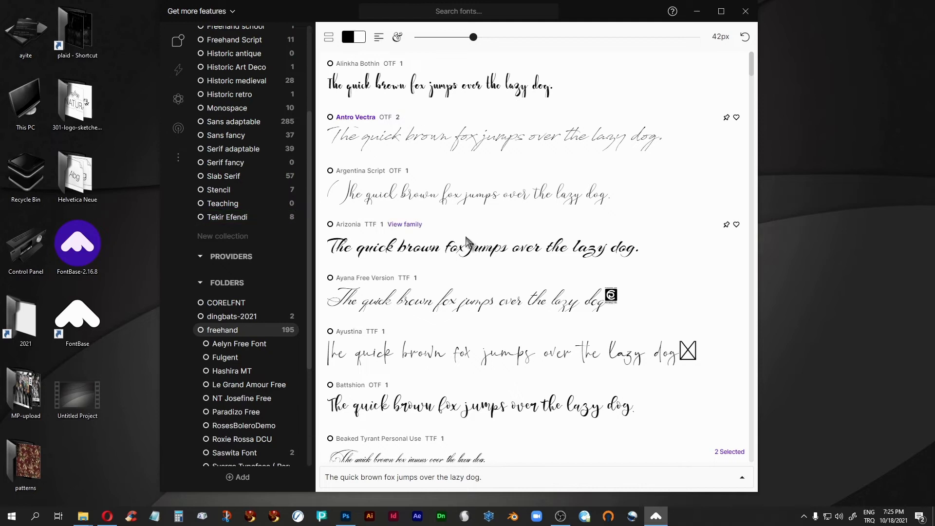
pyautogui.scroll(-3)
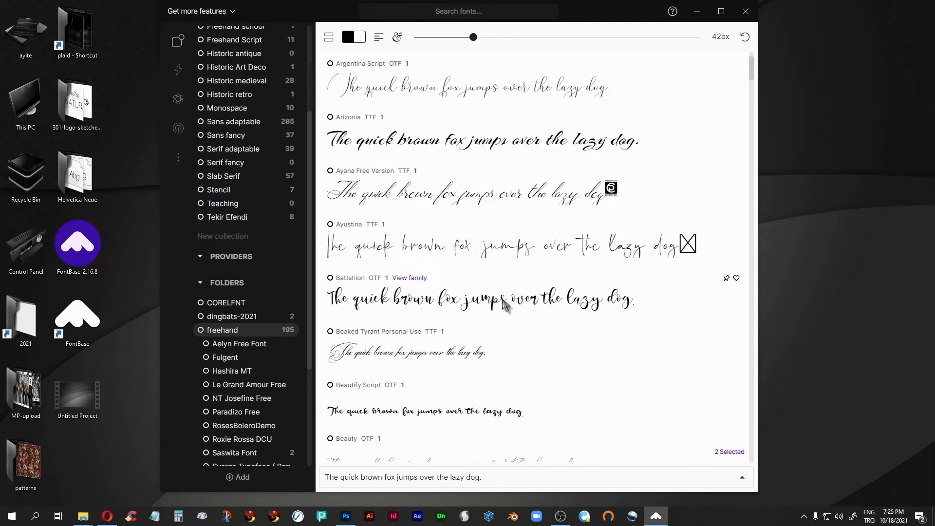
pyautogui.click(227, 217)
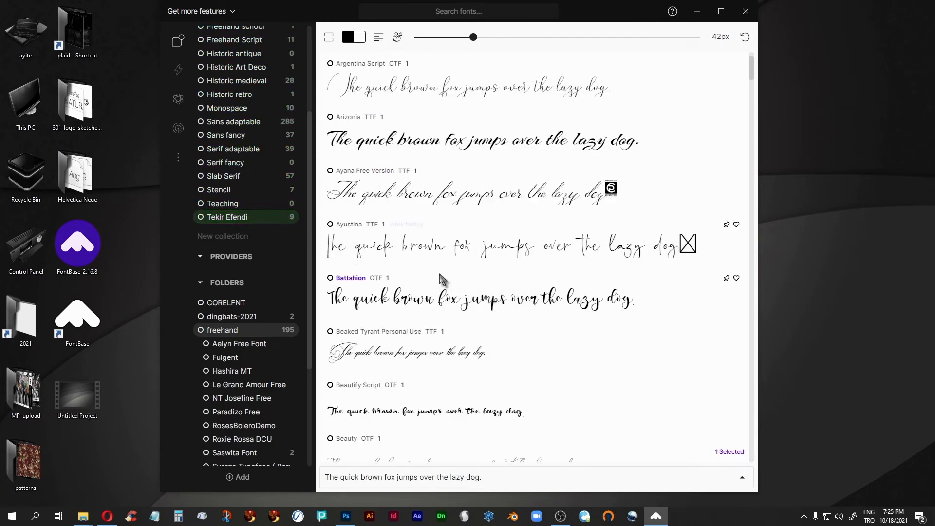
pyautogui.scroll(-3)
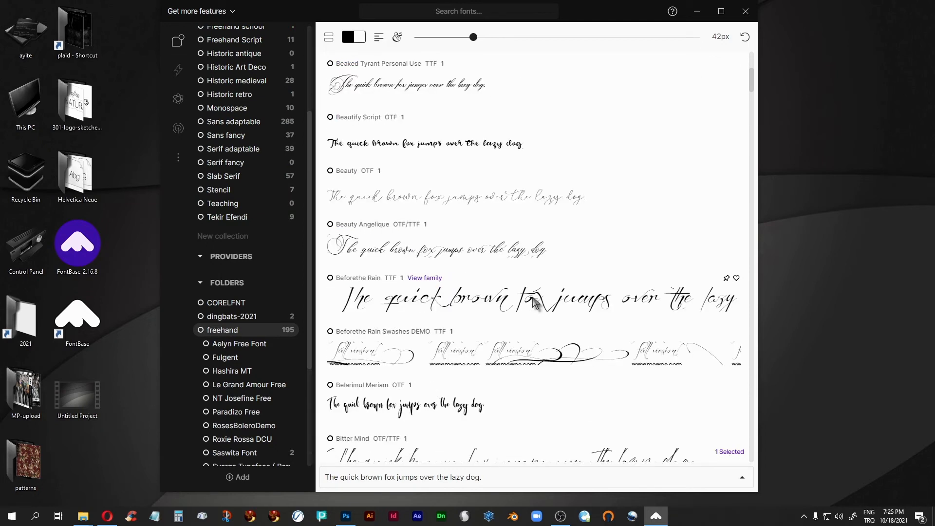
pyautogui.scroll(-3)
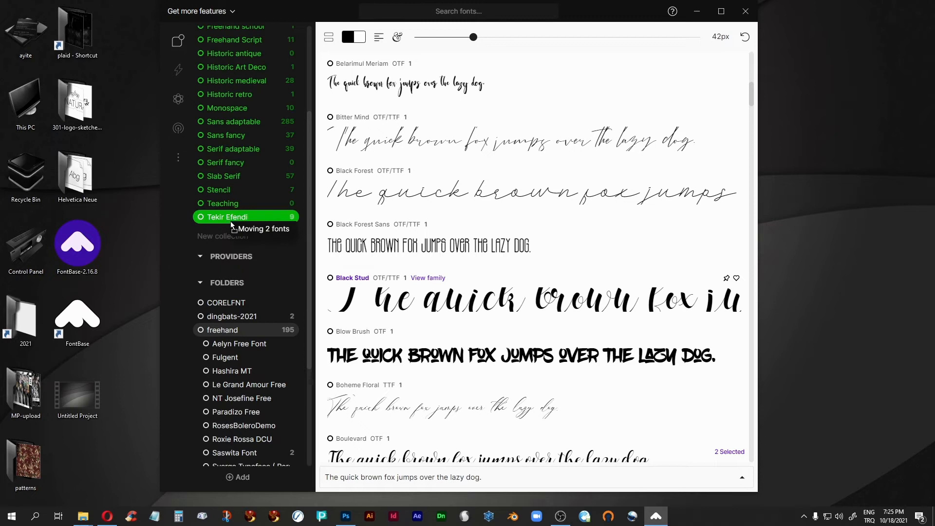
pyautogui.scroll(-3)
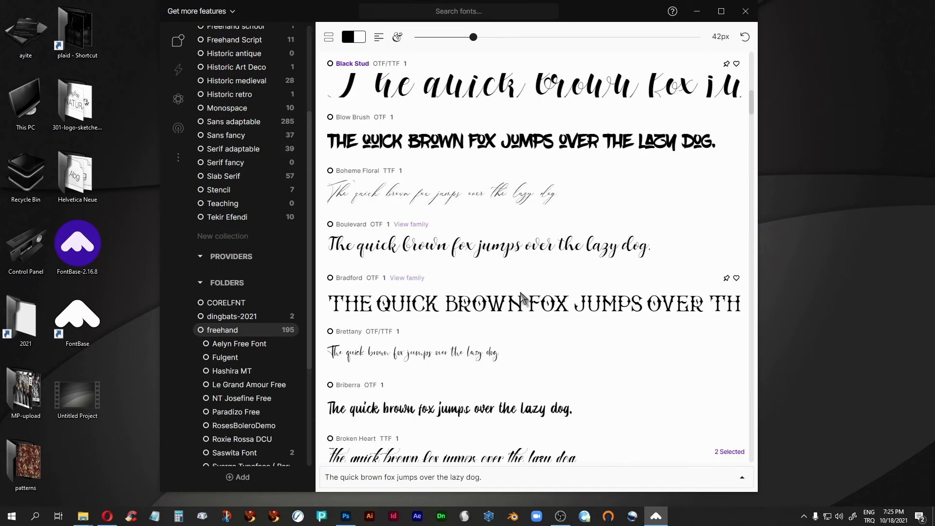
pyautogui.scroll(-3)
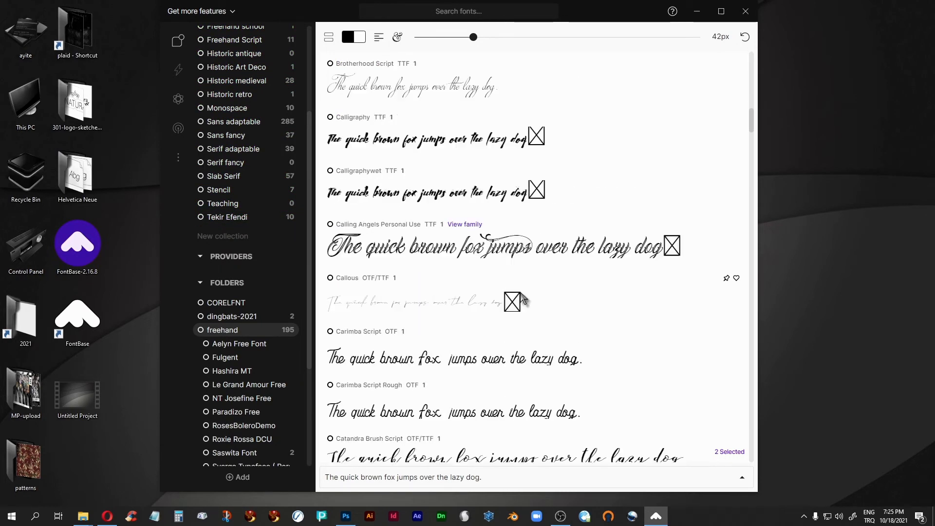
pyautogui.scroll(3)
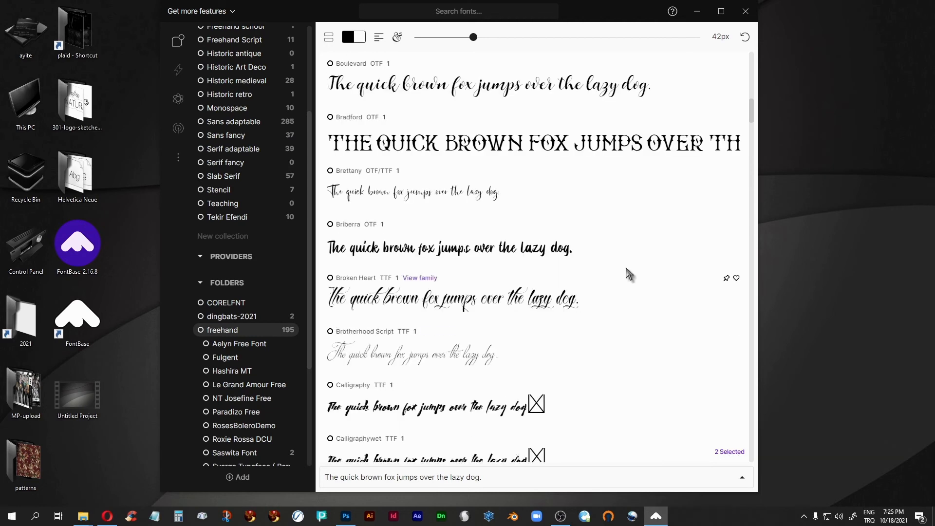
pyautogui.moveTo(492, 244)
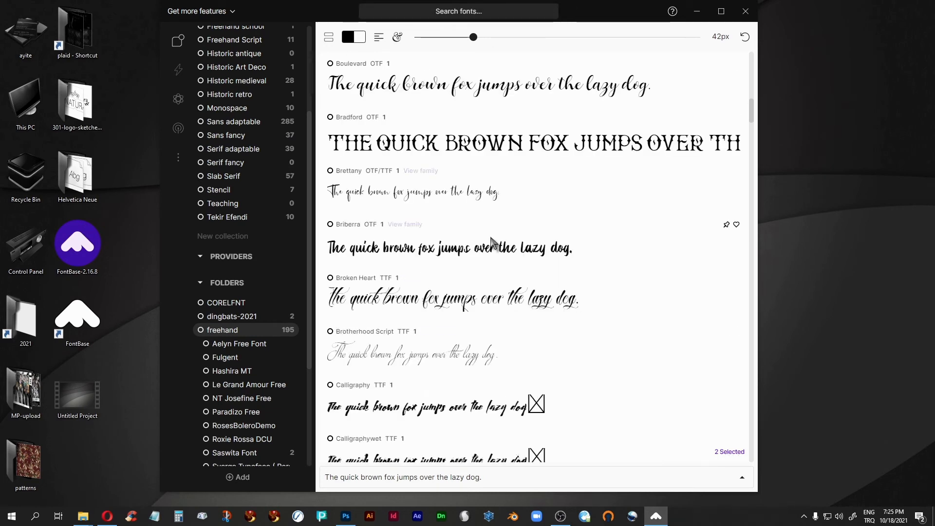
pyautogui.scroll(3)
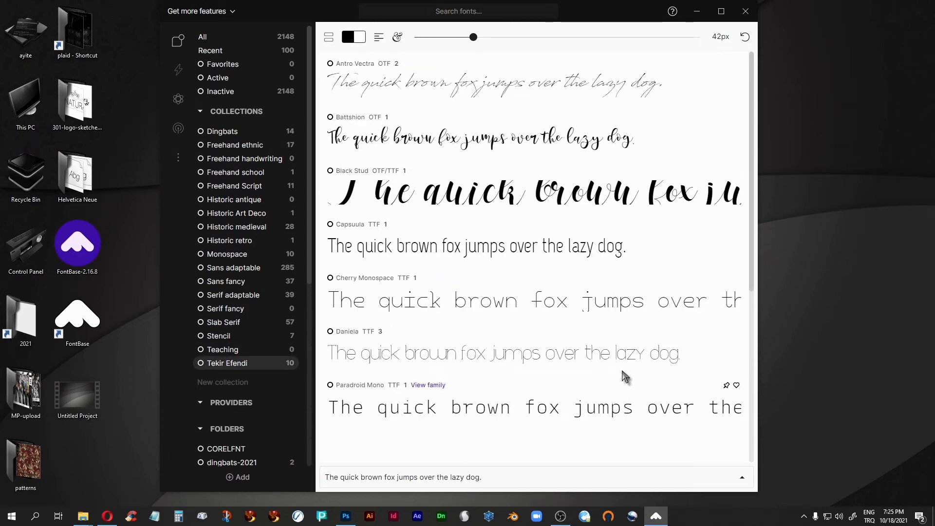
pyautogui.moveTo(330, 64)
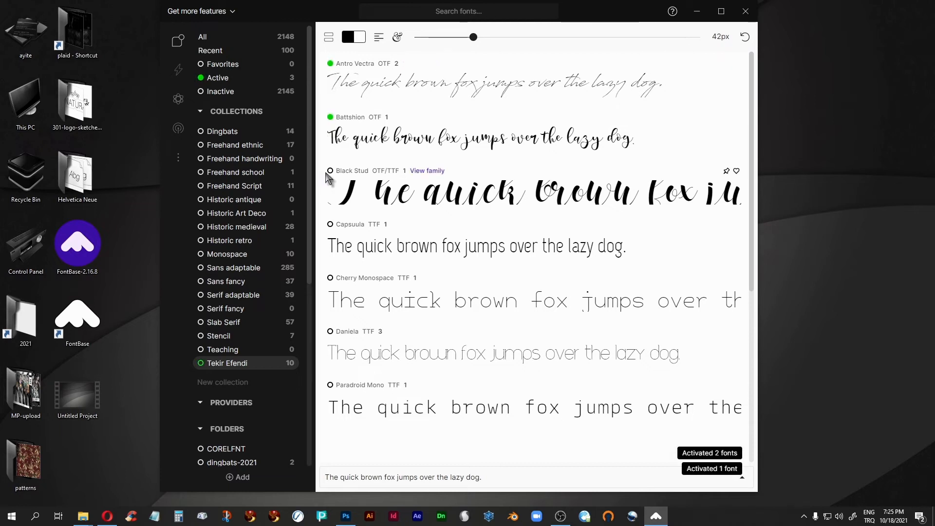
# Activate Black Stud and Cherry Monospace so all ten Tekir Efendi fonts are active.
pyautogui.click(330, 170)
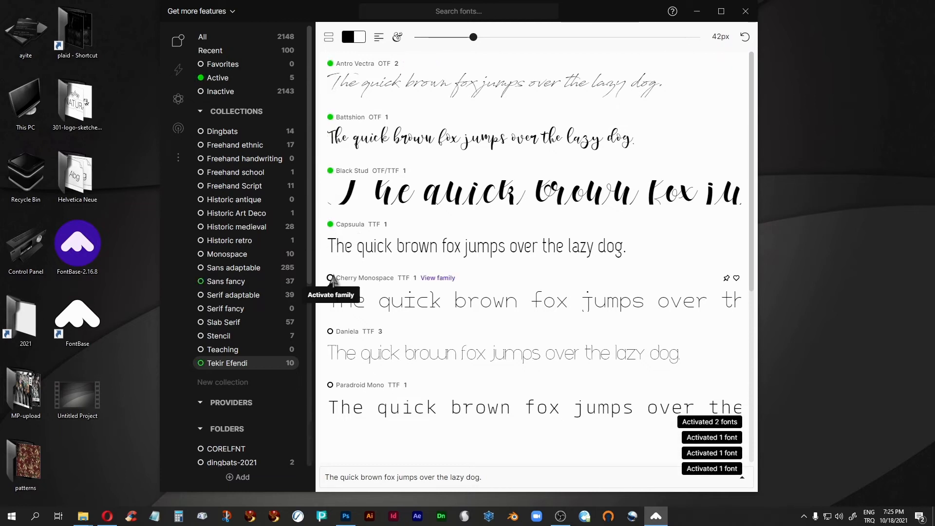
pyautogui.click(330, 277)
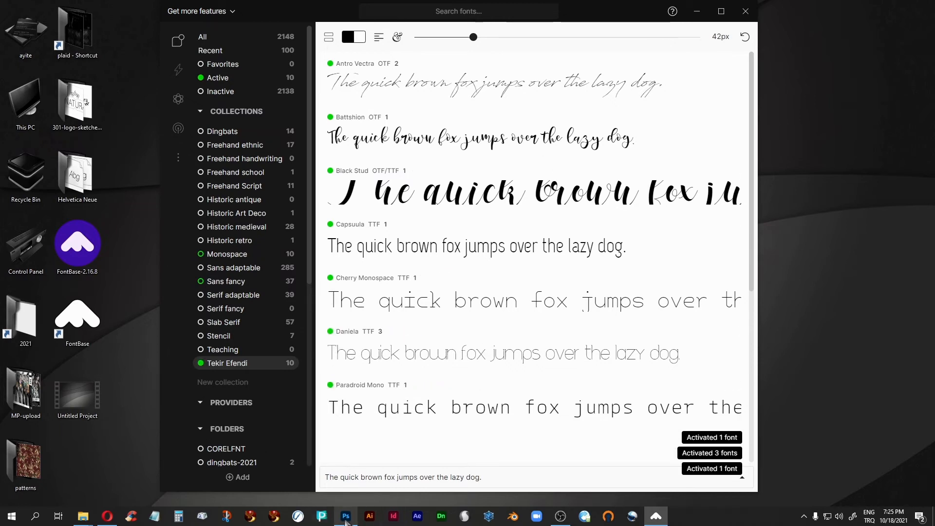
# In Photoshop, set the 'Tekir Efendi' text in Antro Vectra Regular.
pyautogui.click(346, 515)
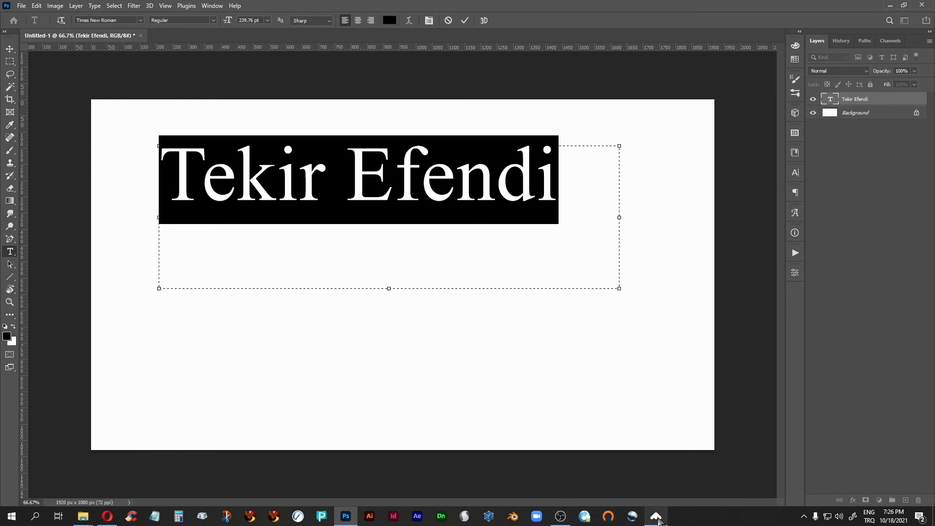
pyautogui.click(654, 516)
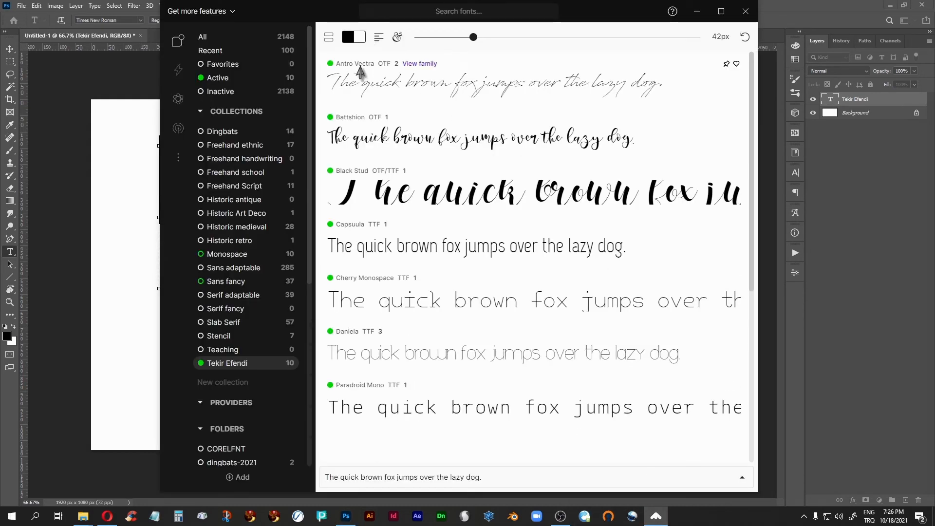
pyautogui.moveTo(593, 103)
pyautogui.write('Antro')
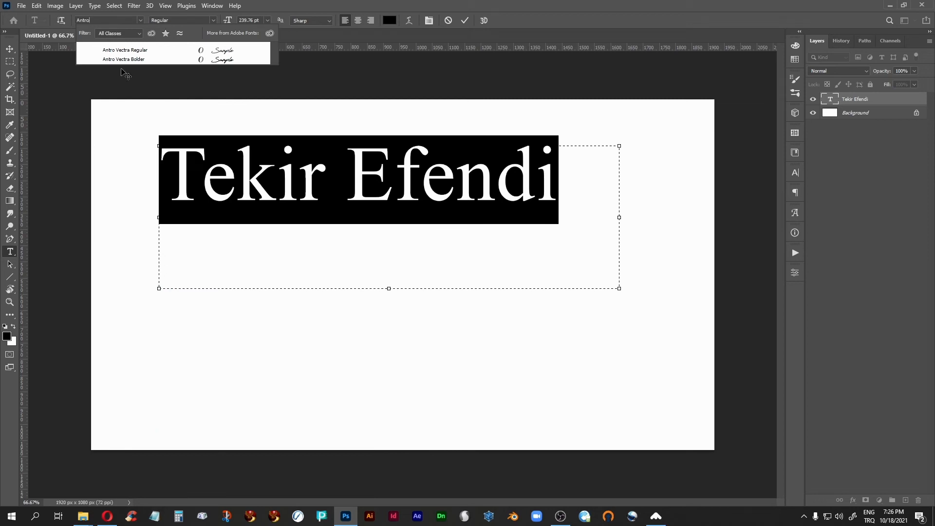
pyautogui.click(125, 49)
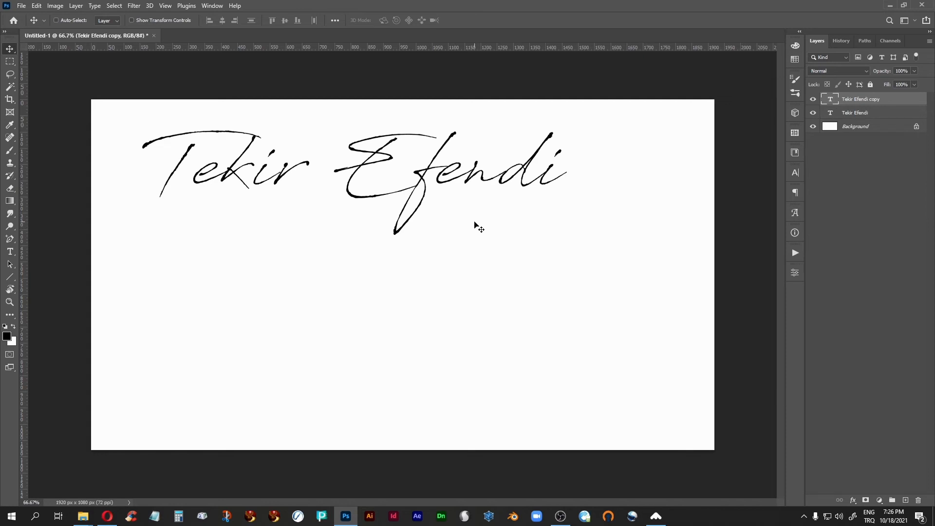
pyautogui.moveTo(738, 113)
pyautogui.write('caps')
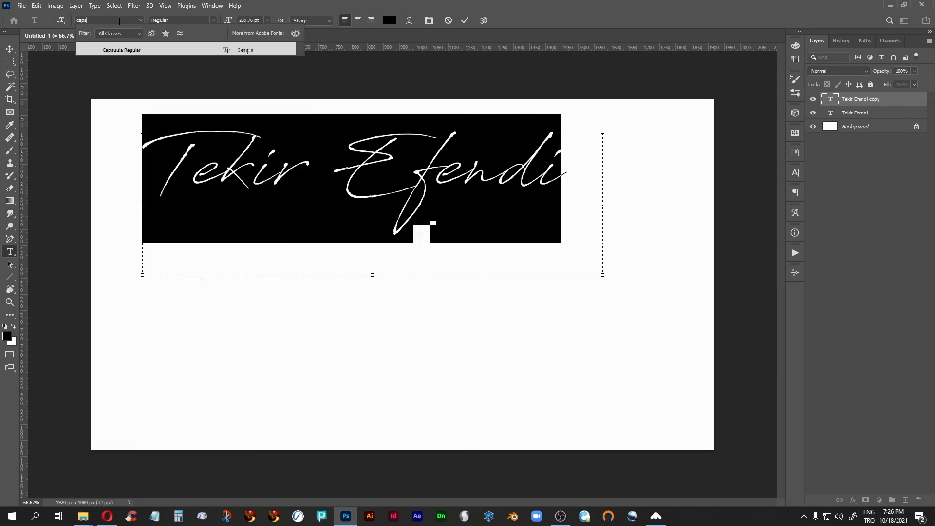
# Set duplicated lines in Capsuula Regular and an enlarged ParadroidMono Light.
pyautogui.click(122, 50)
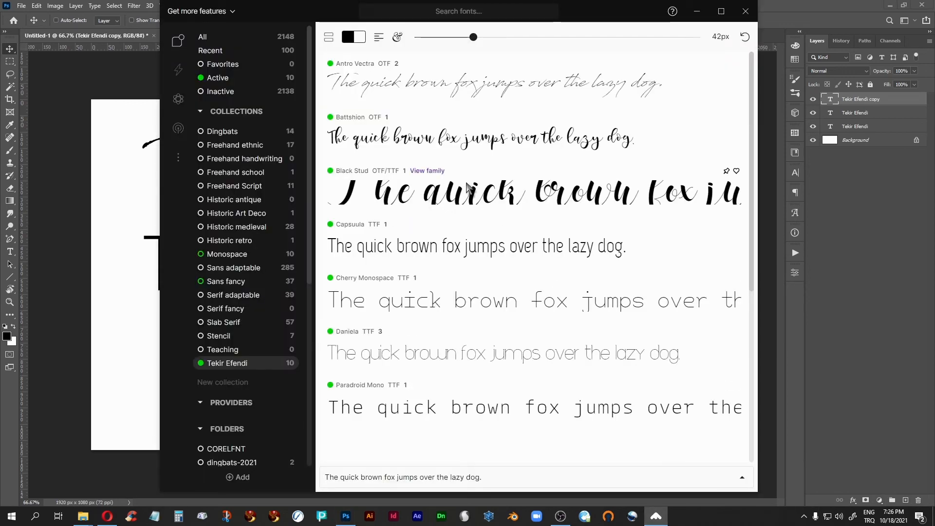
pyautogui.moveTo(464, 309)
pyautogui.write('par')
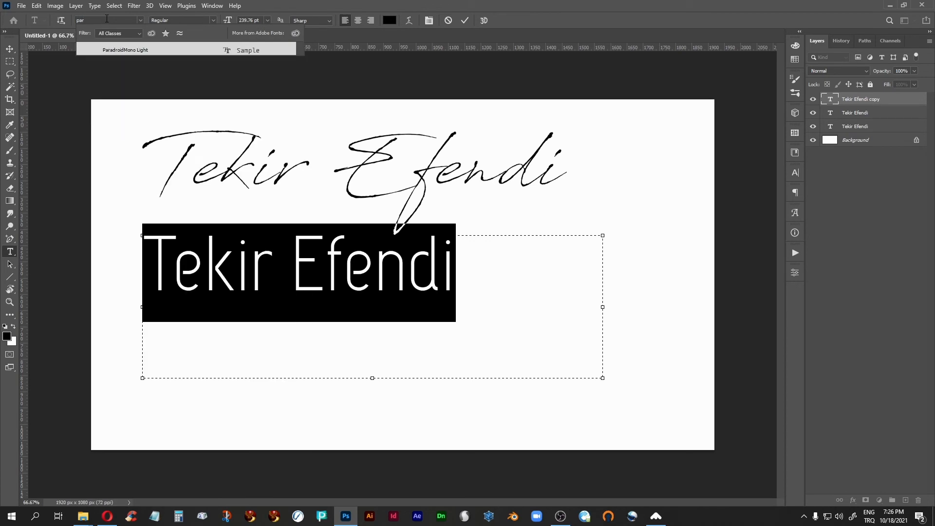
pyautogui.click(125, 50)
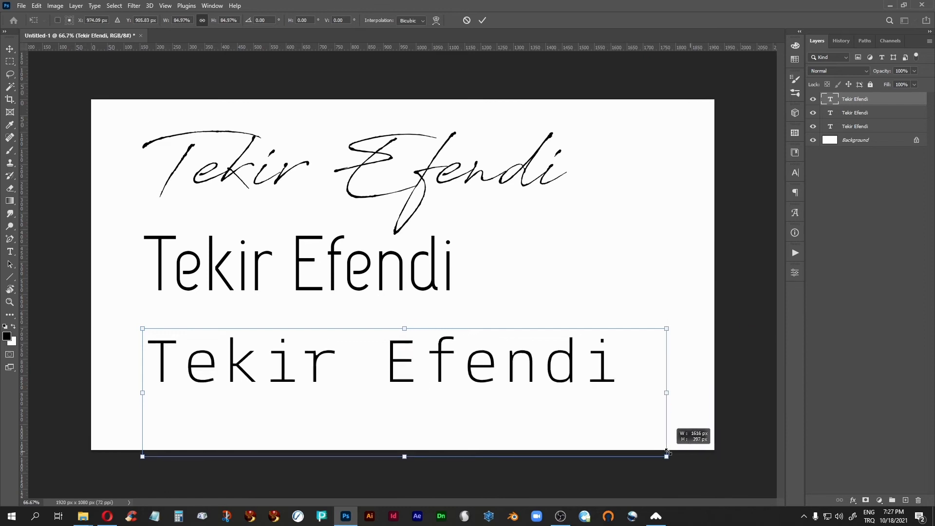
pyautogui.click(482, 19)
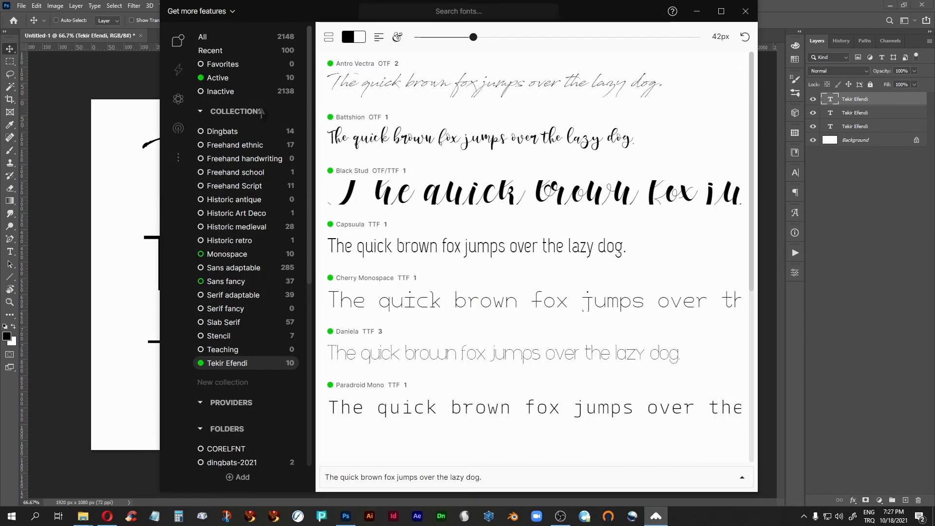
pyautogui.moveTo(144, 74)
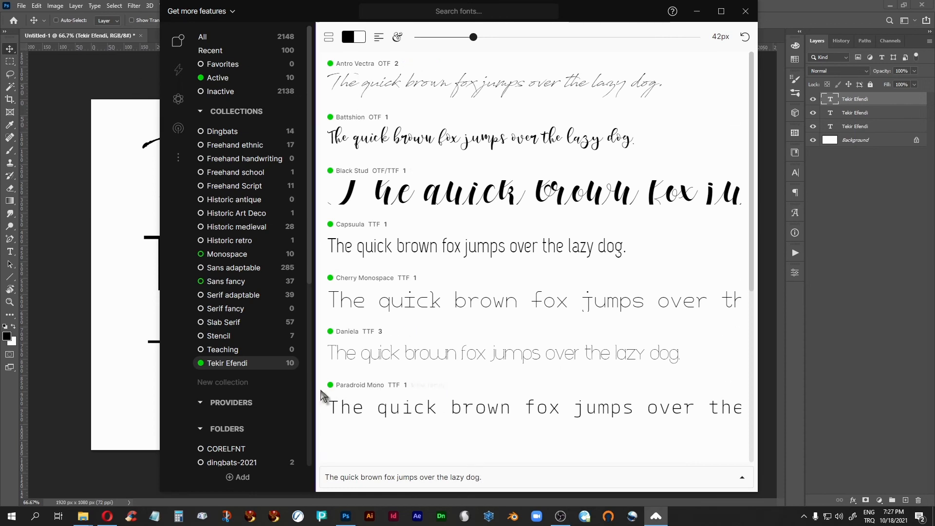
# Deactivate Paradroid Mono in FontBase and dismiss Photoshop's missing-font warning.
pyautogui.click(331, 385)
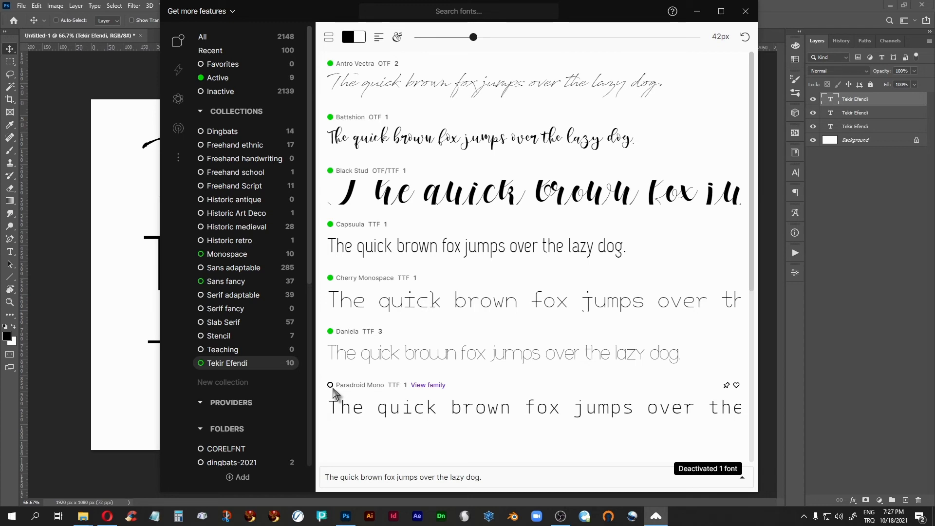
pyautogui.moveTo(696, 11)
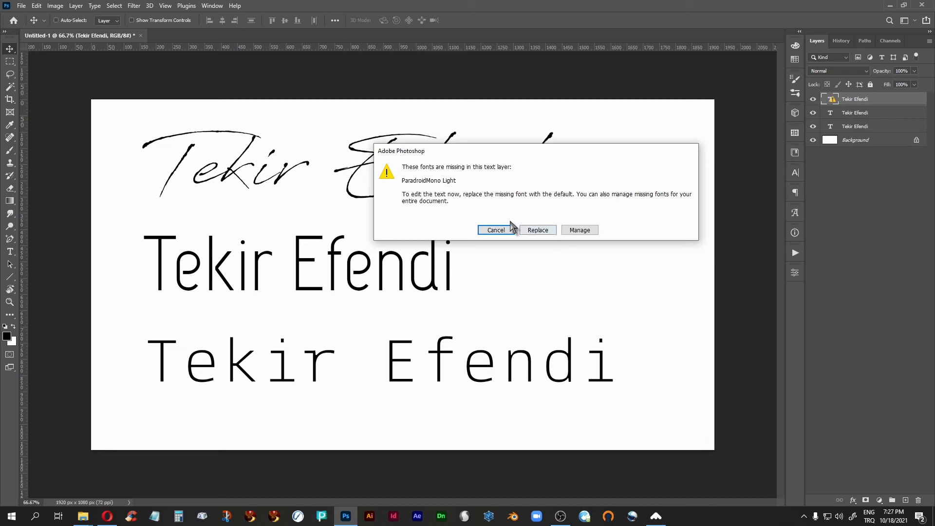
pyautogui.moveTo(497, 236)
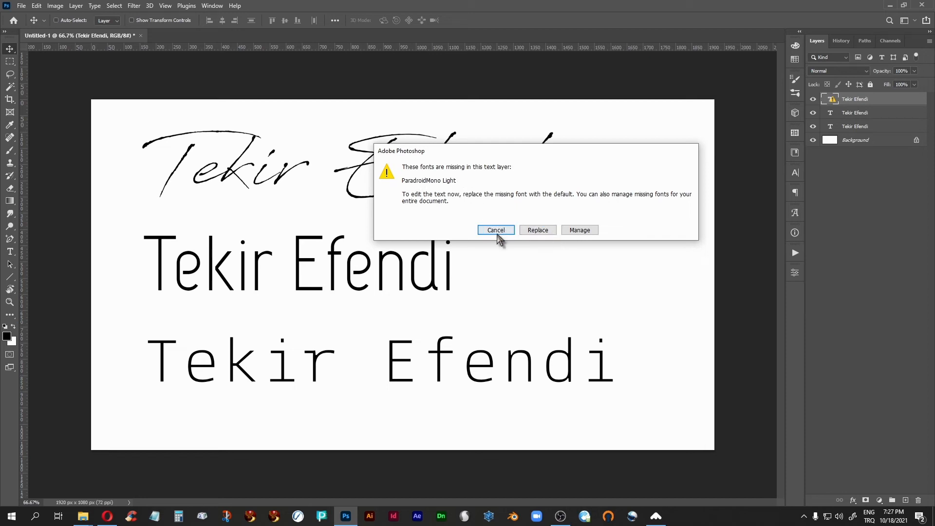
pyautogui.click(496, 229)
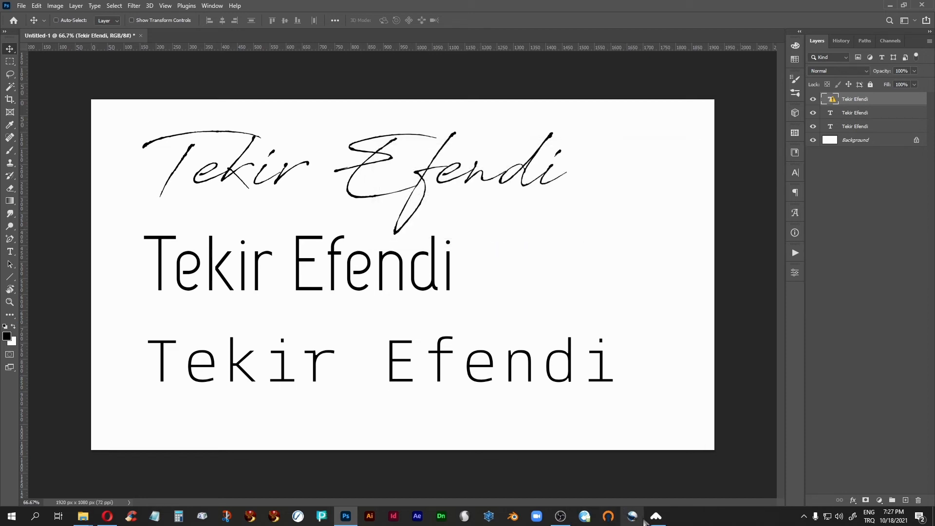
# Bring FontBase in front of Photoshop showing the Tekir Efendi collection active.
pyautogui.click(654, 517)
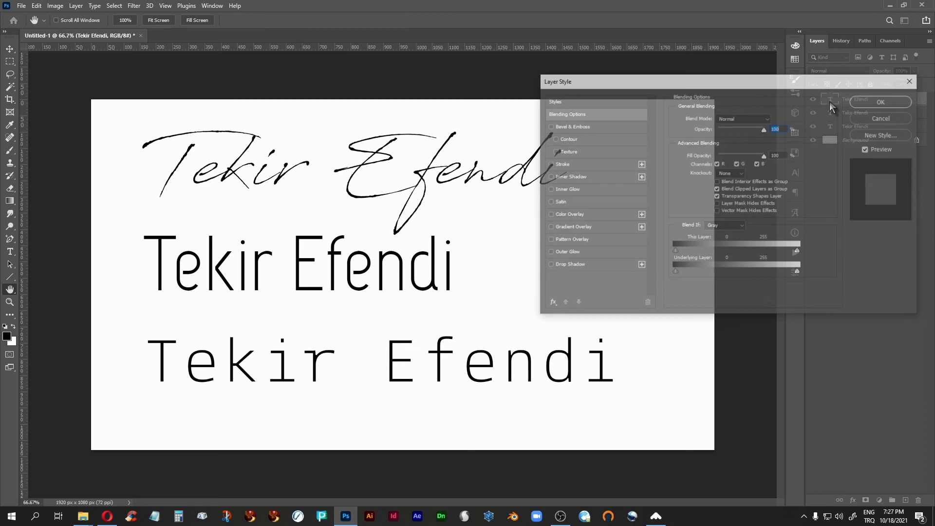
pyautogui.click(880, 101)
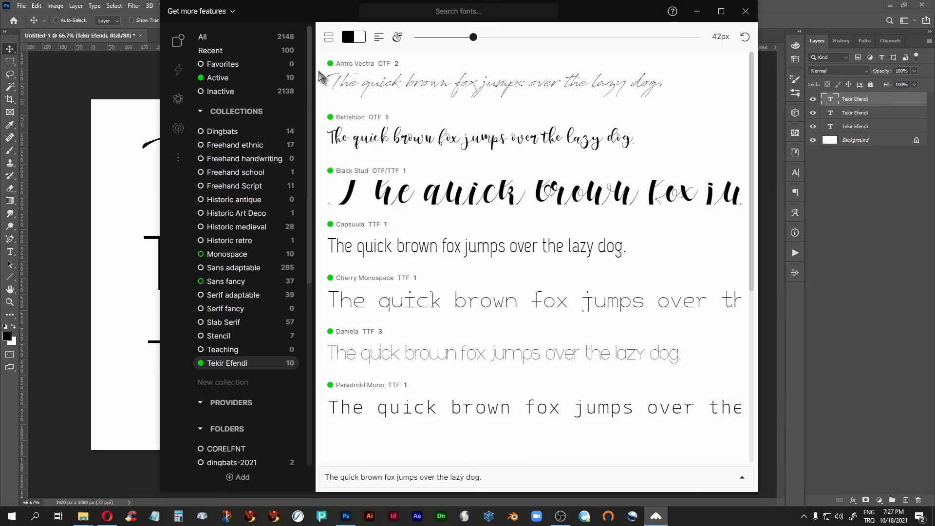
pyautogui.moveTo(238, 366)
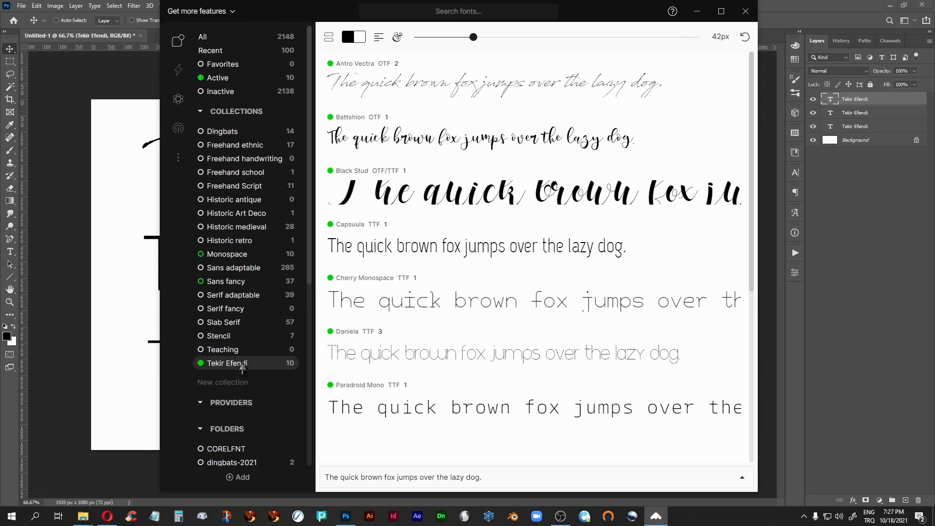
pyautogui.moveTo(206, 369)
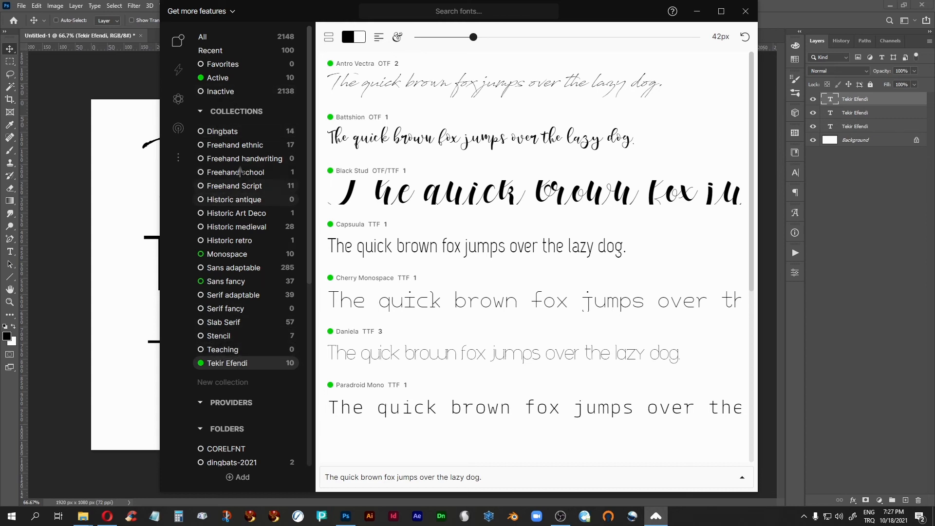
pyautogui.moveTo(245, 281)
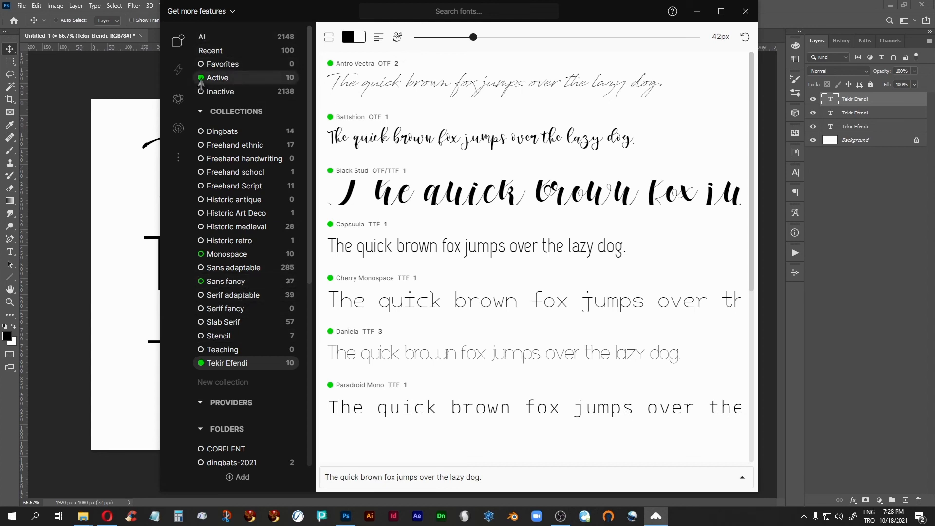
# Close and reopen FontBase, dismiss the Awesome offer, and list the active fonts again.
pyautogui.click(201, 77)
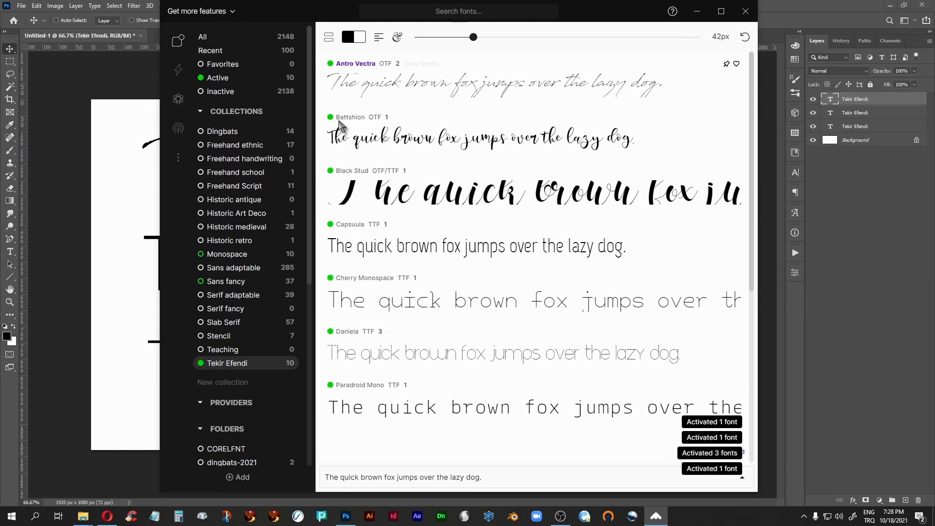
pyautogui.moveTo(549, 172)
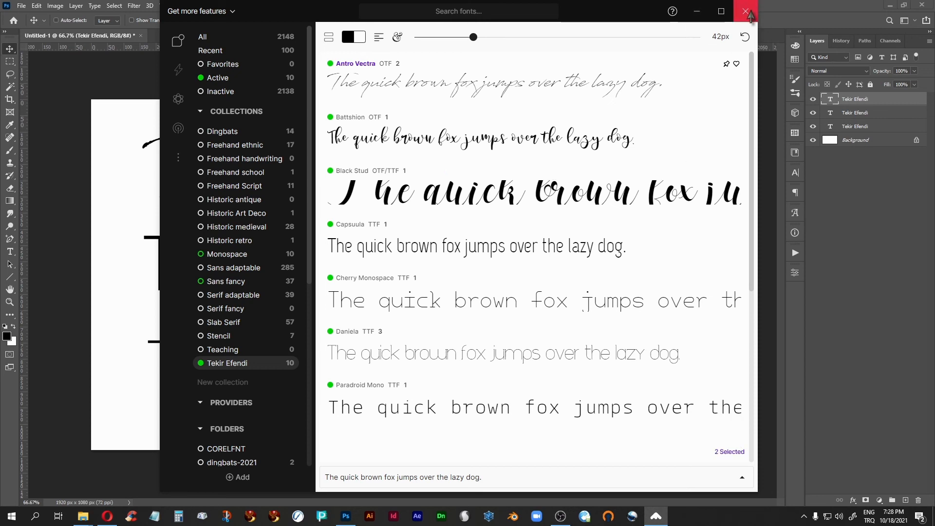
pyautogui.click(745, 10)
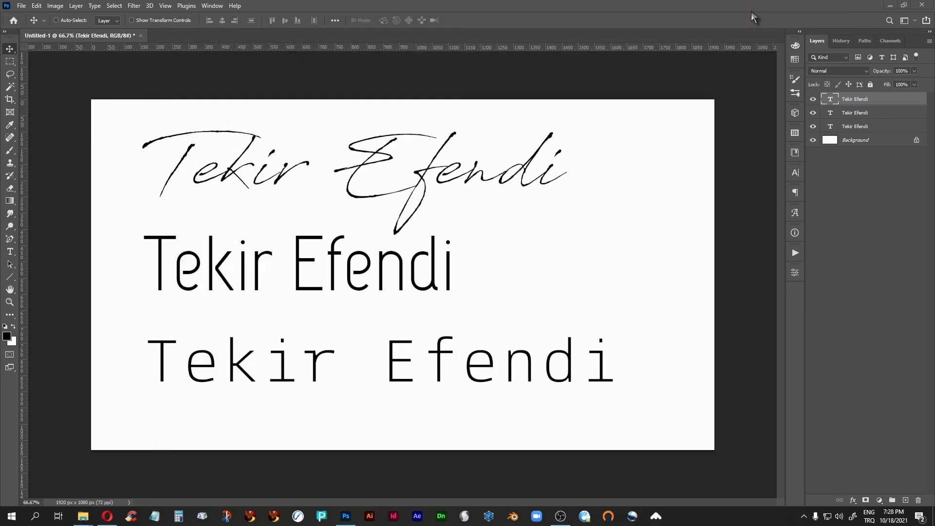
pyautogui.moveTo(829, 126)
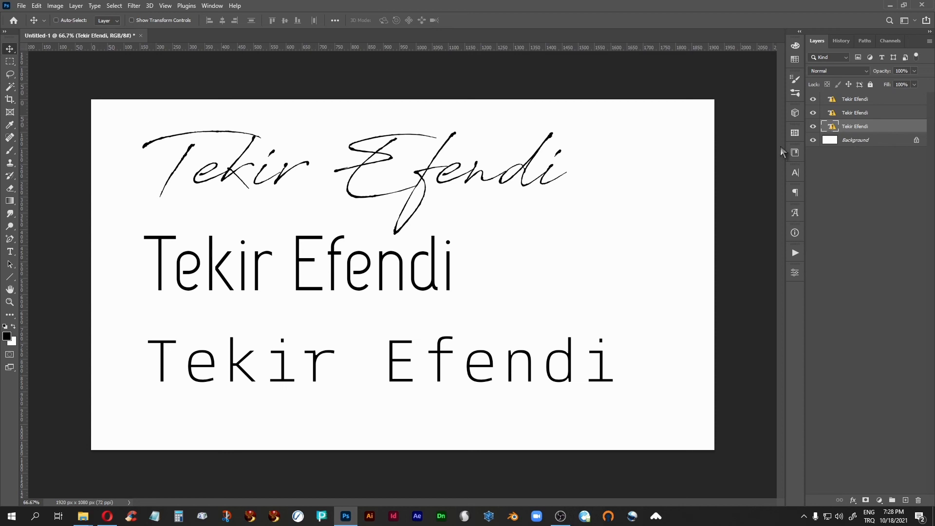
pyautogui.moveTo(452, 165)
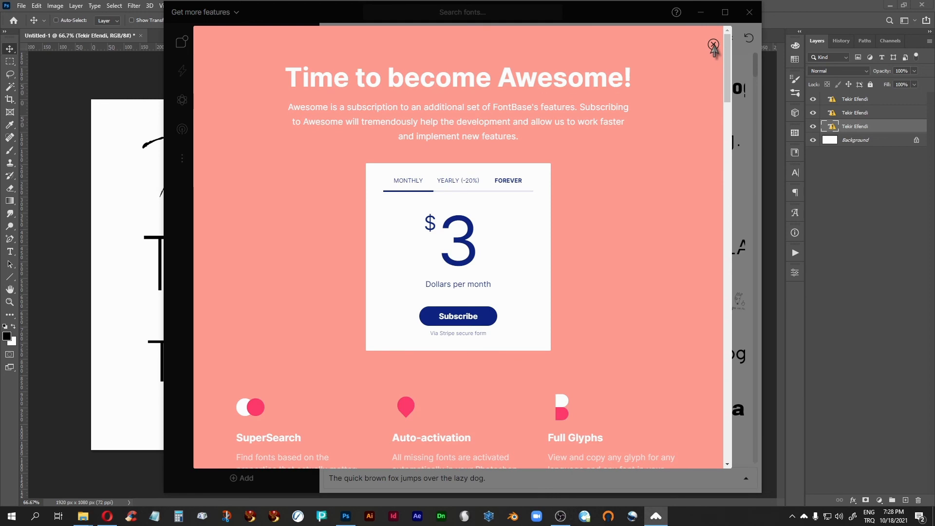
pyautogui.click(713, 45)
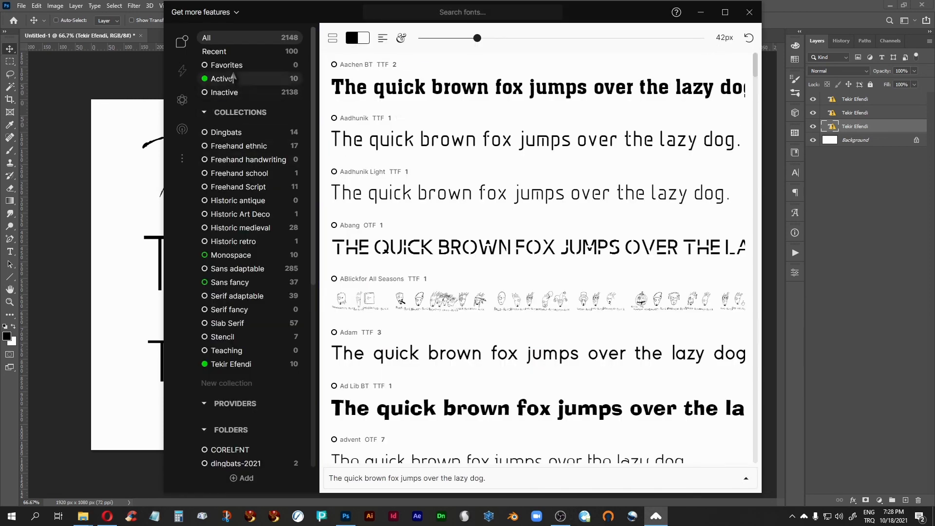
pyautogui.click(222, 78)
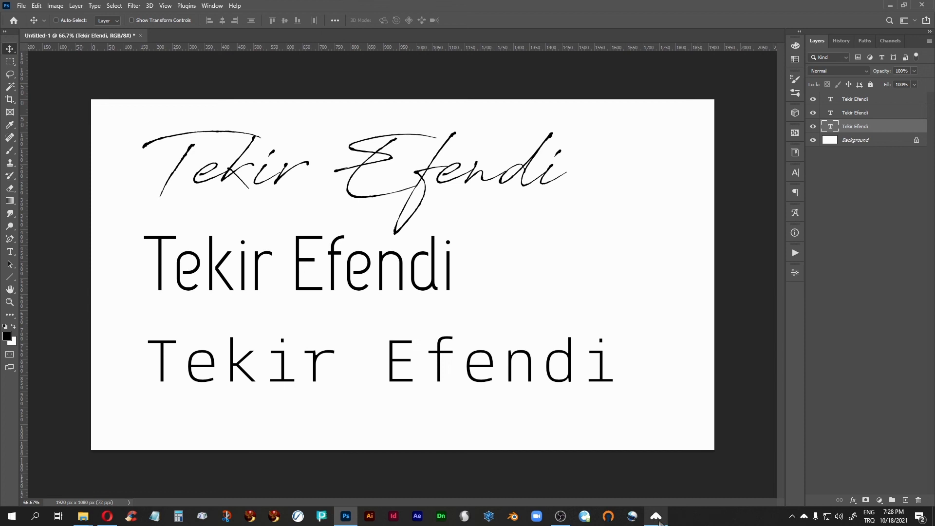
# Bring FontBase forward showing All 2148 fonts with the Folders section collapsed.
pyautogui.click(654, 516)
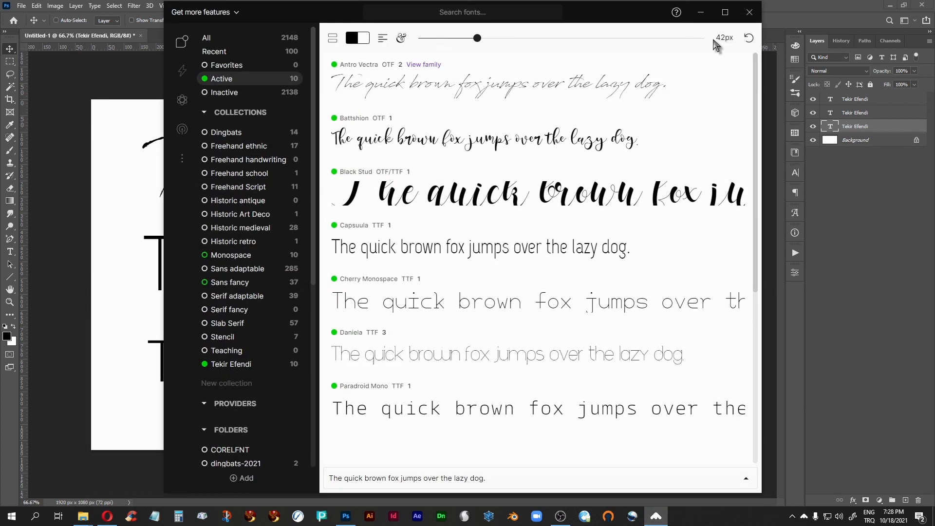
pyautogui.moveTo(313, 9)
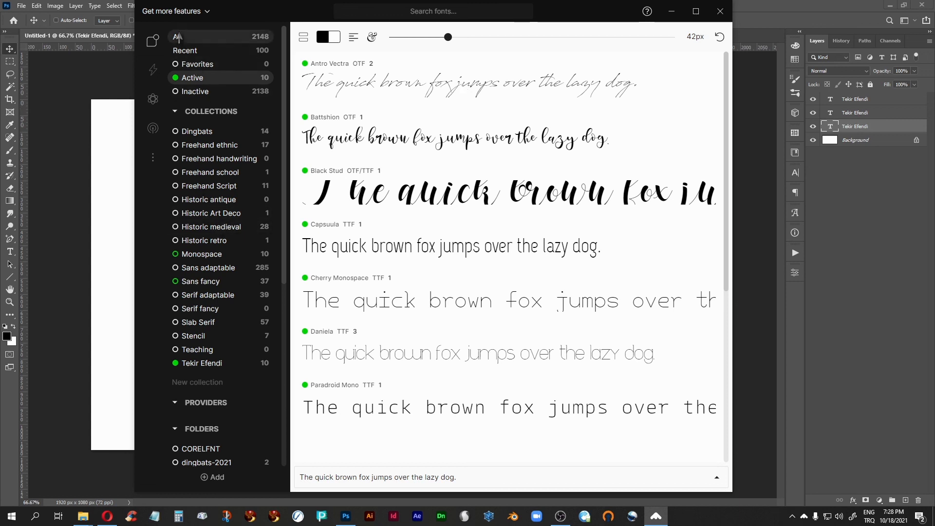
pyautogui.click(176, 37)
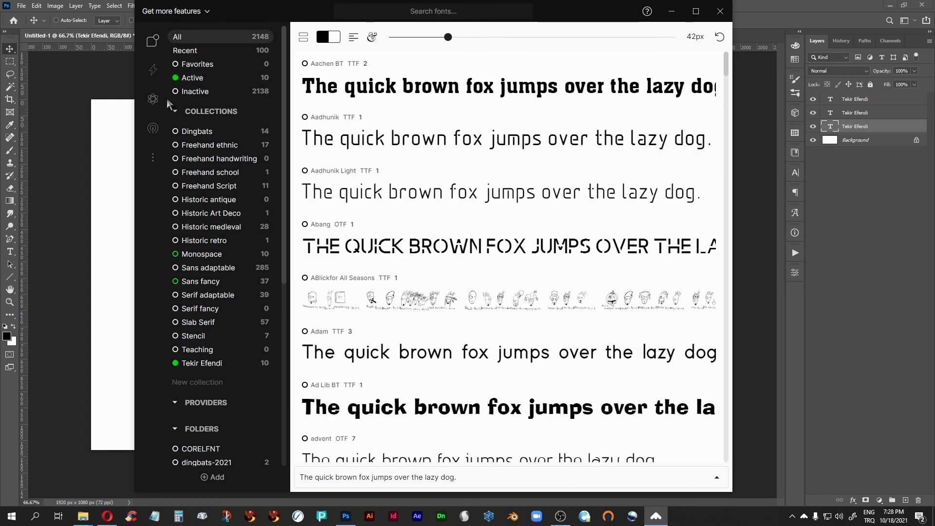
pyautogui.click(176, 428)
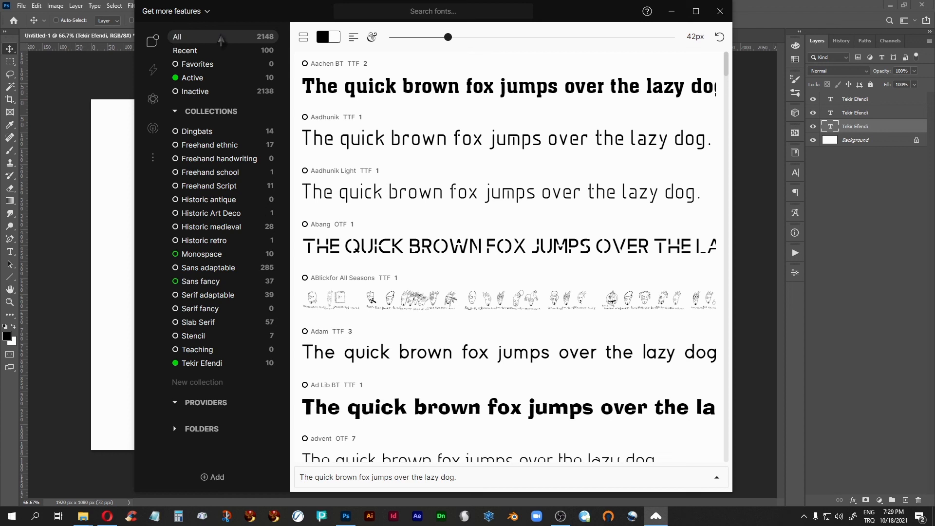
pyautogui.moveTo(215, 437)
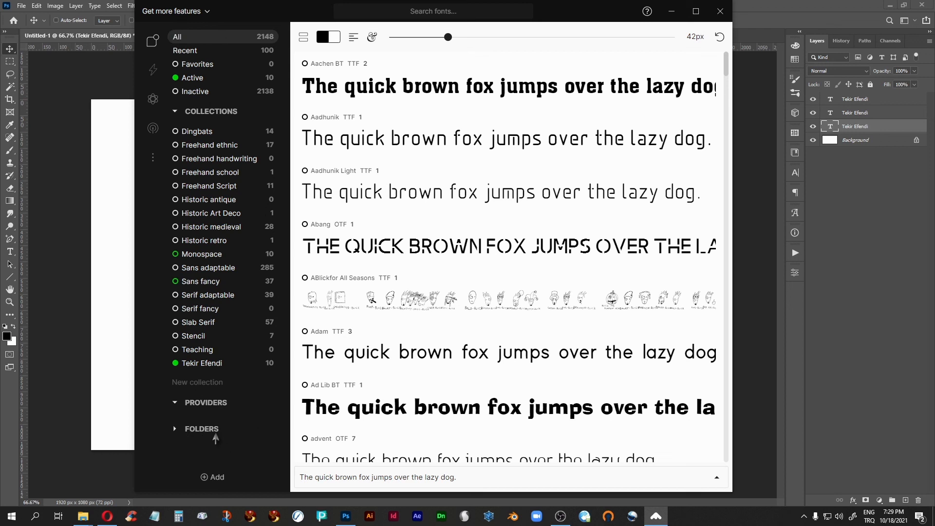
pyautogui.moveTo(297, 169)
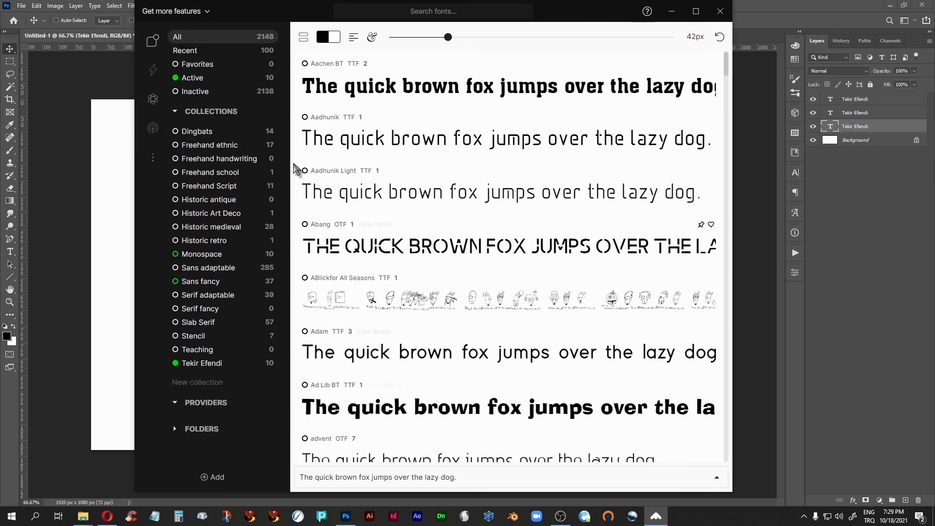
pyautogui.moveTo(213, 40)
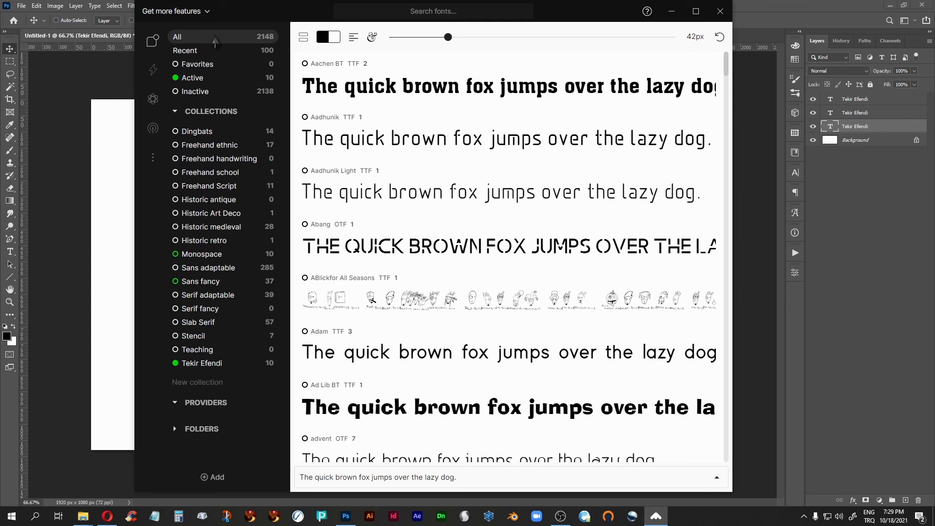
pyautogui.moveTo(690, 111)
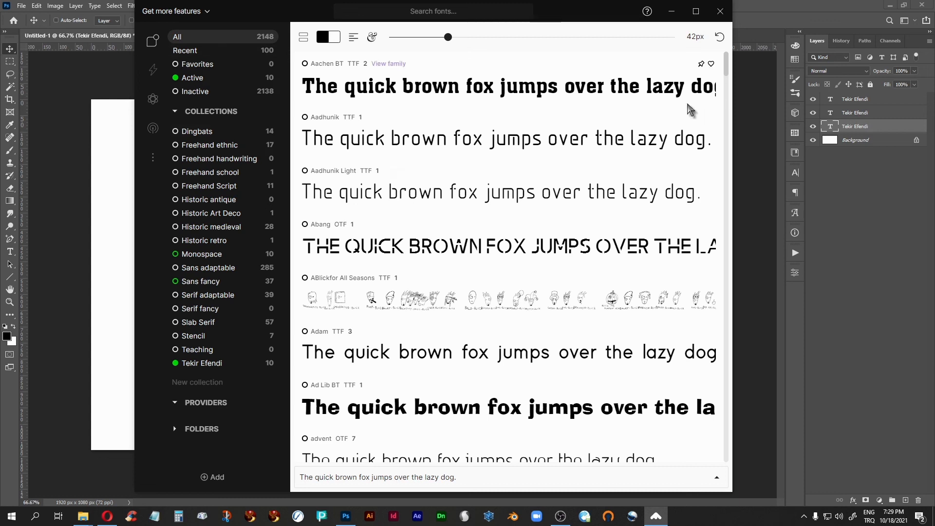
pyautogui.scroll(-3)
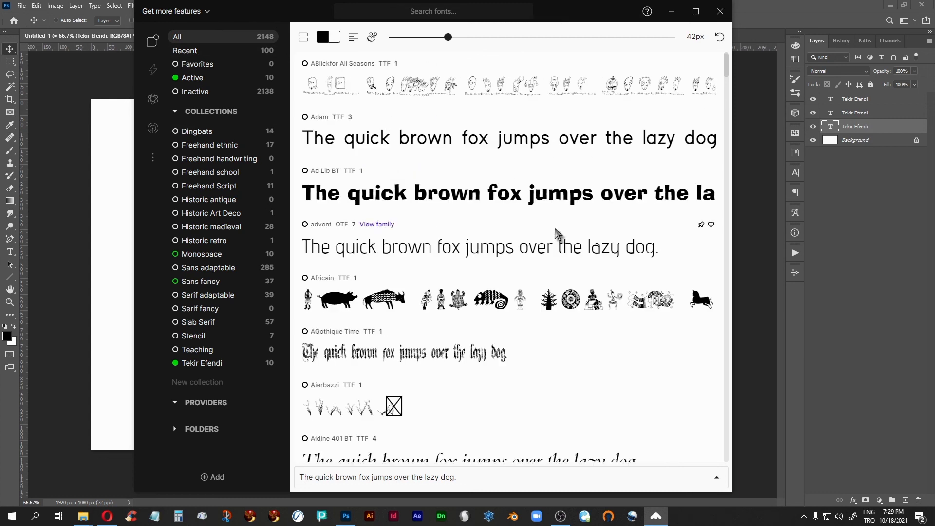
pyautogui.scroll(3)
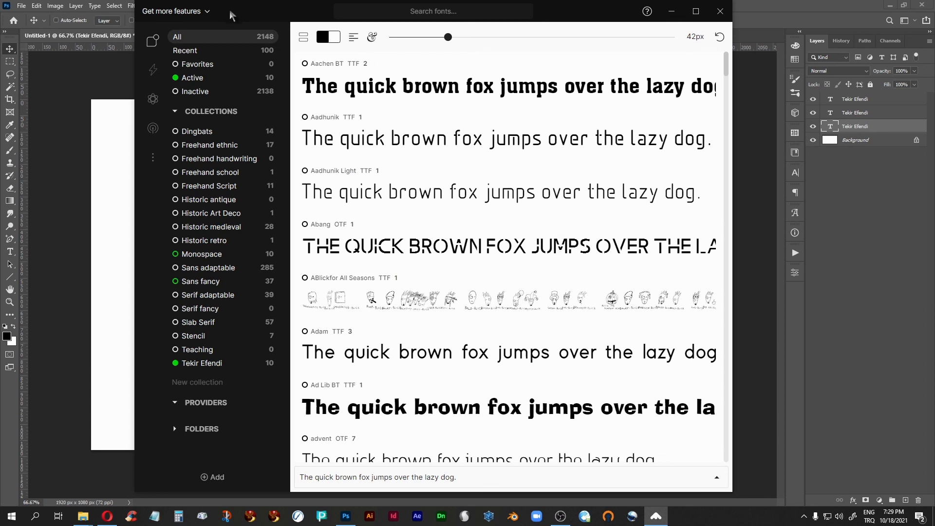
pyautogui.moveTo(576, 211)
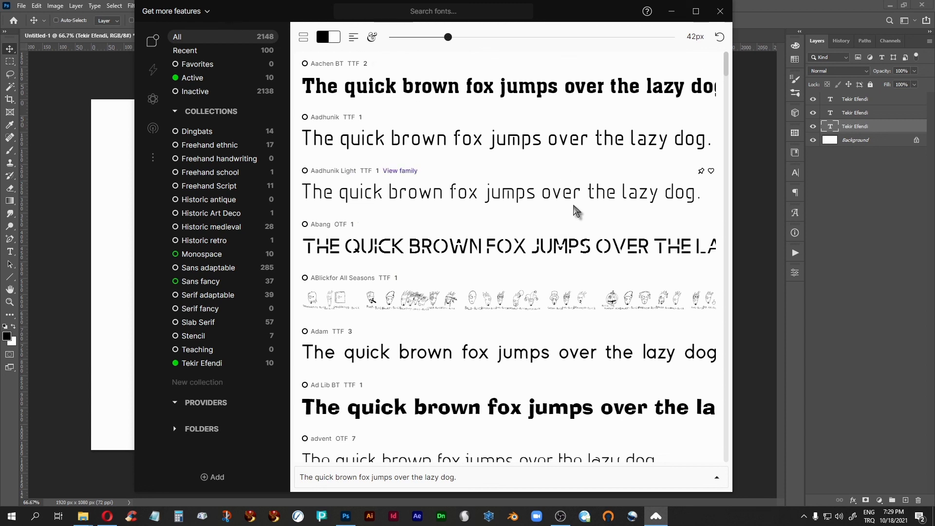
pyautogui.moveTo(674, 80)
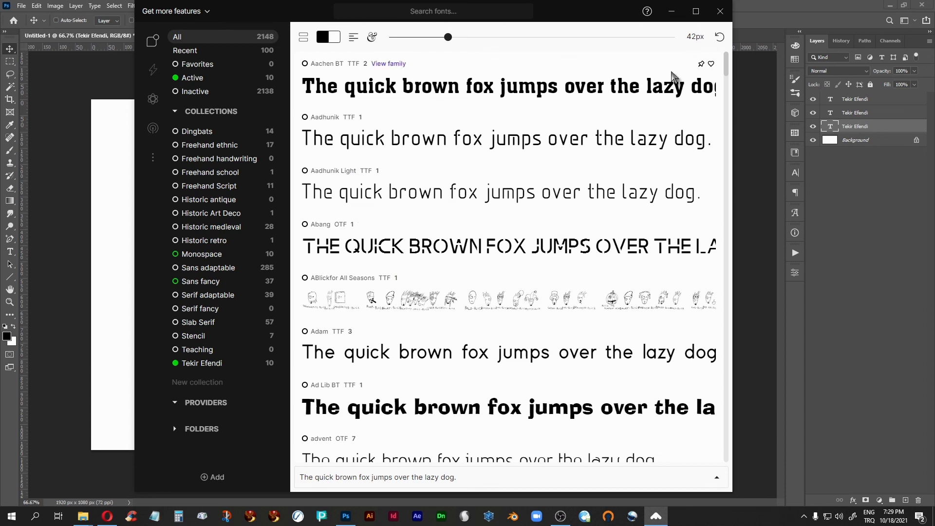